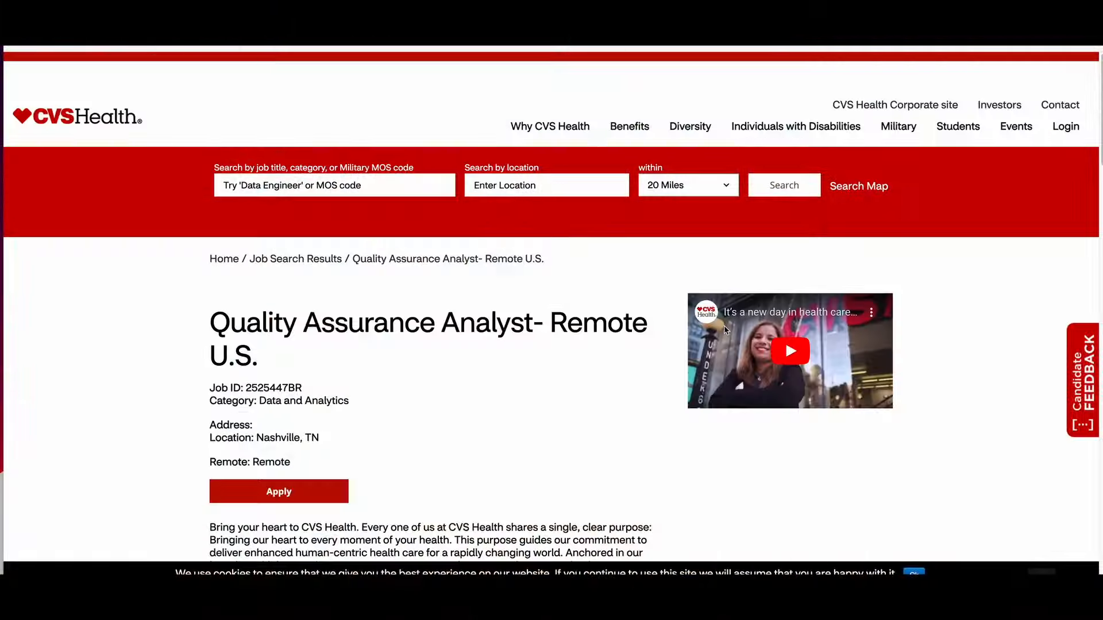
Step: Scroll the Quality Assurance Analyst posting down to its duties and accountabilities list
{"action": "scroll", "scroll_direction": "down", "scroll_amount": 3}
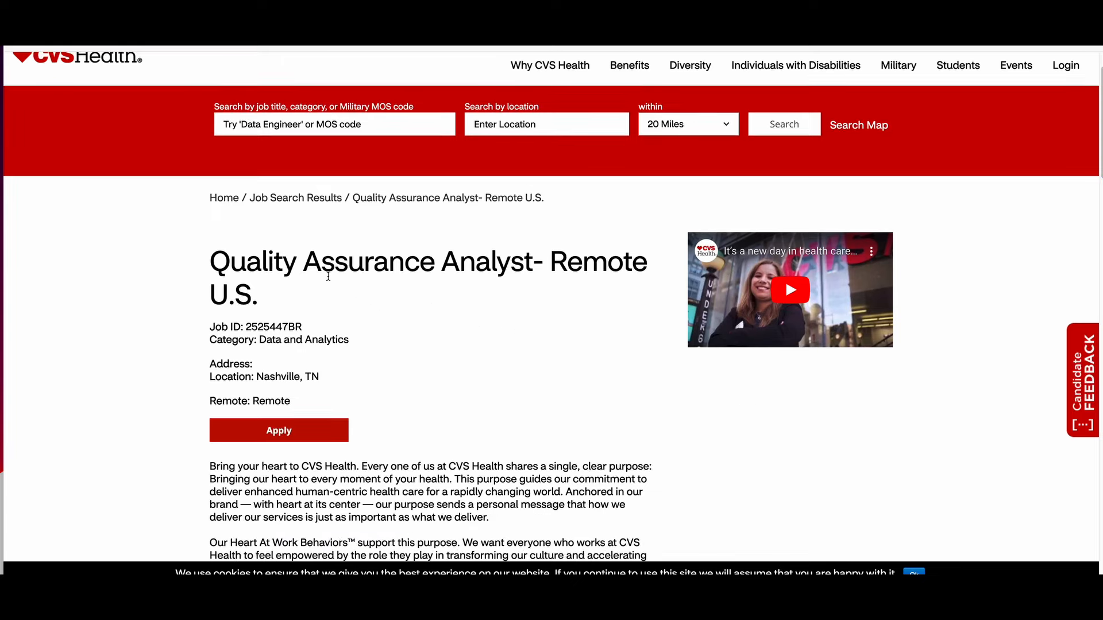
{"action": "mouse_move", "coordinate": [595, 283]}
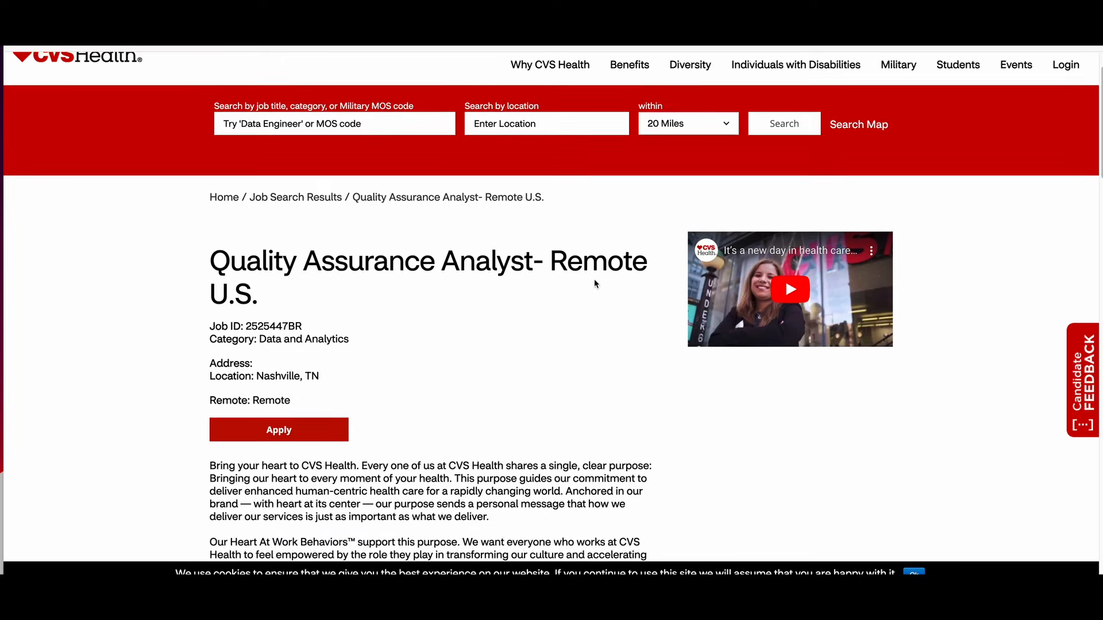
{"action": "scroll", "scroll_direction": "down", "scroll_amount": 3}
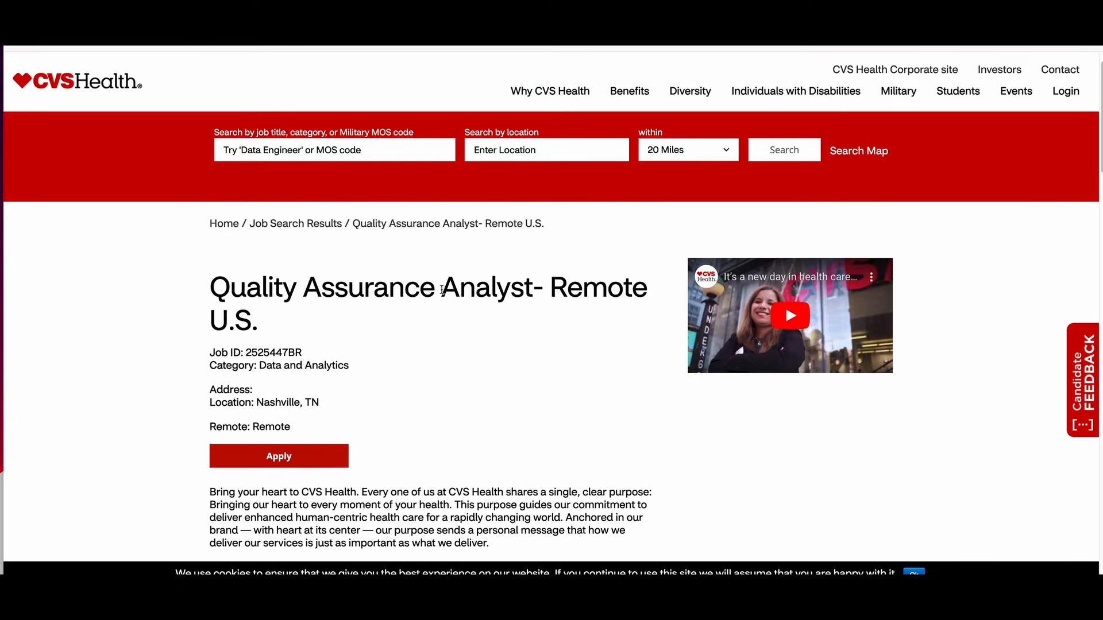
{"action": "scroll", "scroll_direction": "down", "scroll_amount": 3}
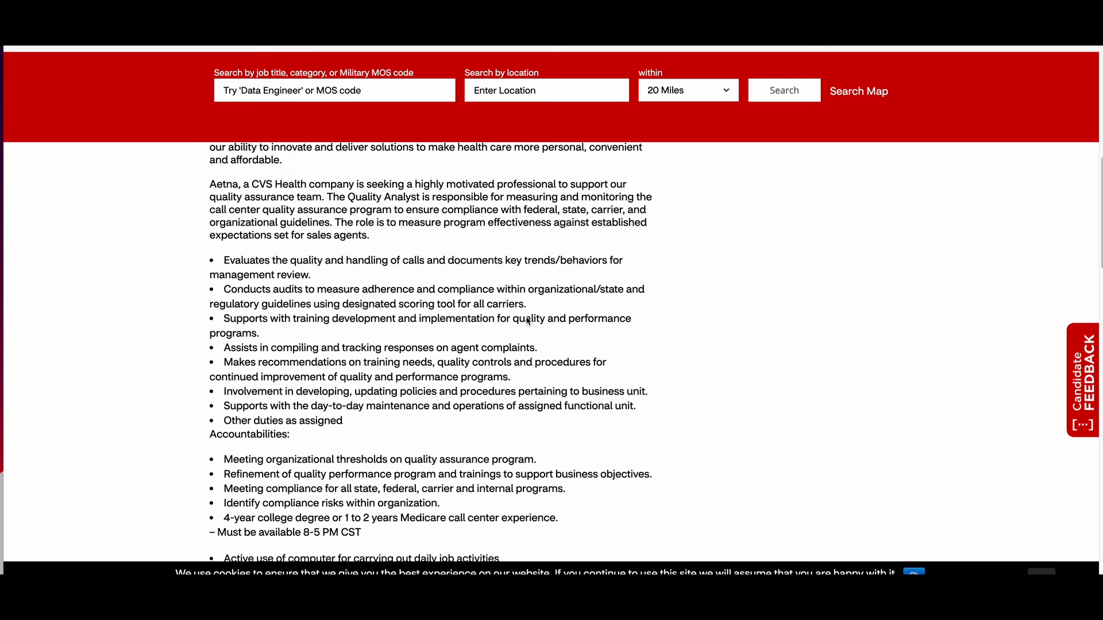
{"action": "scroll", "scroll_direction": "down", "scroll_amount": 3}
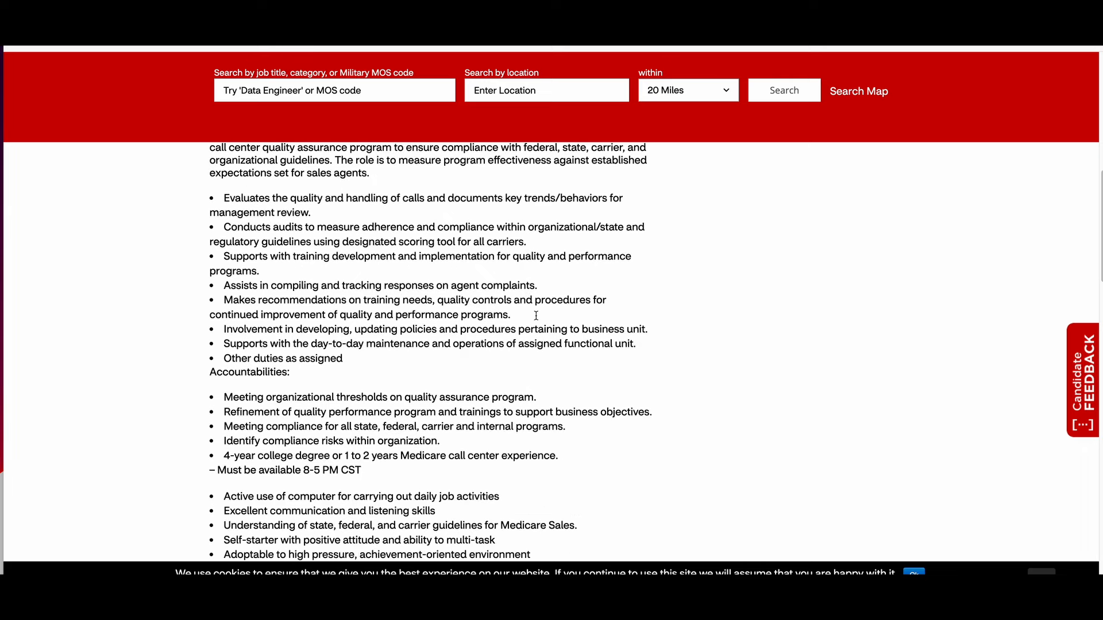
{"action": "scroll", "scroll_direction": "down", "scroll_amount": 3}
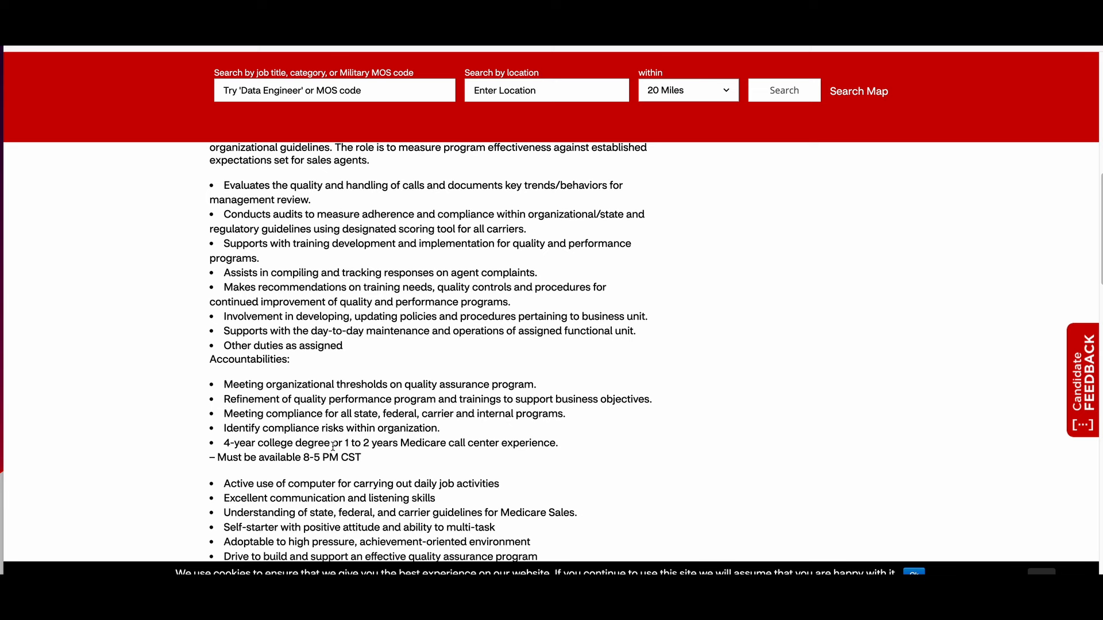
{"action": "mouse_move", "coordinate": [404, 454]}
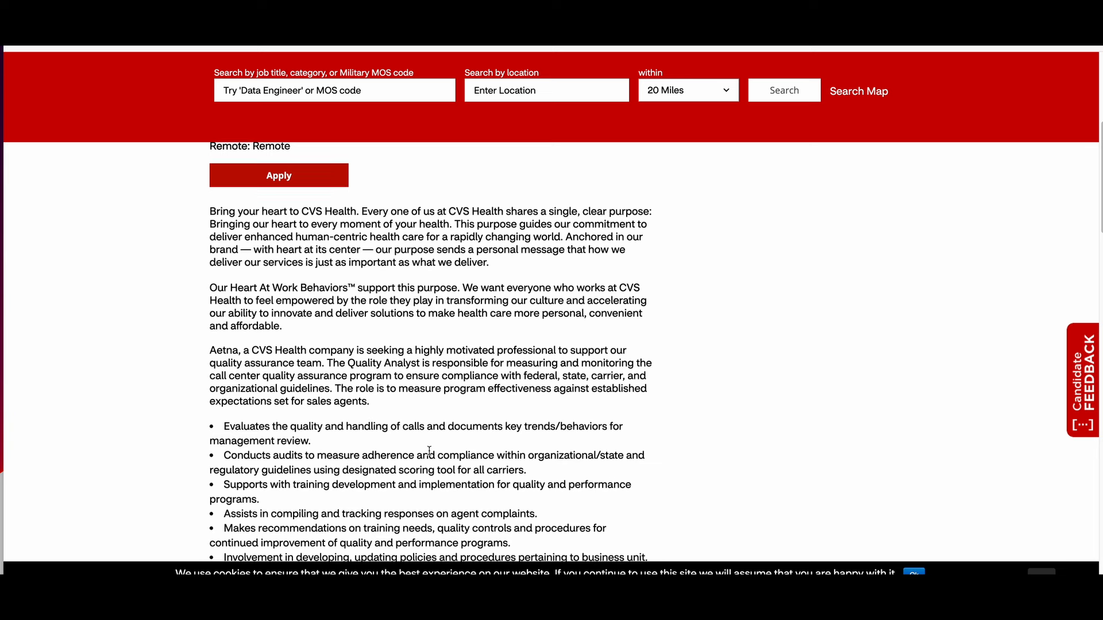
{"action": "scroll", "scroll_direction": "down", "scroll_amount": 3}
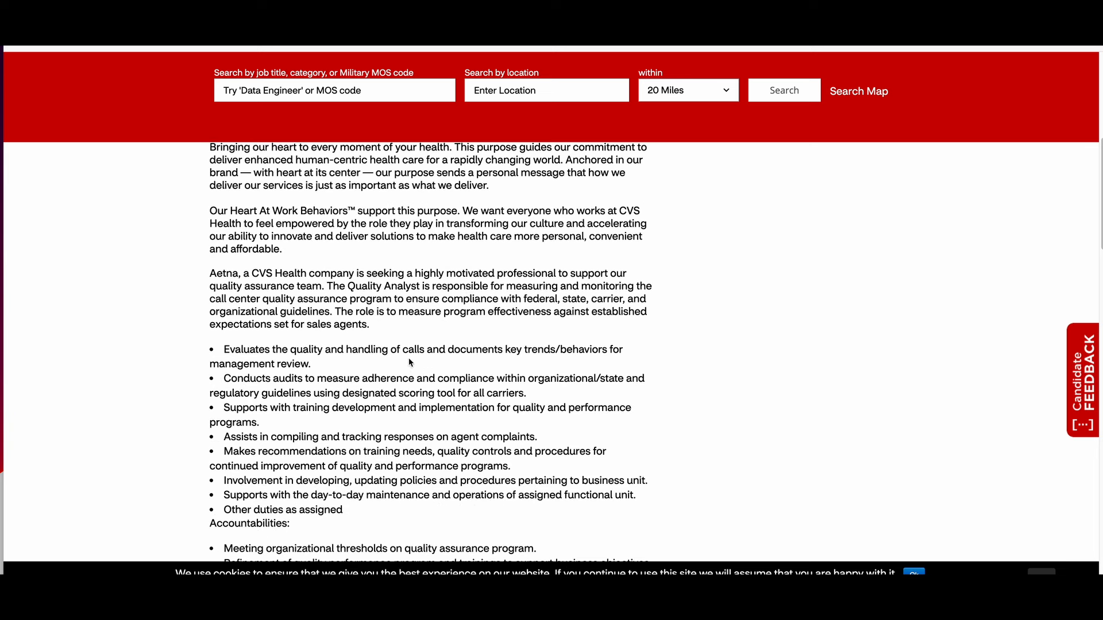
{"action": "mouse_move", "coordinate": [536, 360]}
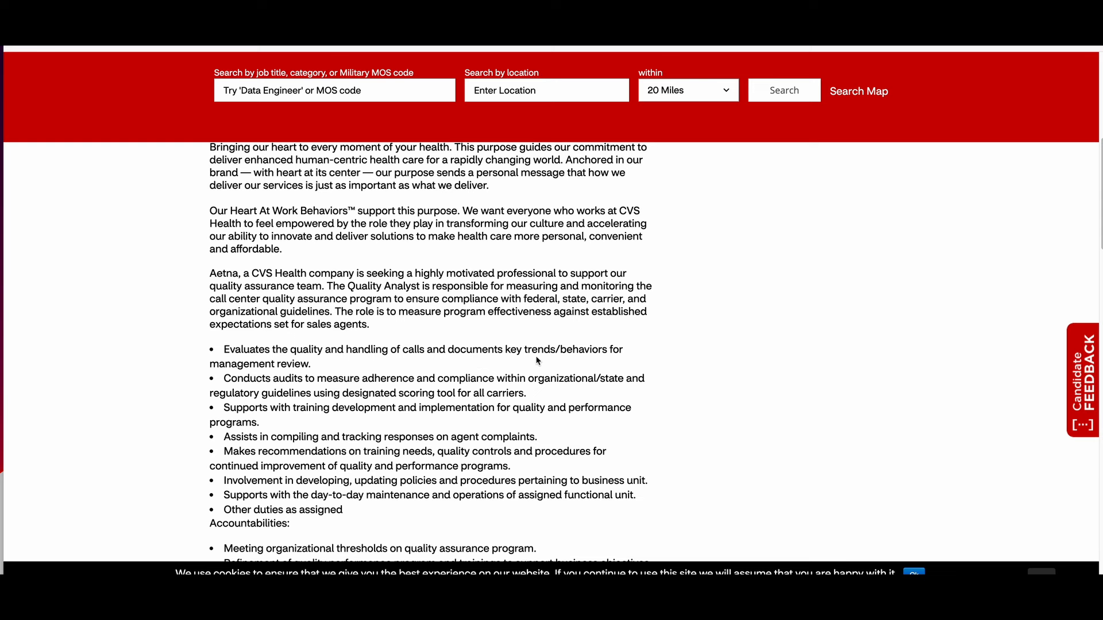
{"action": "mouse_move", "coordinate": [358, 370]}
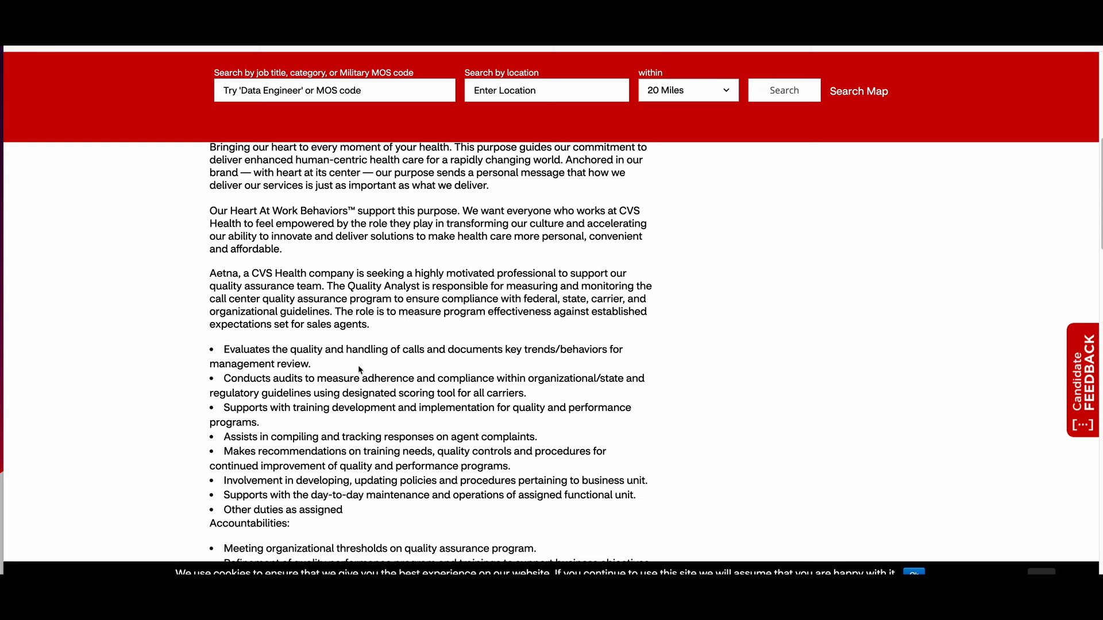
{"action": "mouse_move", "coordinate": [279, 446]}
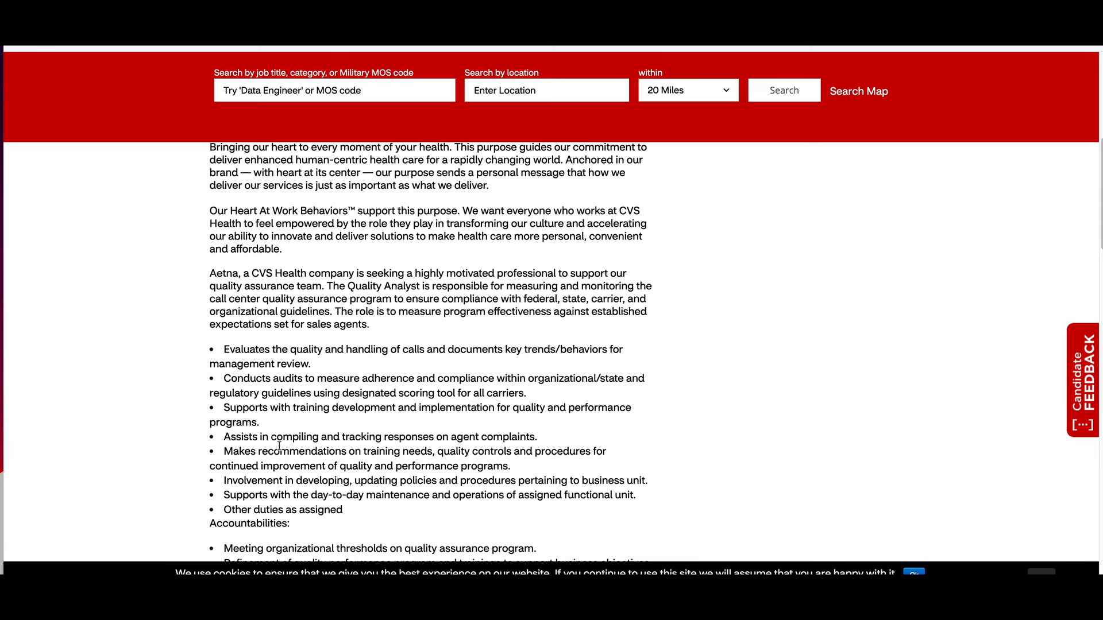
{"action": "mouse_move", "coordinate": [503, 441]}
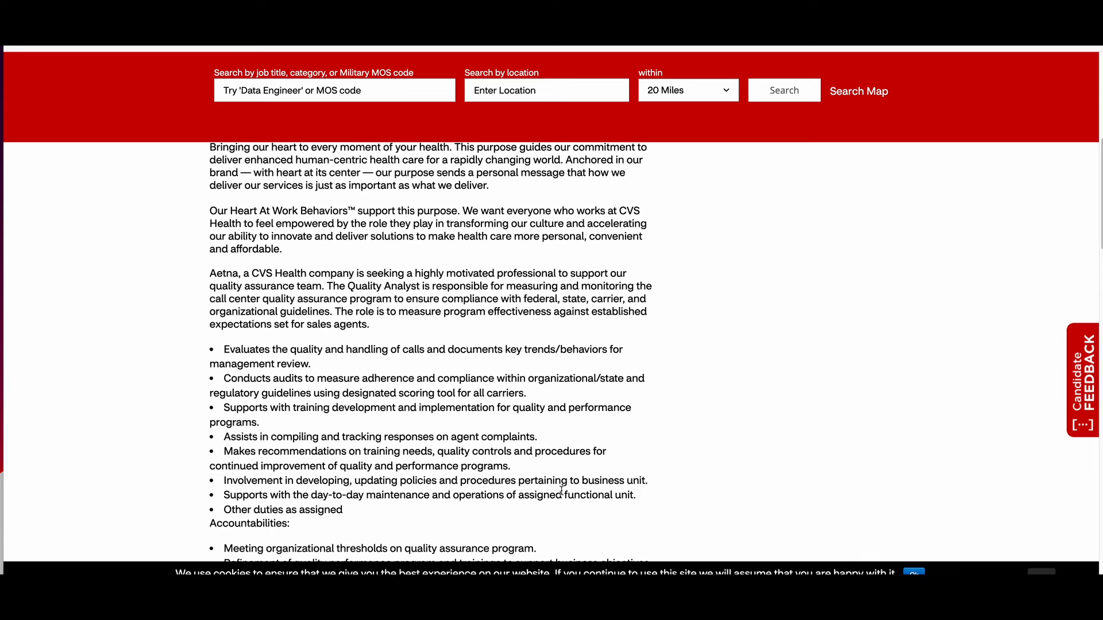
{"action": "scroll", "scroll_direction": "down", "scroll_amount": 3}
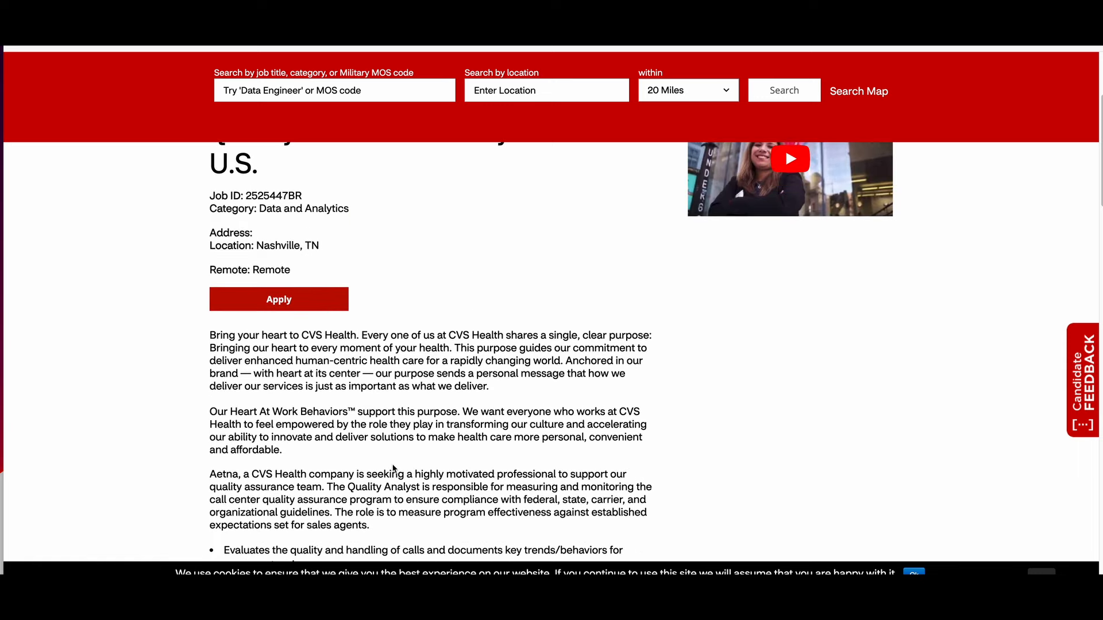
{"action": "scroll", "scroll_direction": "down", "scroll_amount": 3}
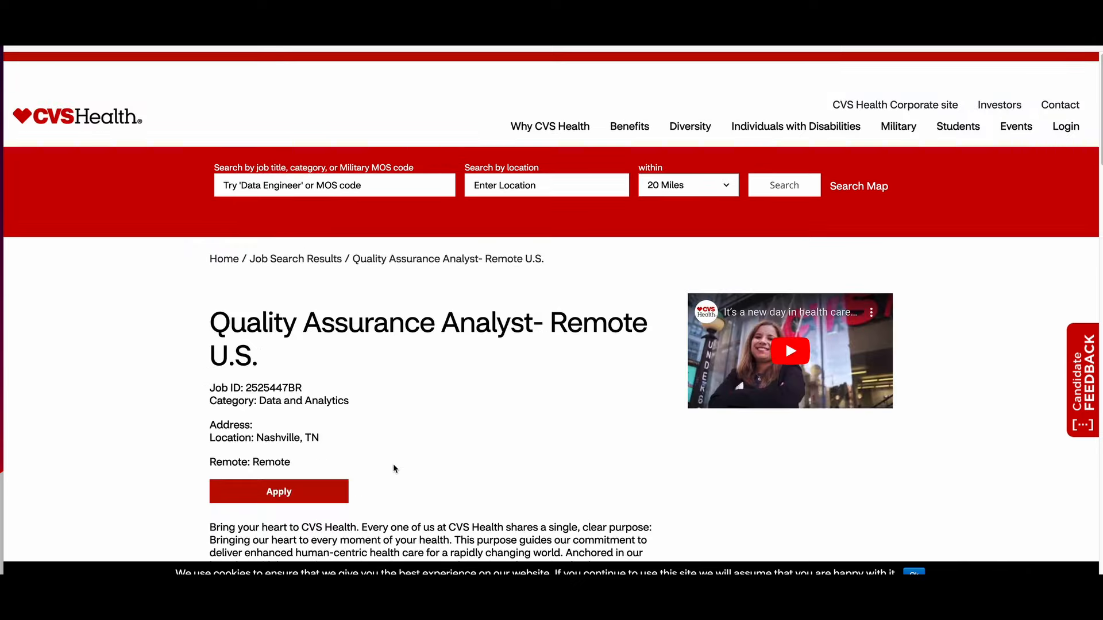
{"action": "scroll", "scroll_direction": "down", "scroll_amount": 3}
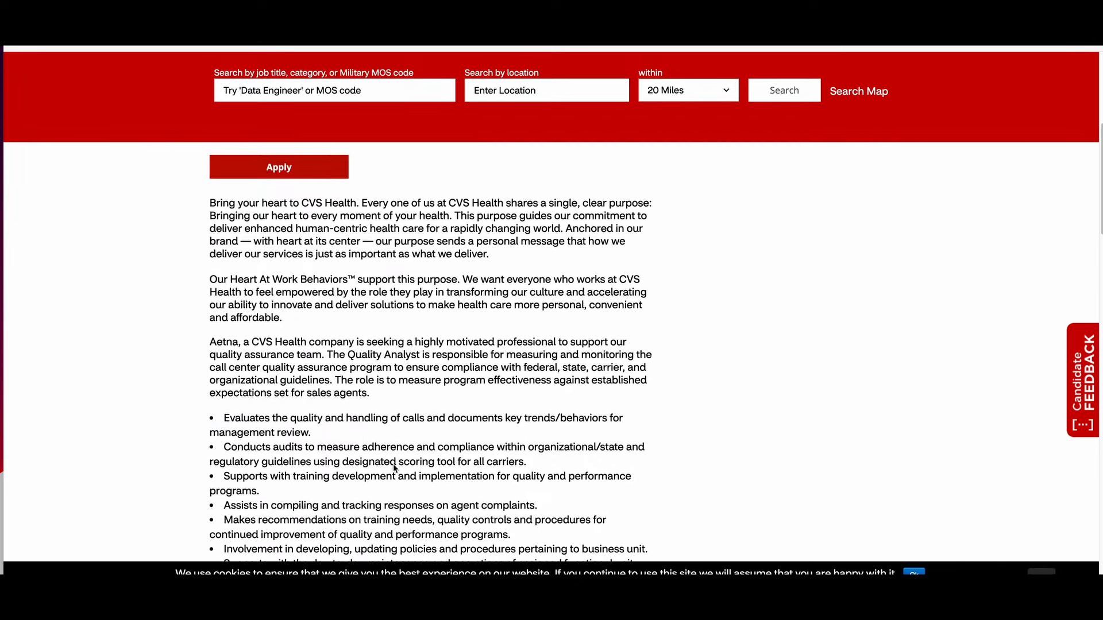
{"action": "scroll", "scroll_direction": "down", "scroll_amount": 3}
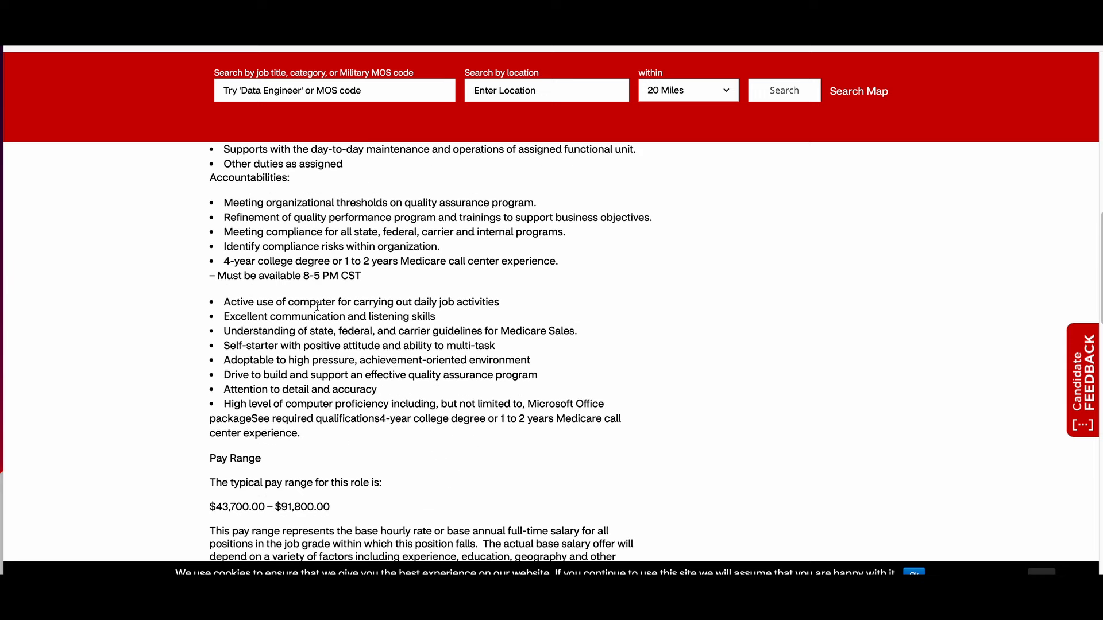
{"action": "mouse_move", "coordinate": [500, 306]}
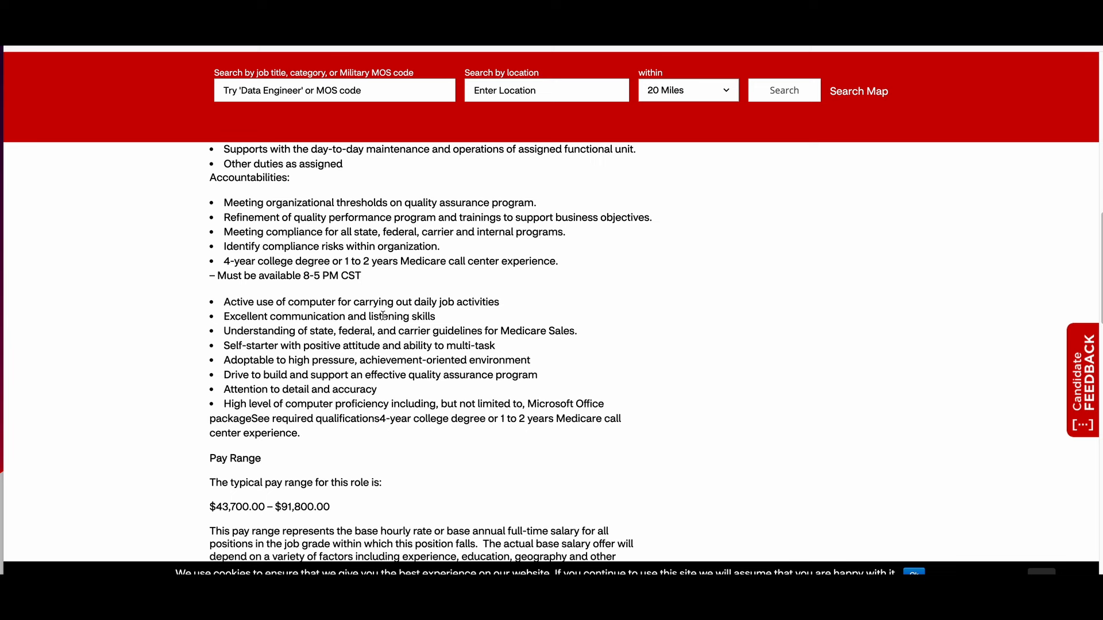
{"action": "mouse_move", "coordinate": [524, 345]}
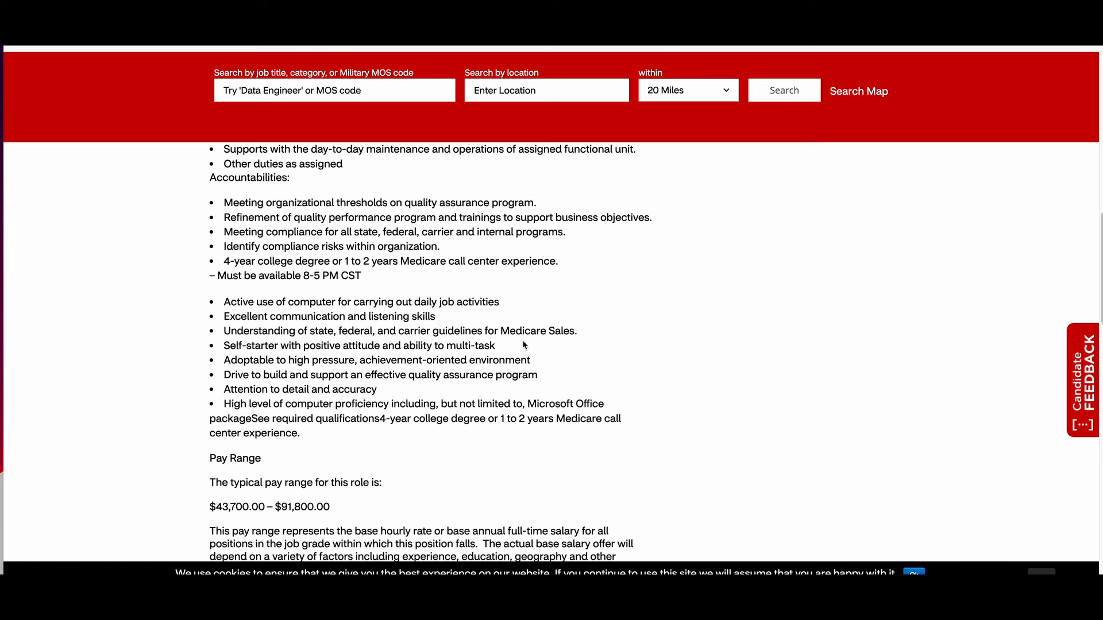
{"action": "mouse_move", "coordinate": [350, 385]}
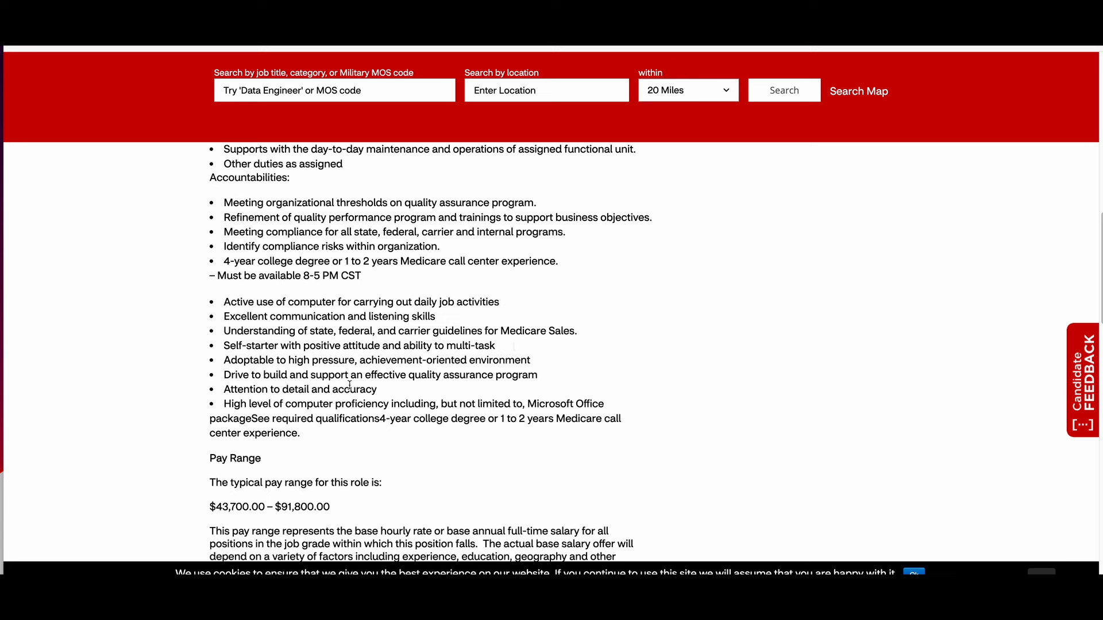
{"action": "mouse_move", "coordinate": [445, 386]}
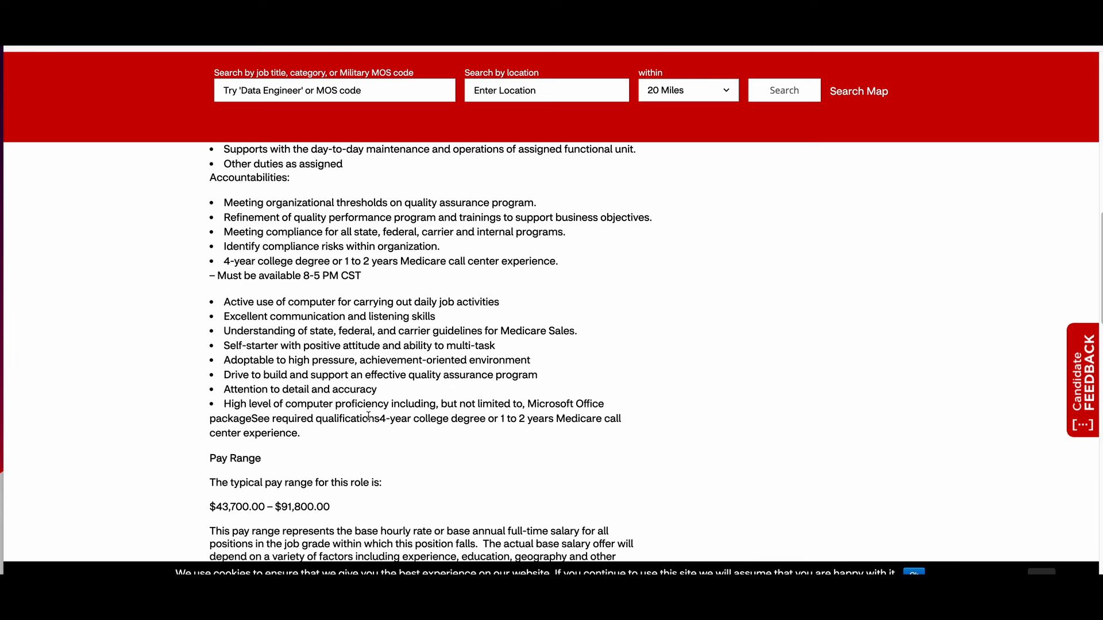
Step: Highlight the years-of-experience requirement among the required qualifications
{"action": "left_click_drag", "start_coordinate": [380, 419], "coordinate": [451, 419]}
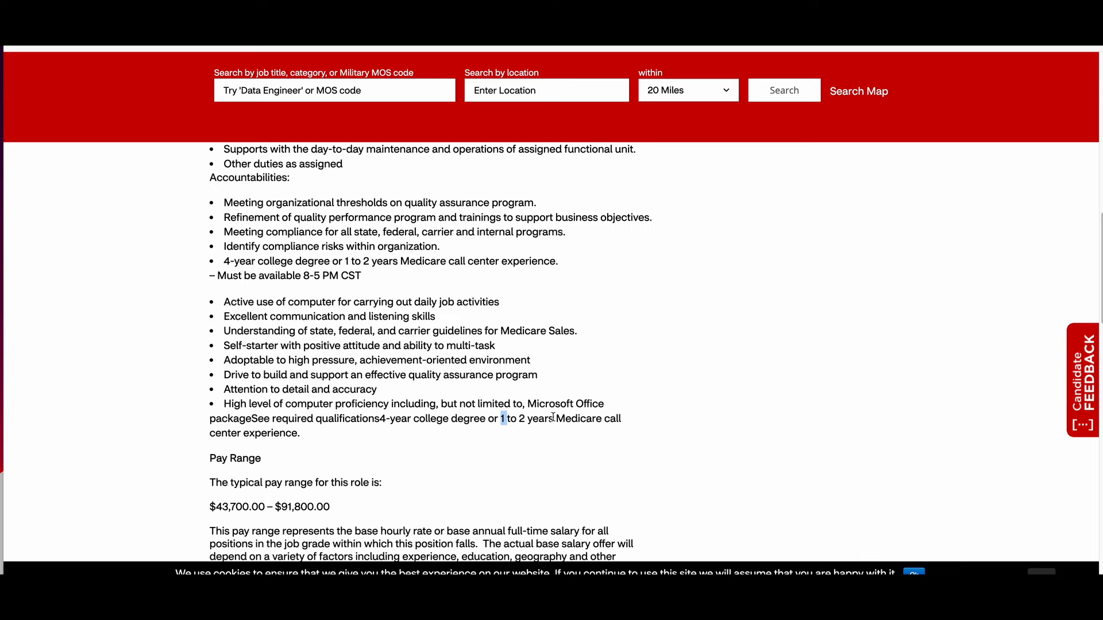
Step: Scroll past the $43,700–$91,800 pay range to the pay explanation and benefits overview
{"action": "scroll", "scroll_direction": "down", "scroll_amount": 3}
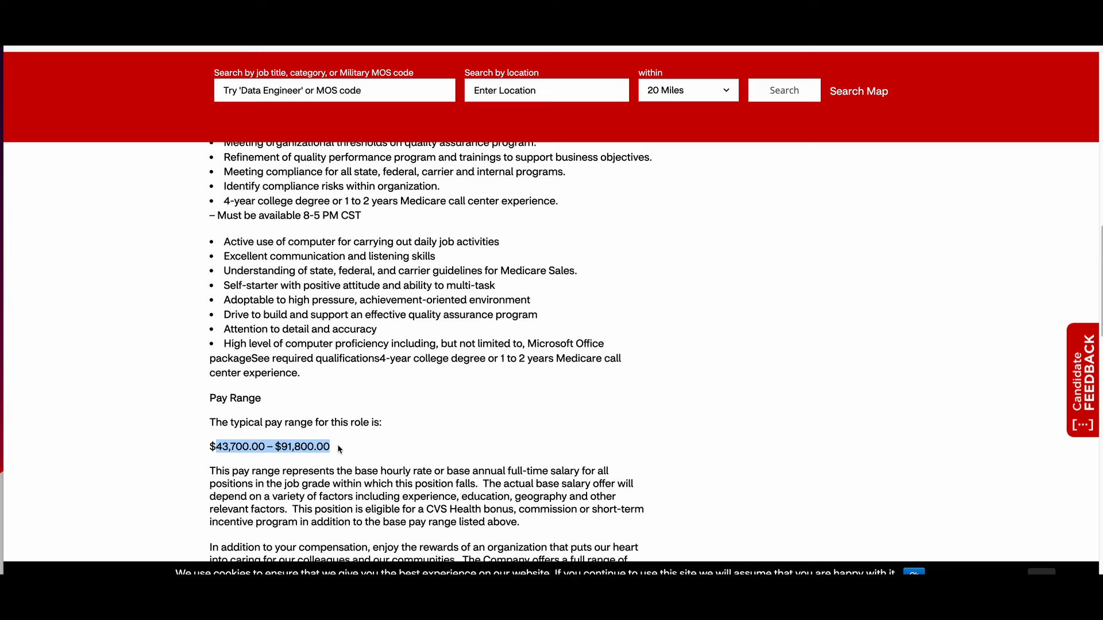
{"action": "scroll", "scroll_direction": "down", "scroll_amount": 3}
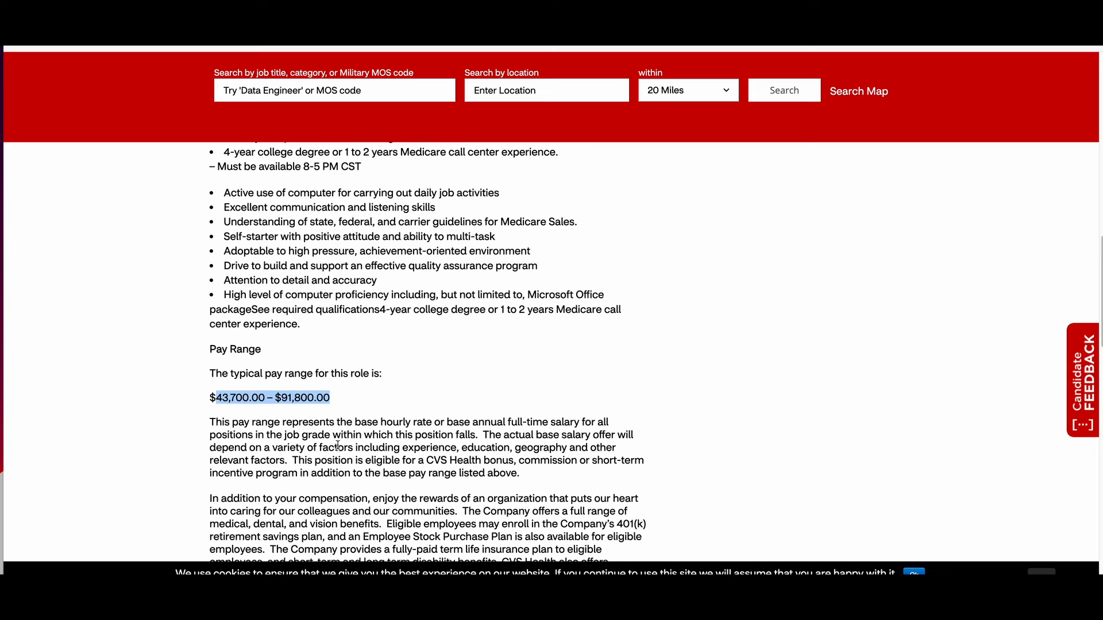
{"action": "left_click", "coordinate": [514, 422]}
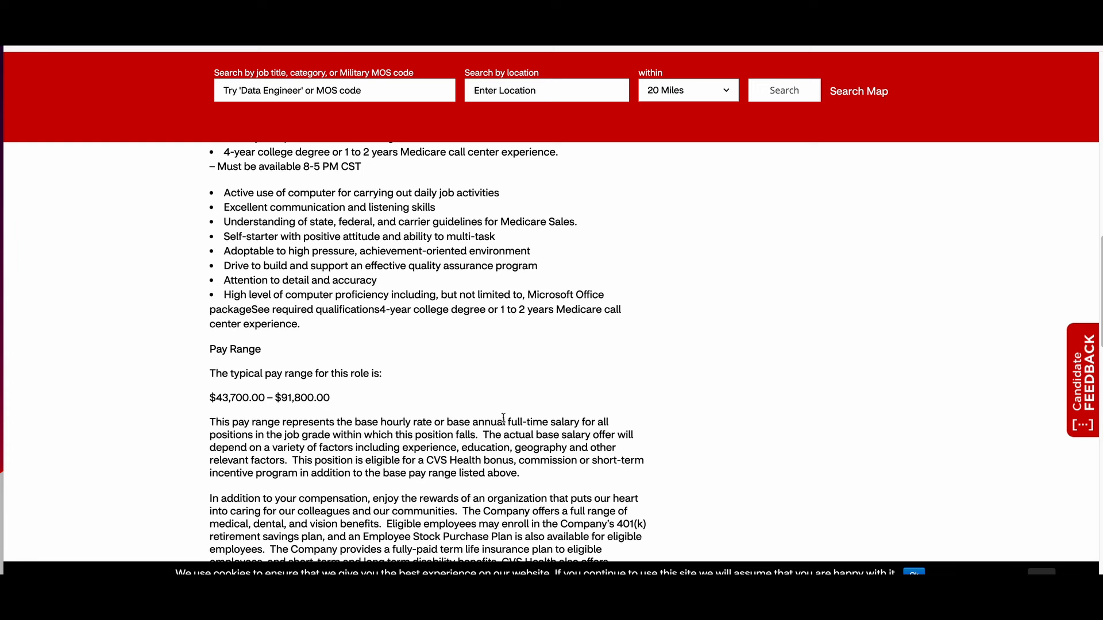
{"action": "mouse_move", "coordinate": [323, 402]}
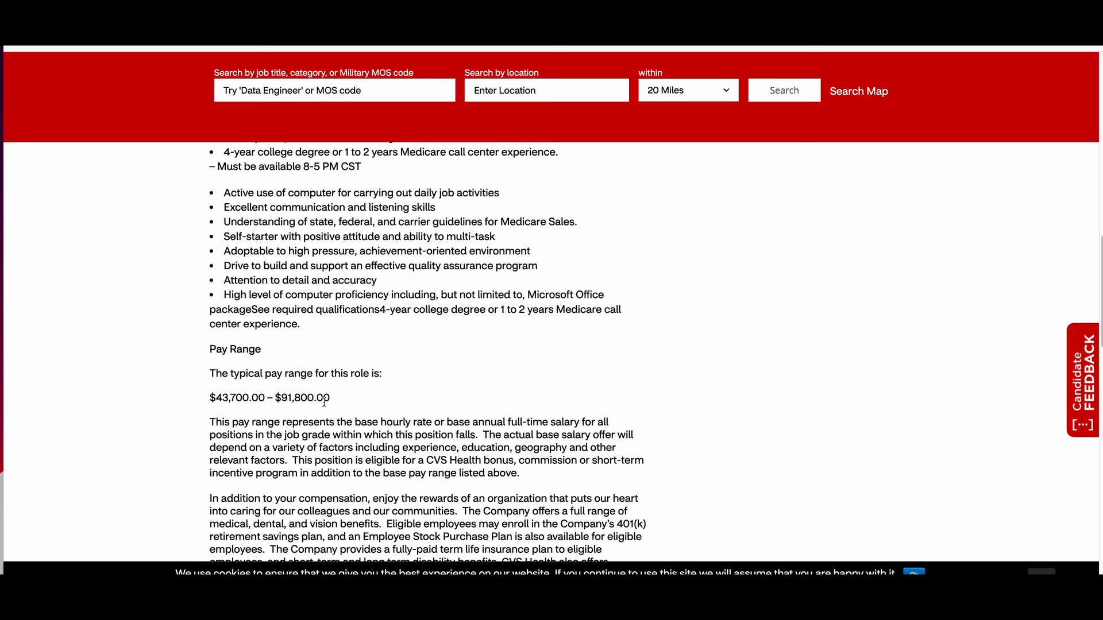
{"action": "mouse_move", "coordinate": [404, 398]}
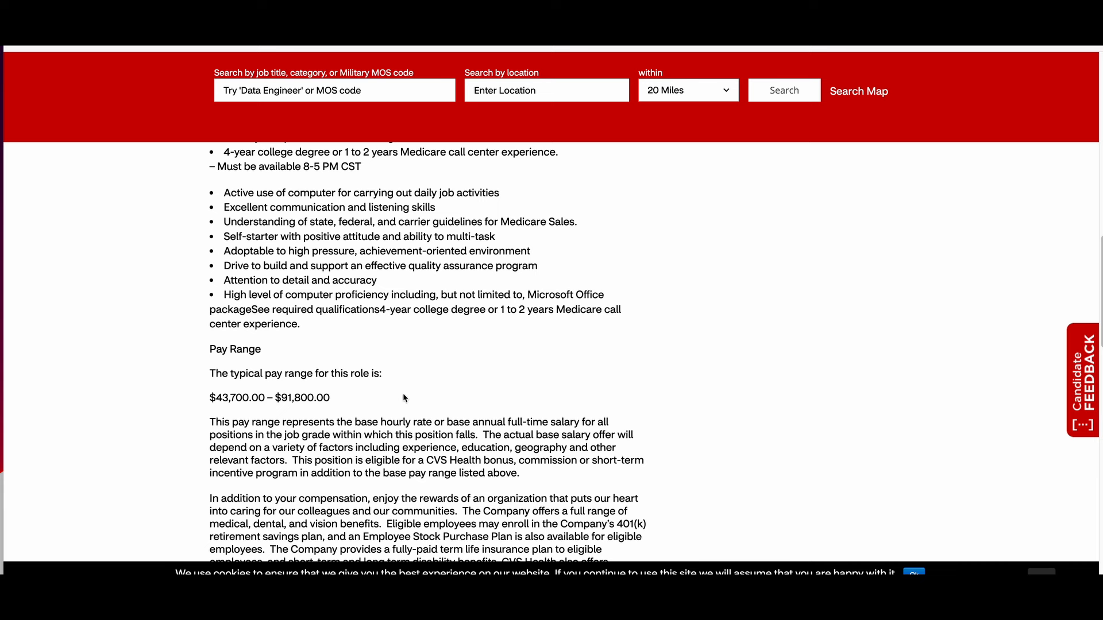
{"action": "mouse_move", "coordinate": [502, 310]}
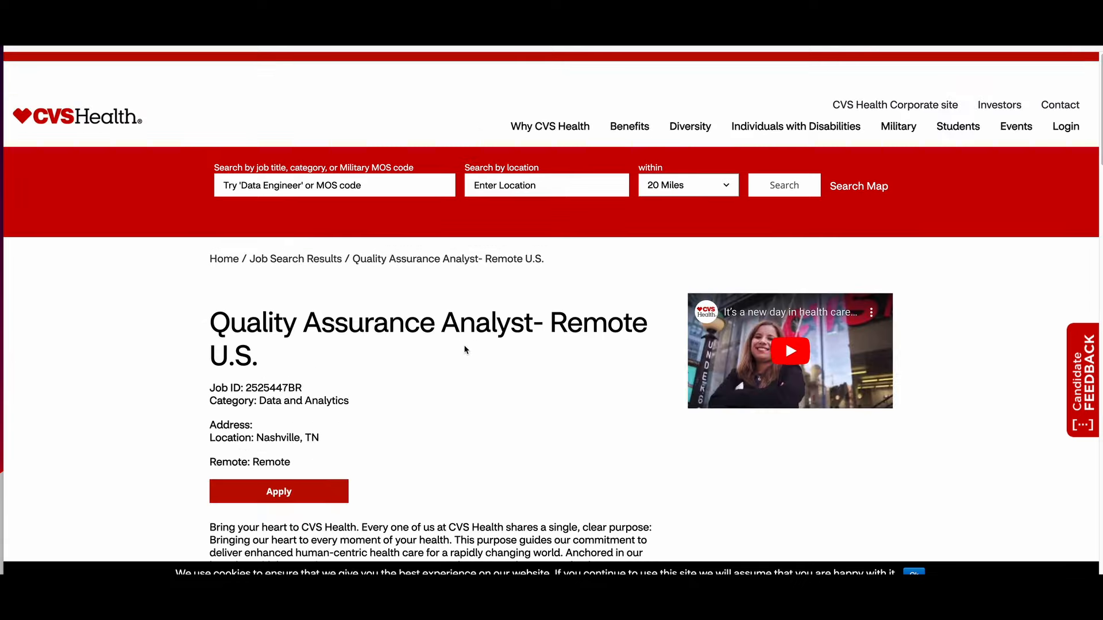
{"action": "scroll", "scroll_direction": "down", "scroll_amount": 3}
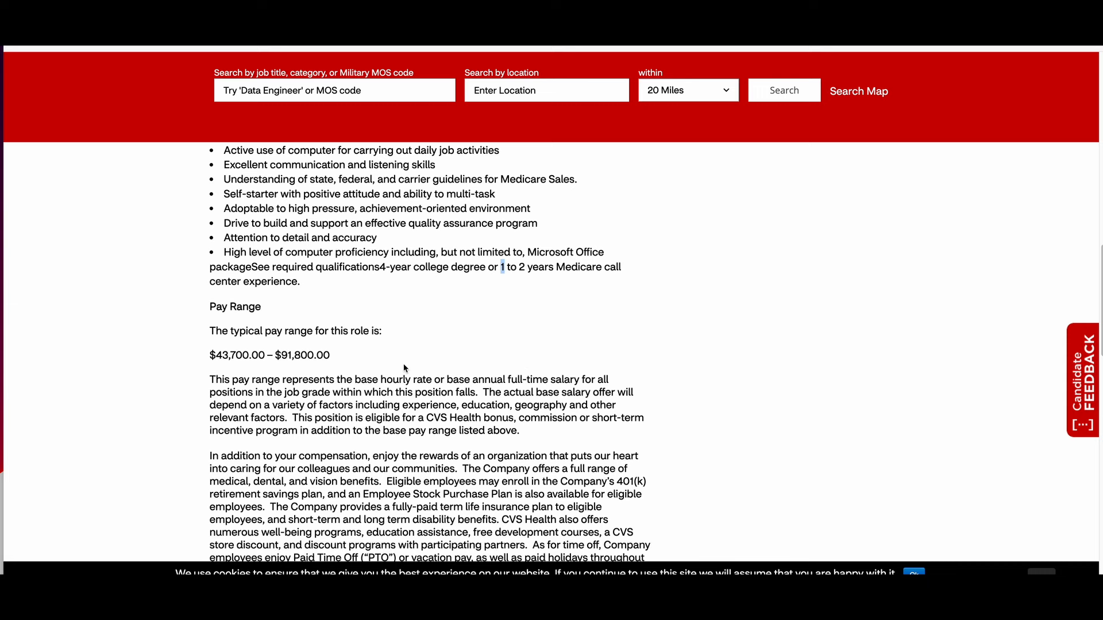
{"action": "mouse_move", "coordinate": [386, 377]}
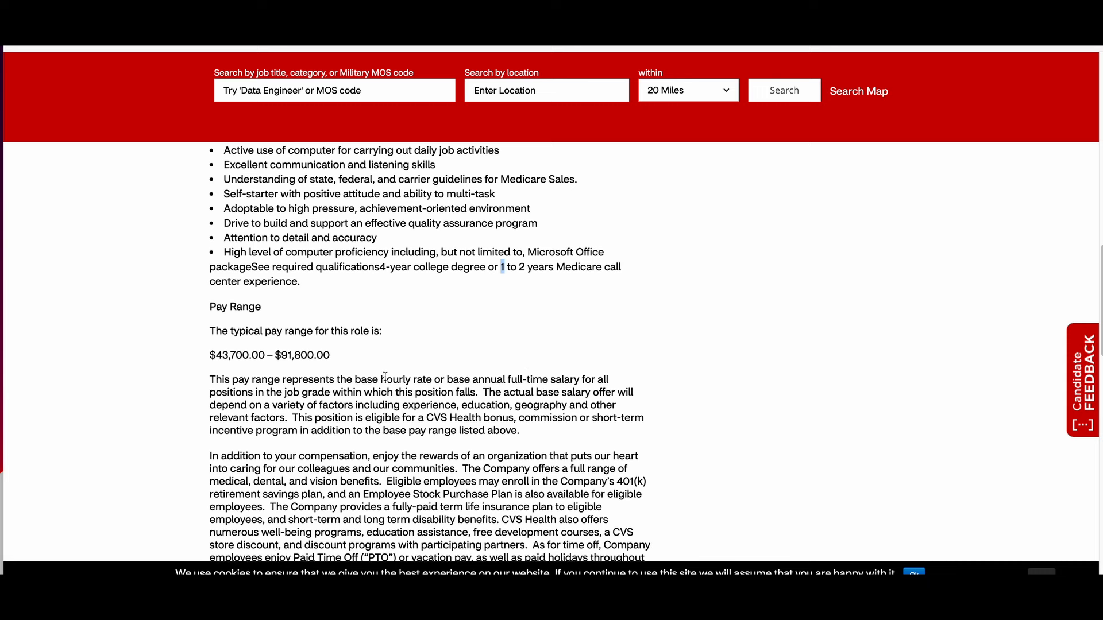
{"action": "mouse_move", "coordinate": [441, 398]}
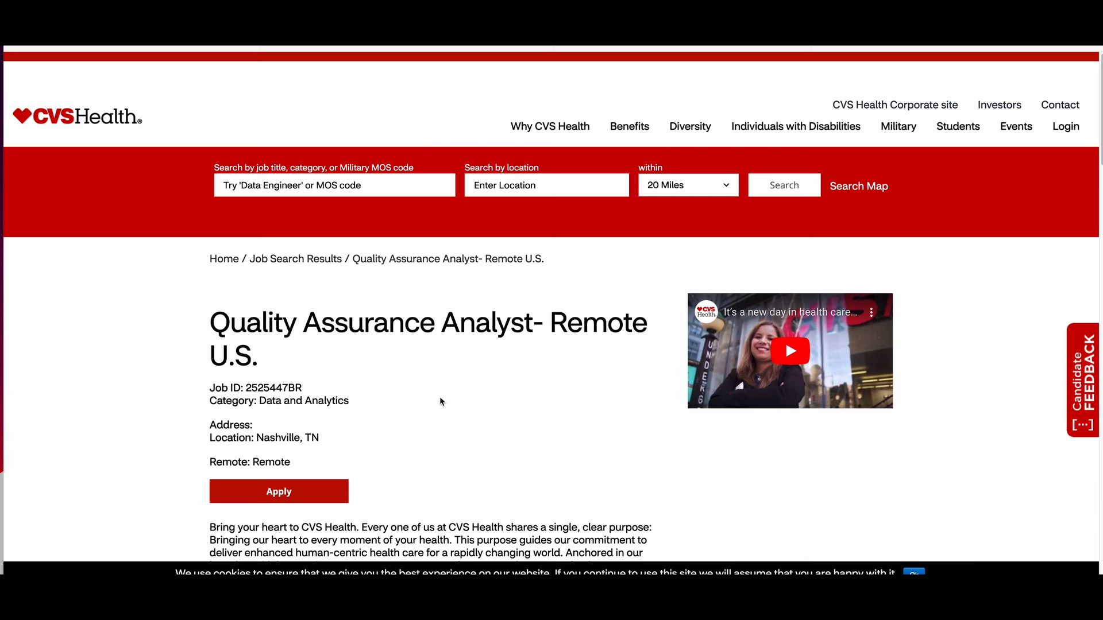
{"action": "mouse_move", "coordinate": [385, 410]}
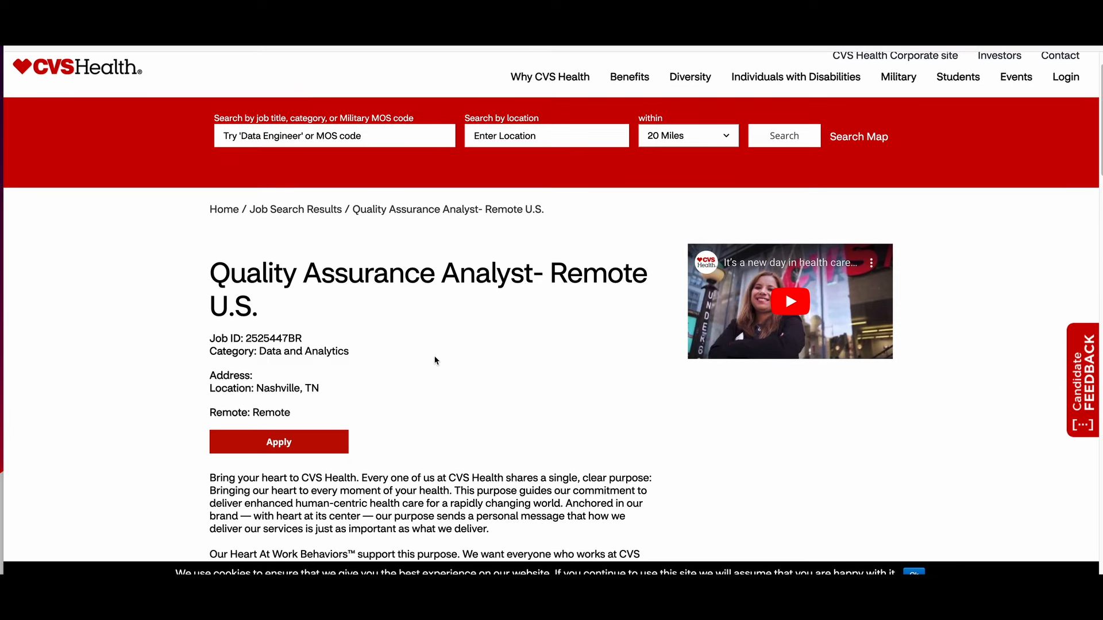
{"action": "mouse_move", "coordinate": [455, 350]}
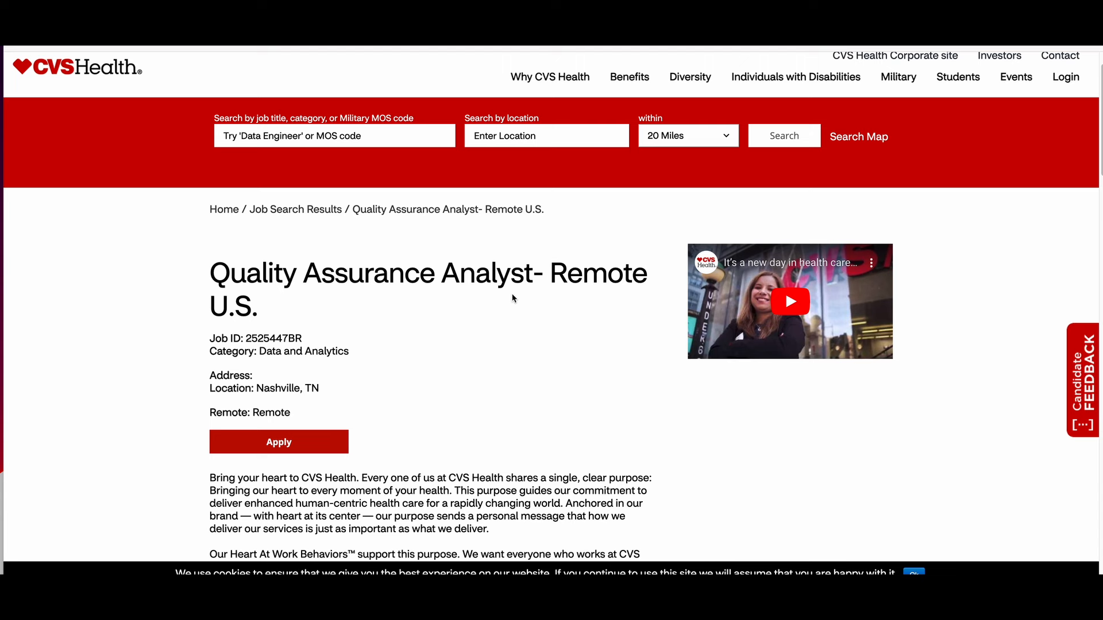
{"action": "mouse_move", "coordinate": [847, 206]}
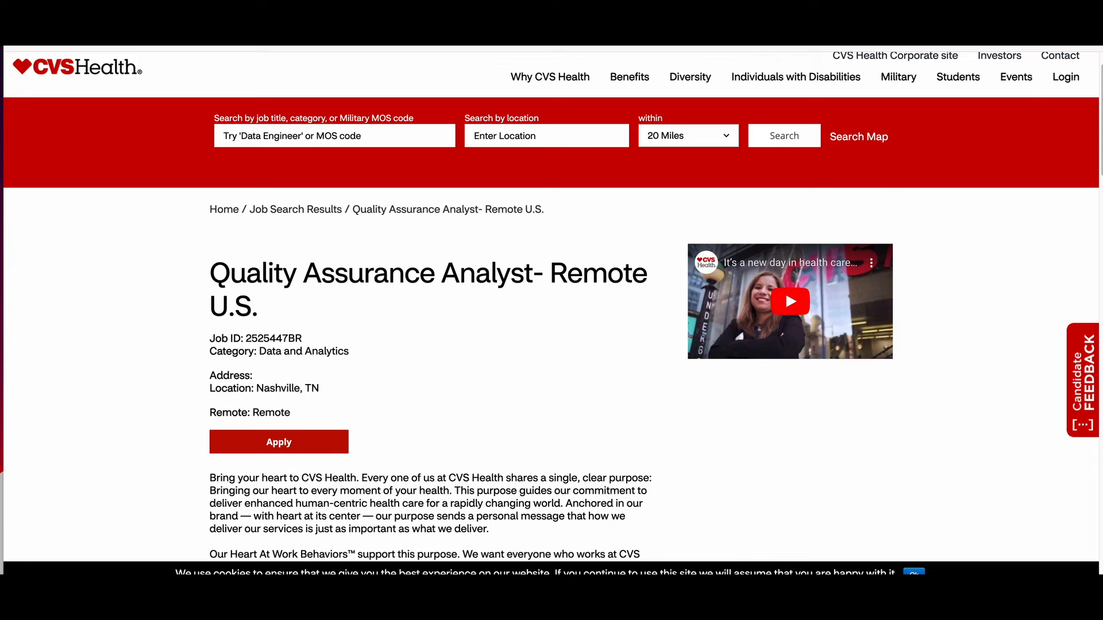
Step: Scroll the Sr Service Advocate – Ops posting and highlight the 8:30am-5pm working hours
{"action": "scroll", "scroll_direction": "down", "scroll_amount": 3}
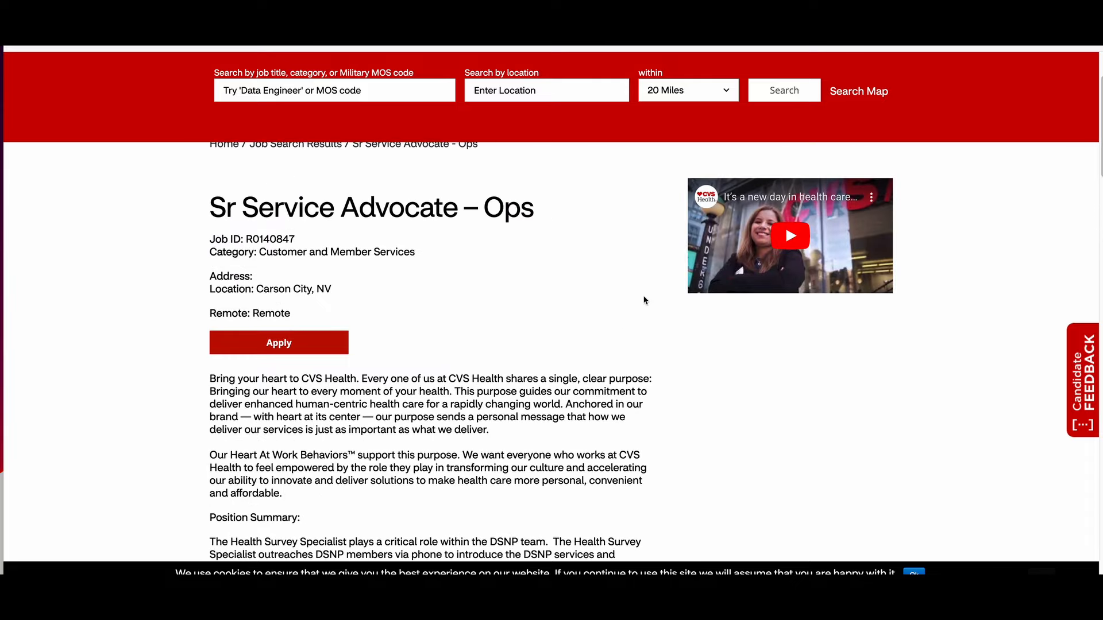
{"action": "mouse_move", "coordinate": [385, 221]}
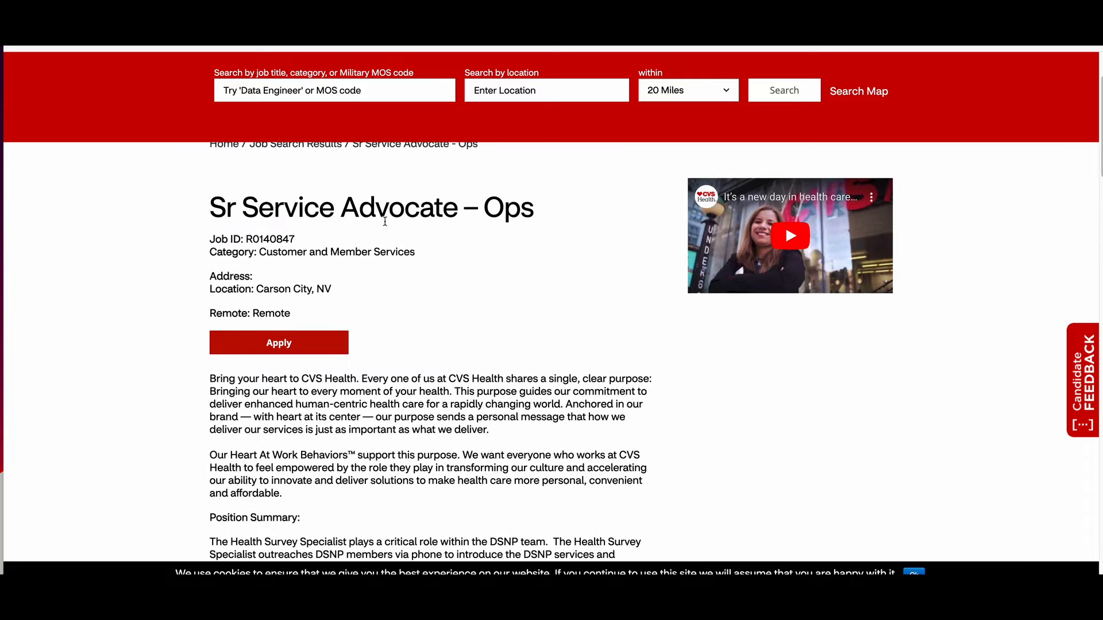
{"action": "scroll", "scroll_direction": "down", "scroll_amount": 3}
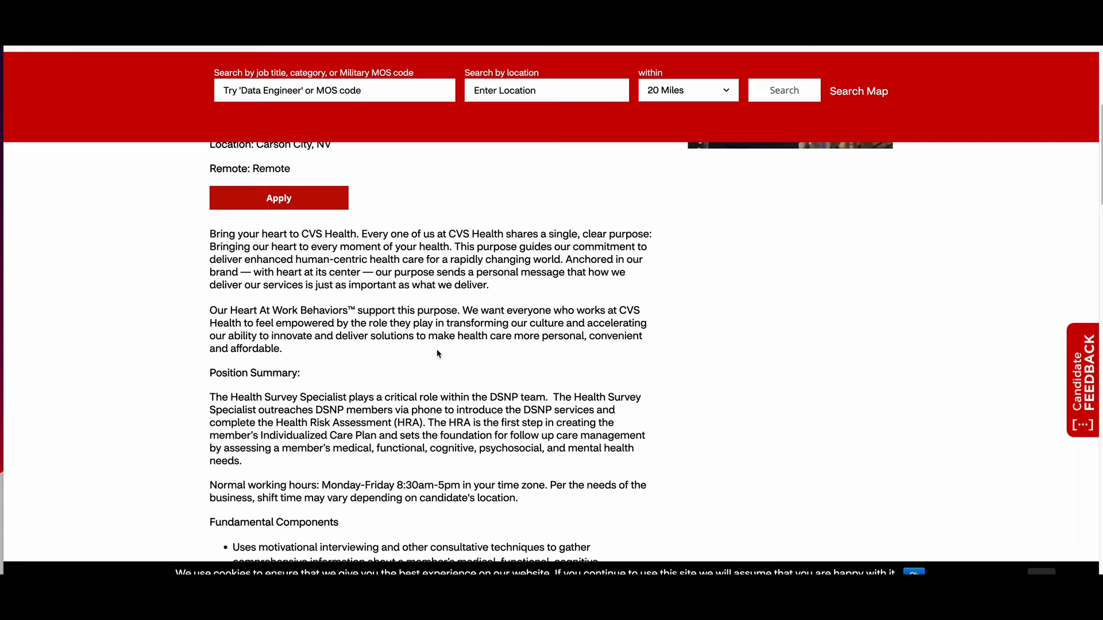
{"action": "scroll", "scroll_direction": "down", "scroll_amount": 3}
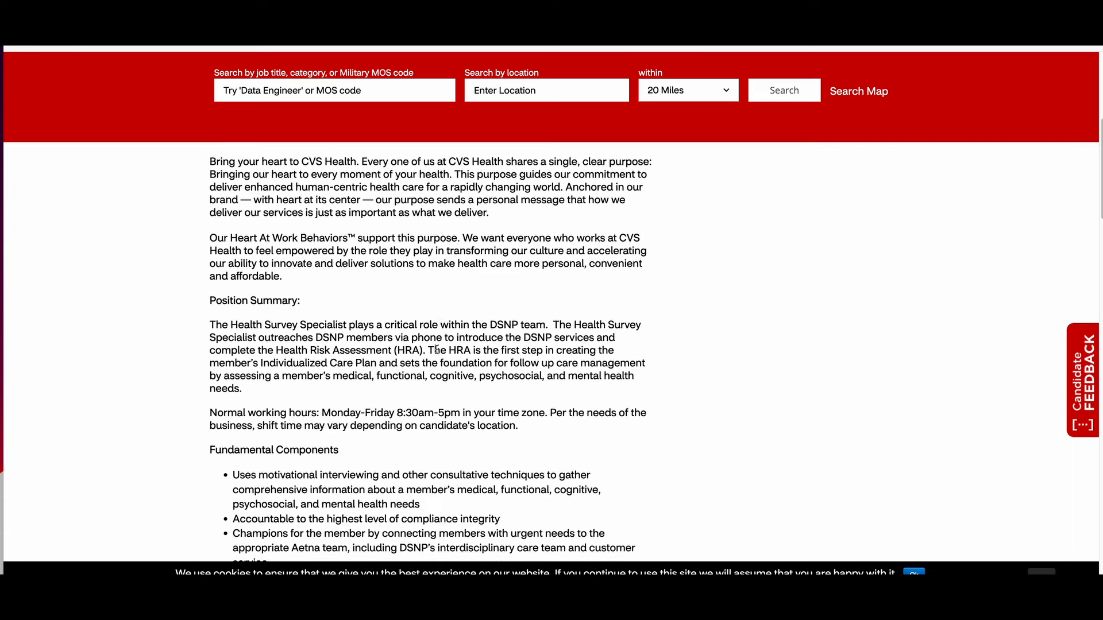
{"action": "scroll", "scroll_direction": "down", "scroll_amount": 3}
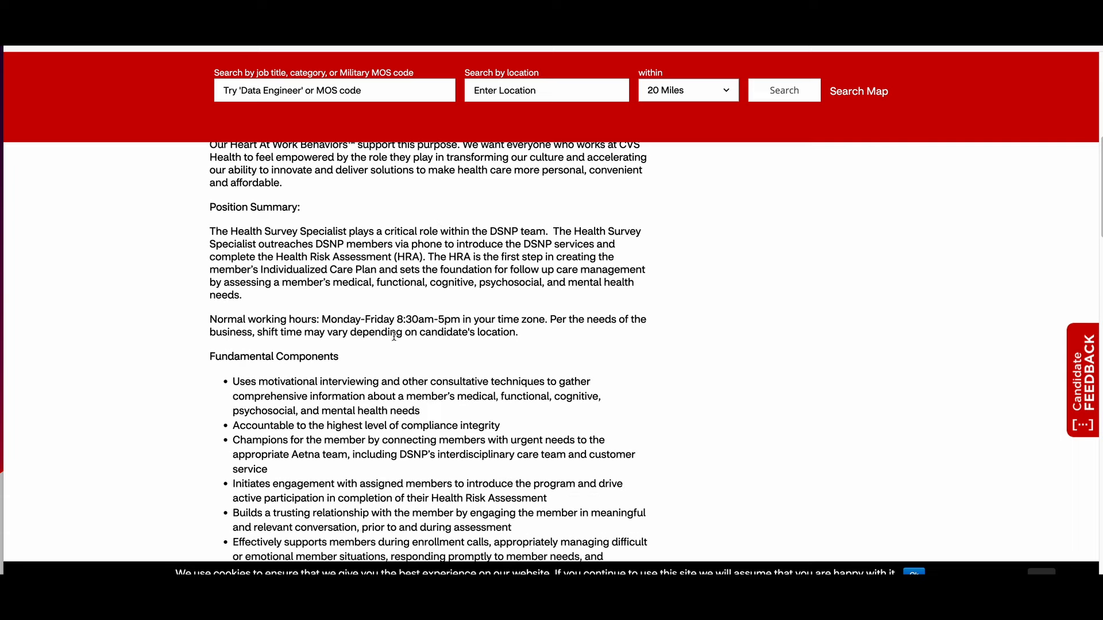
{"action": "mouse_move", "coordinate": [510, 318]}
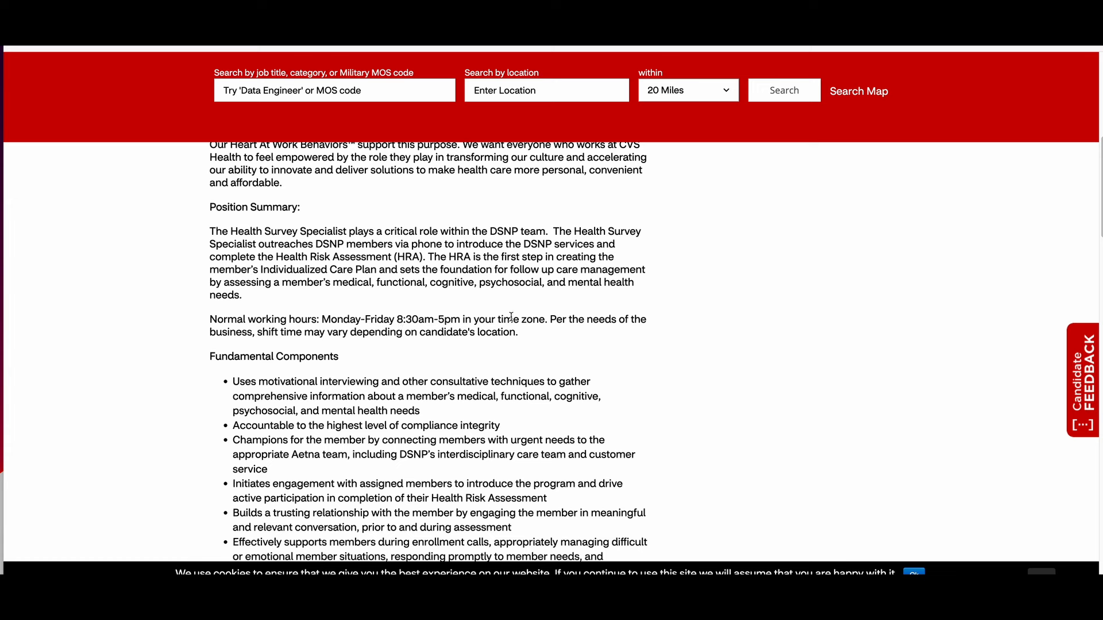
{"action": "left_click_drag", "start_coordinate": [465, 319], "coordinate": [540, 320]}
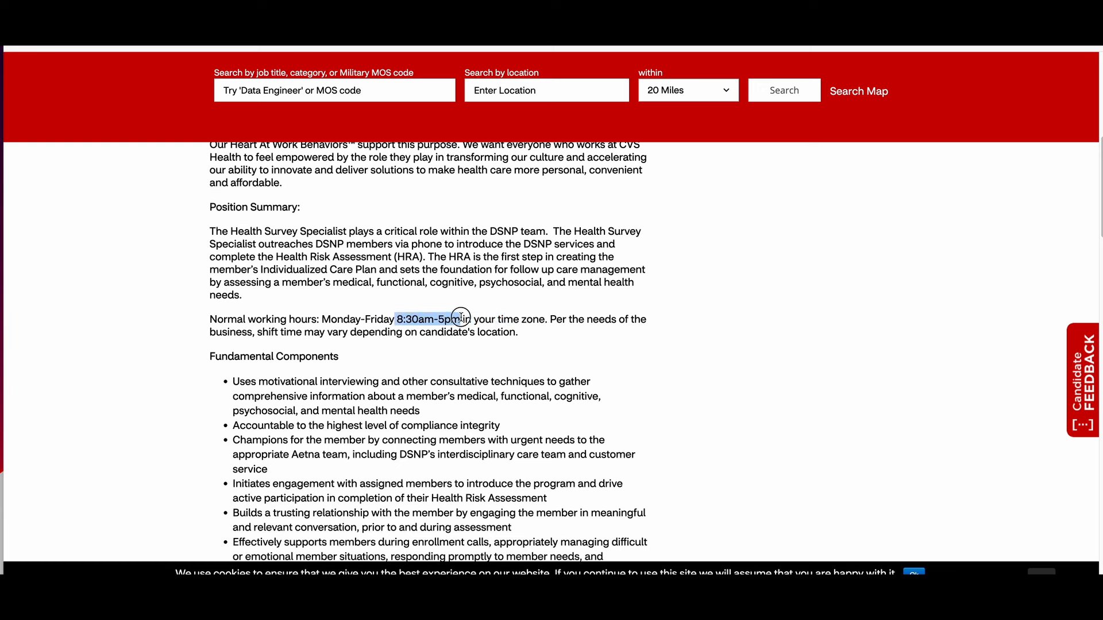
Step: Scroll further to the duties, Monday–Friday schedule and background experience requirements
{"action": "scroll", "scroll_direction": "down", "scroll_amount": 3}
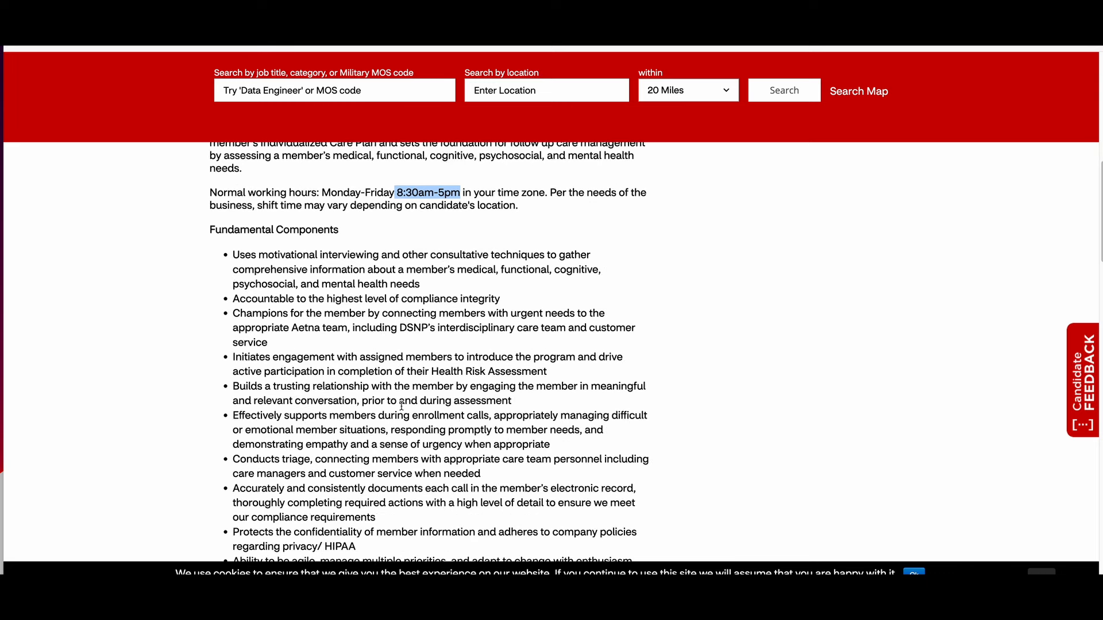
{"action": "scroll", "scroll_direction": "down", "scroll_amount": 3}
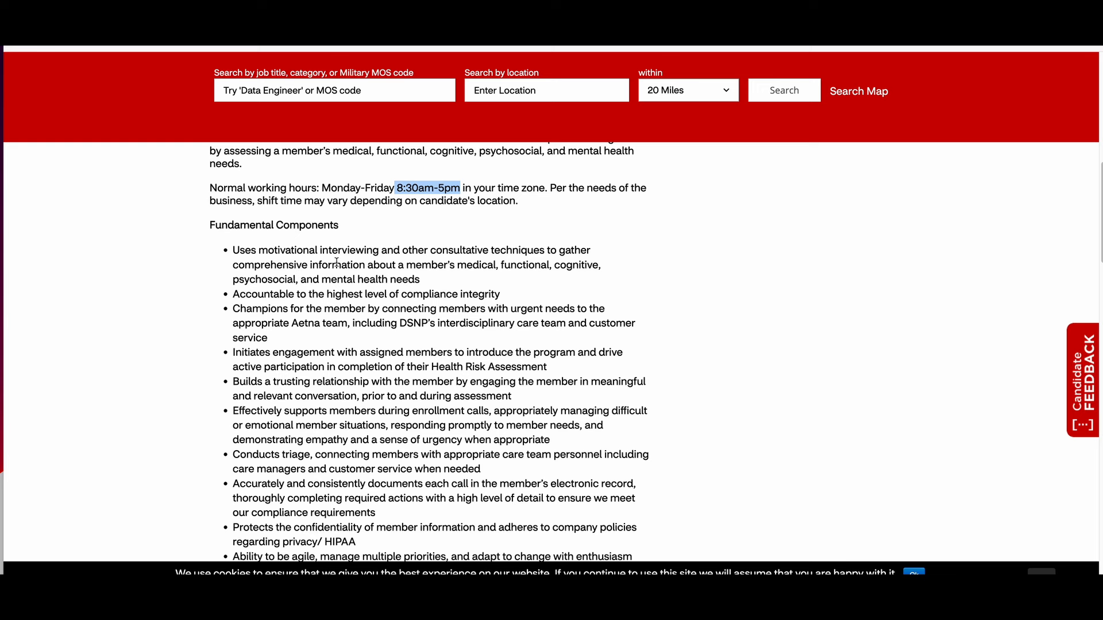
{"action": "mouse_move", "coordinate": [481, 280]}
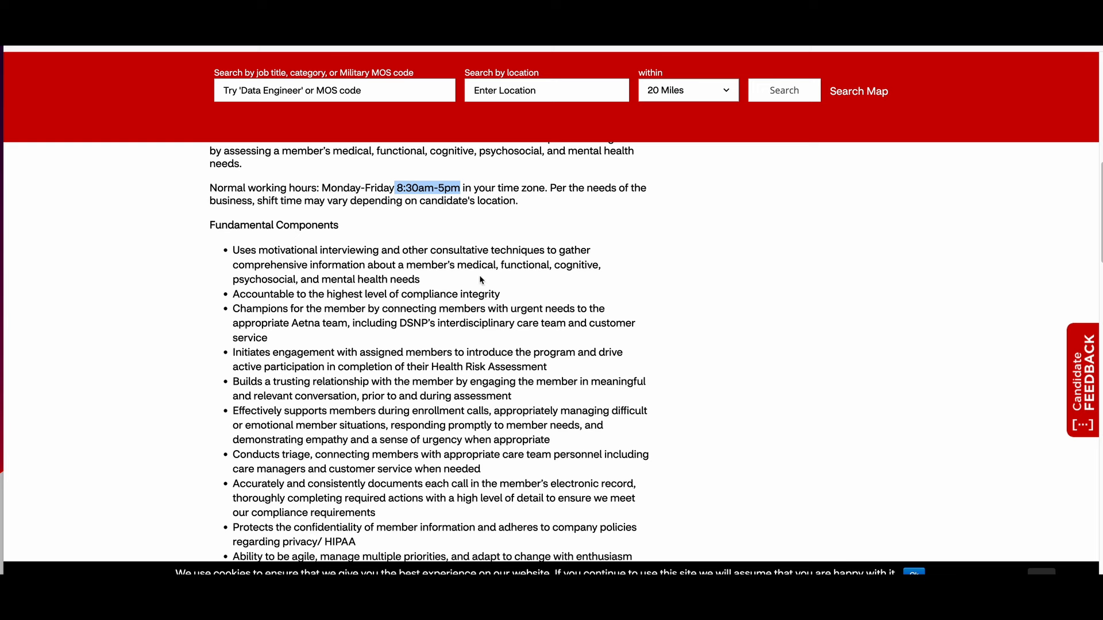
{"action": "scroll", "scroll_direction": "down", "scroll_amount": 3}
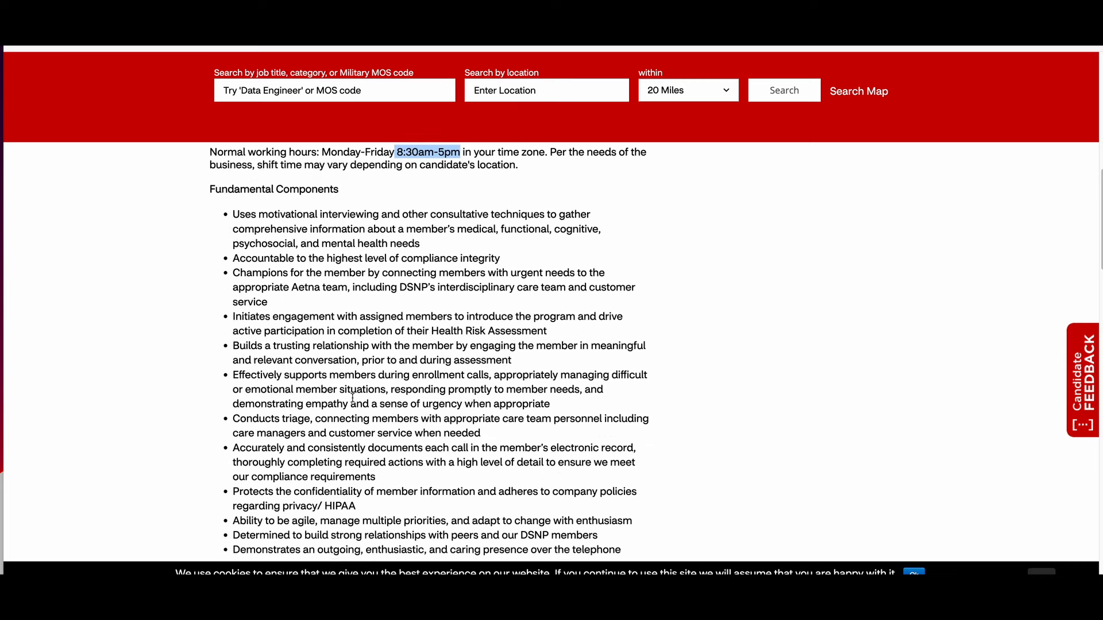
{"action": "scroll", "scroll_direction": "down", "scroll_amount": 3}
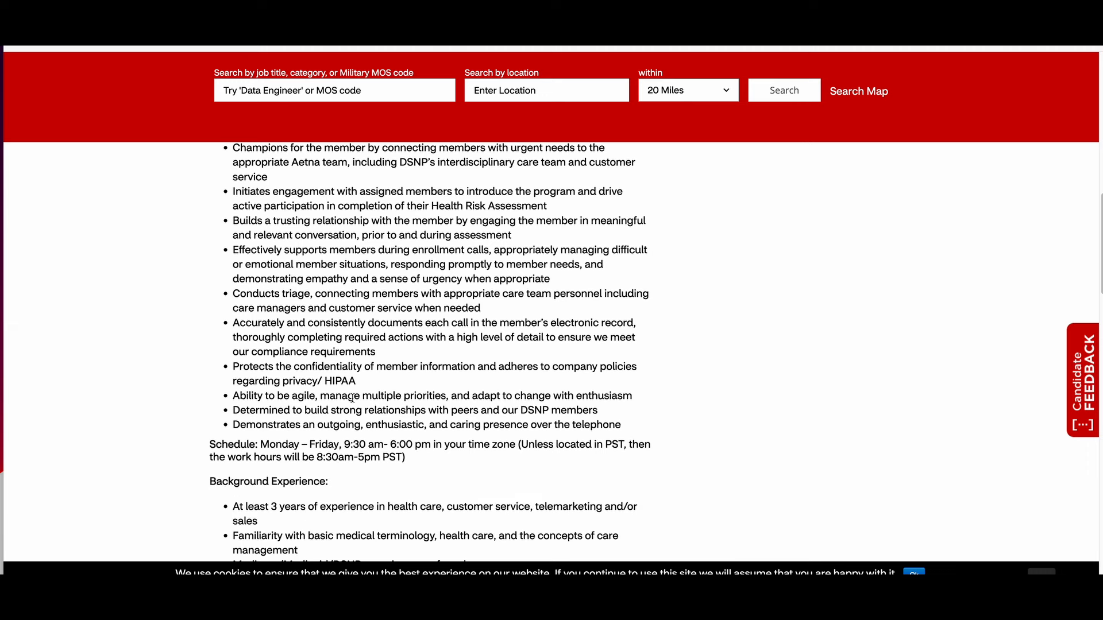
{"action": "scroll", "scroll_direction": "down", "scroll_amount": 3}
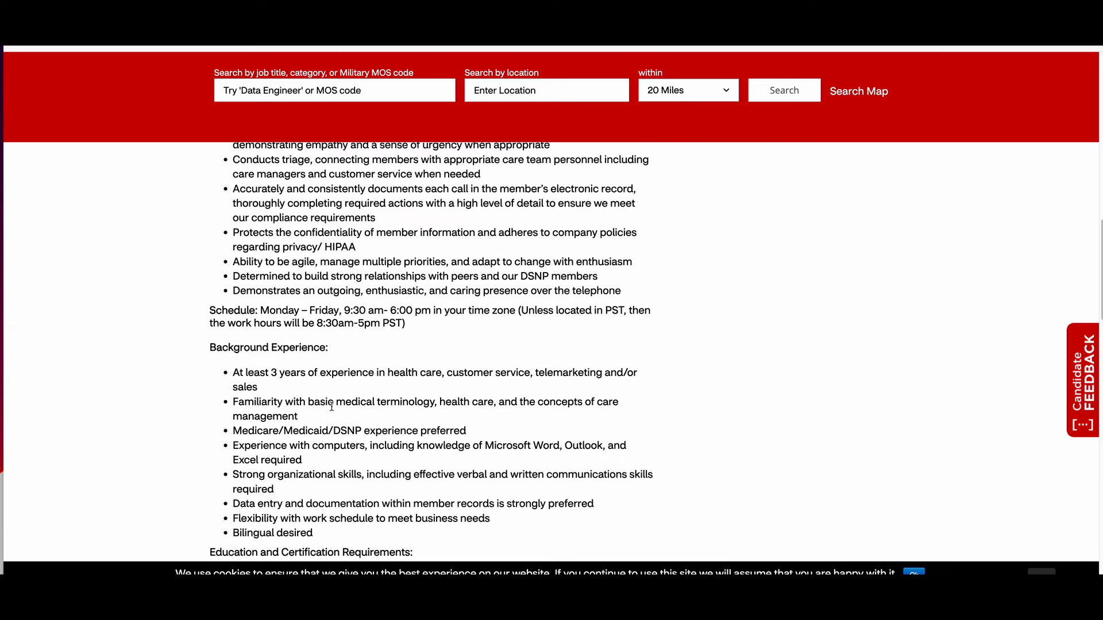
{"action": "mouse_move", "coordinate": [282, 375]}
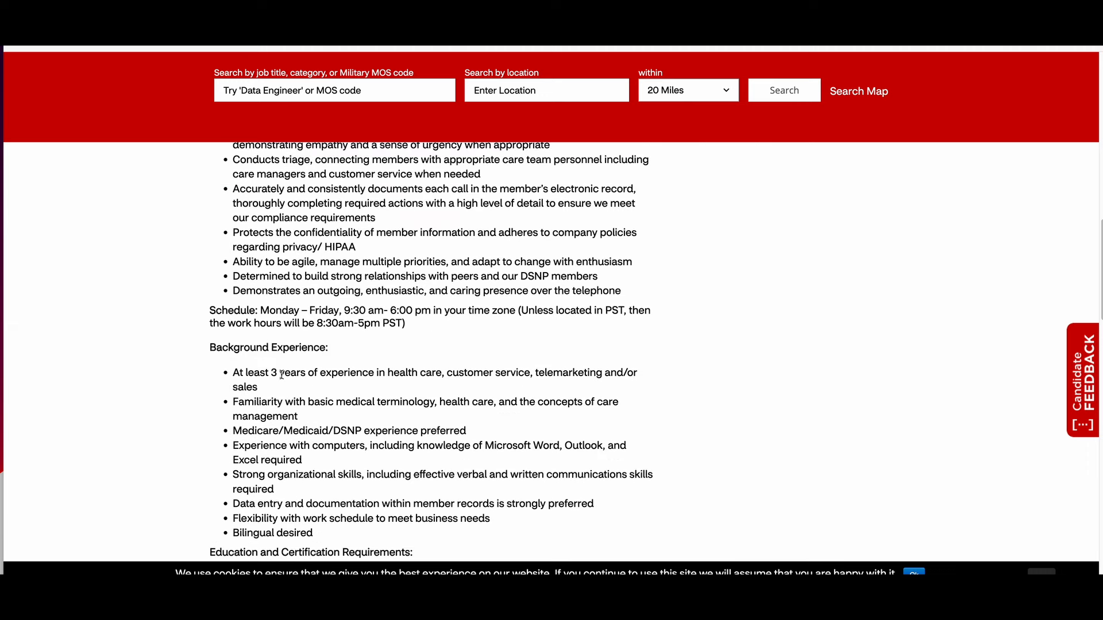
{"action": "mouse_move", "coordinate": [445, 385]}
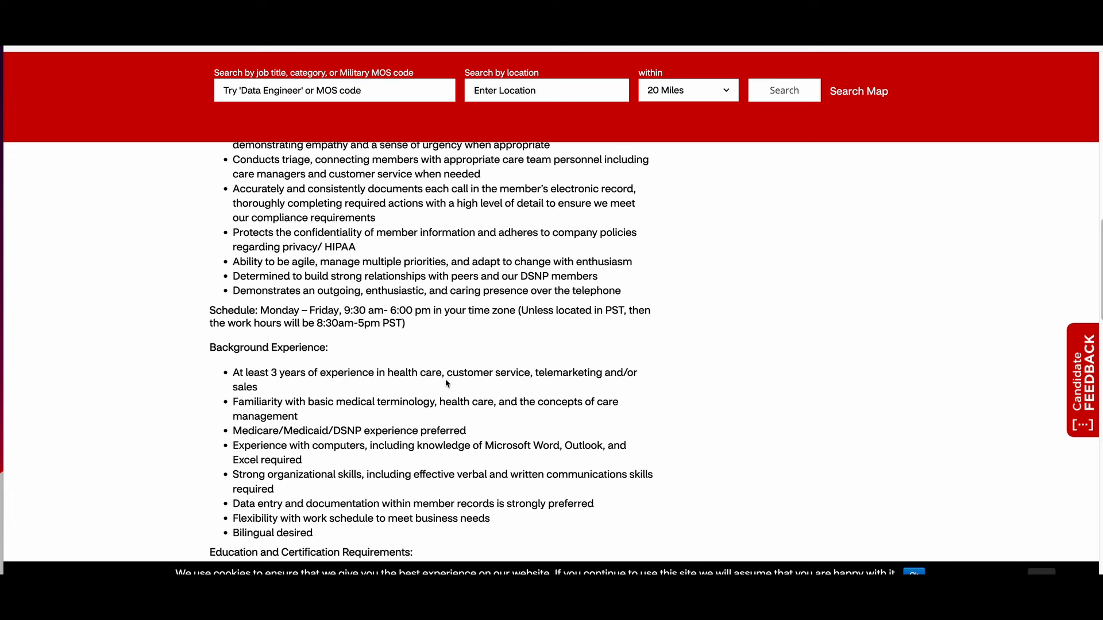
{"action": "mouse_move", "coordinate": [524, 378]}
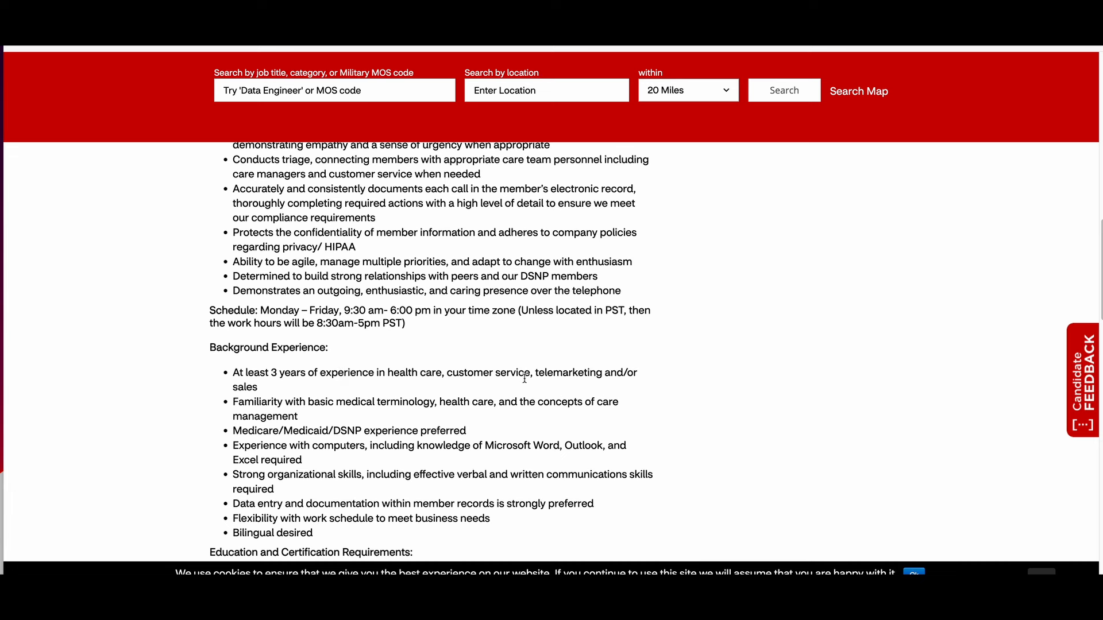
{"action": "mouse_move", "coordinate": [337, 392]}
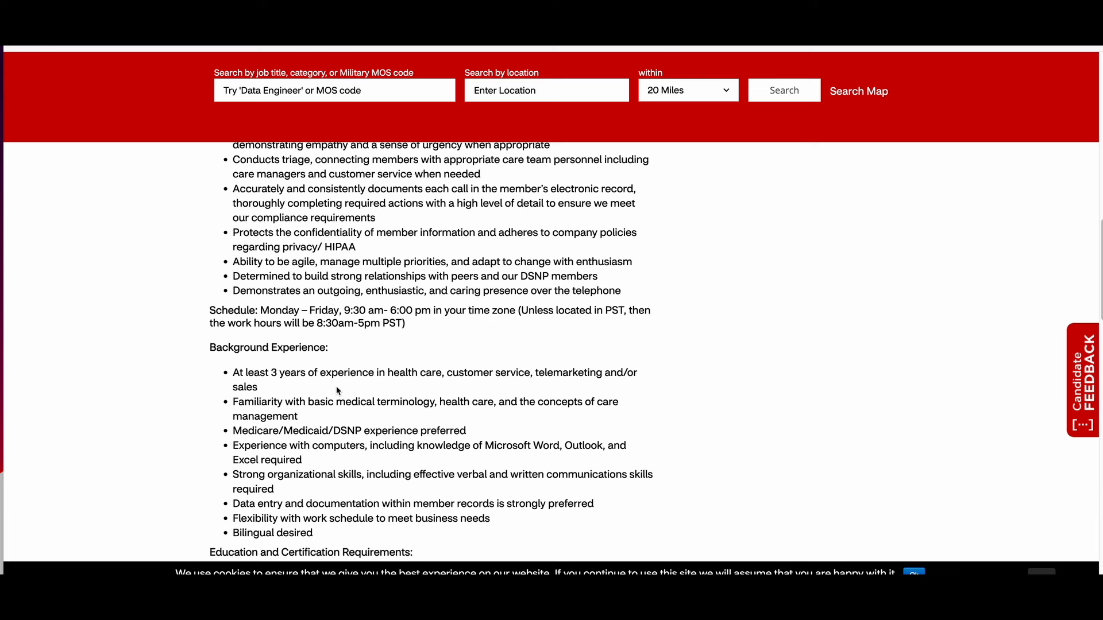
{"action": "mouse_move", "coordinate": [323, 416]}
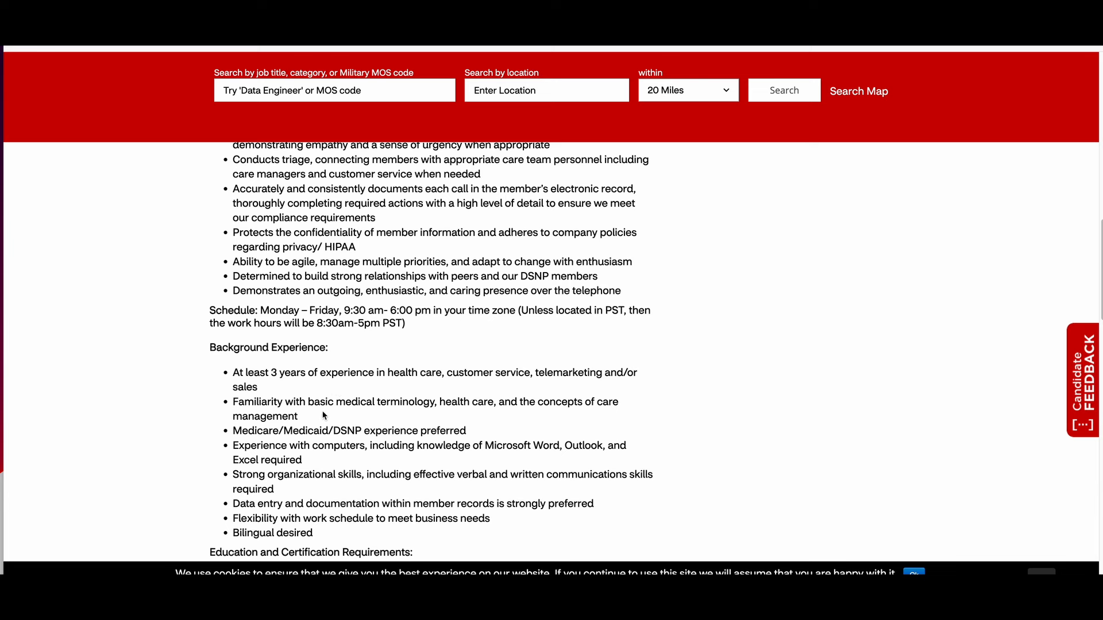
{"action": "mouse_move", "coordinate": [448, 418]}
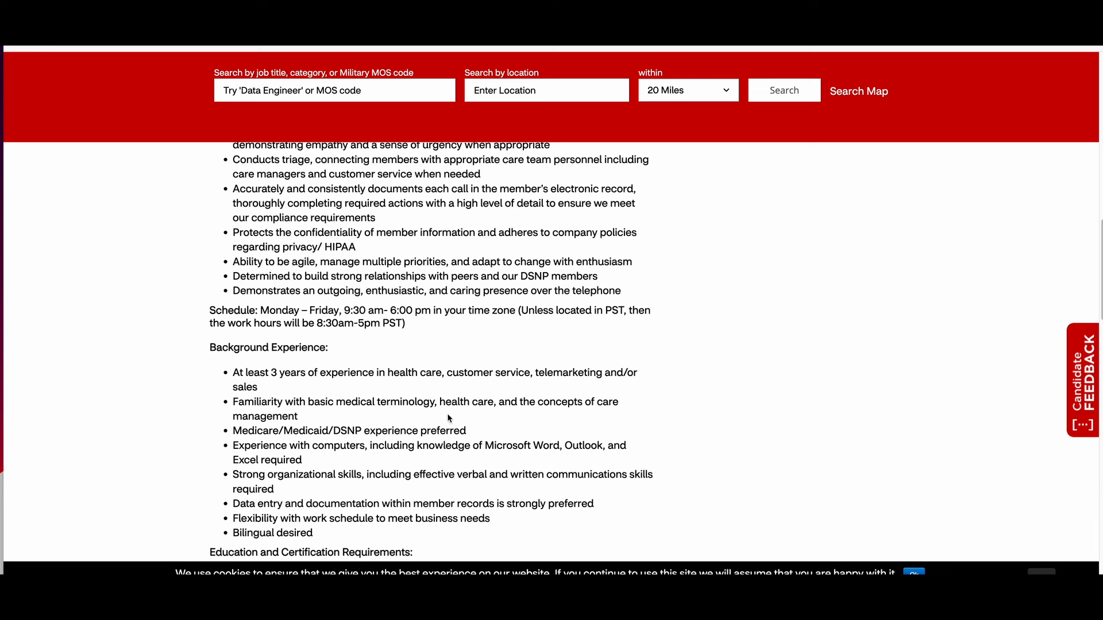
{"action": "mouse_move", "coordinate": [468, 421]}
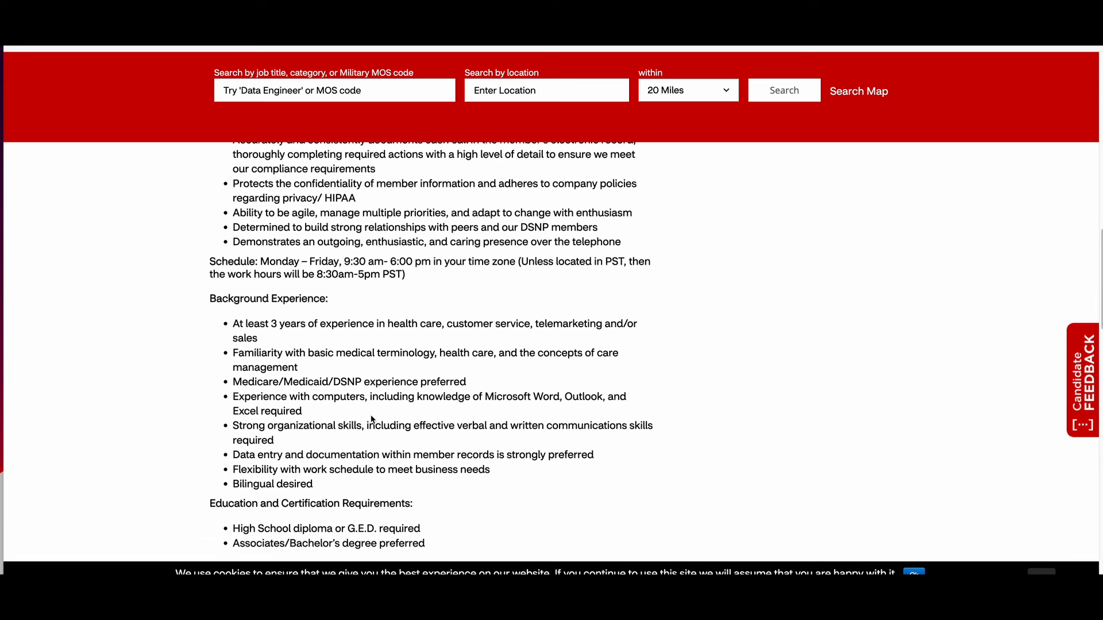
{"action": "scroll", "scroll_direction": "down", "scroll_amount": 3}
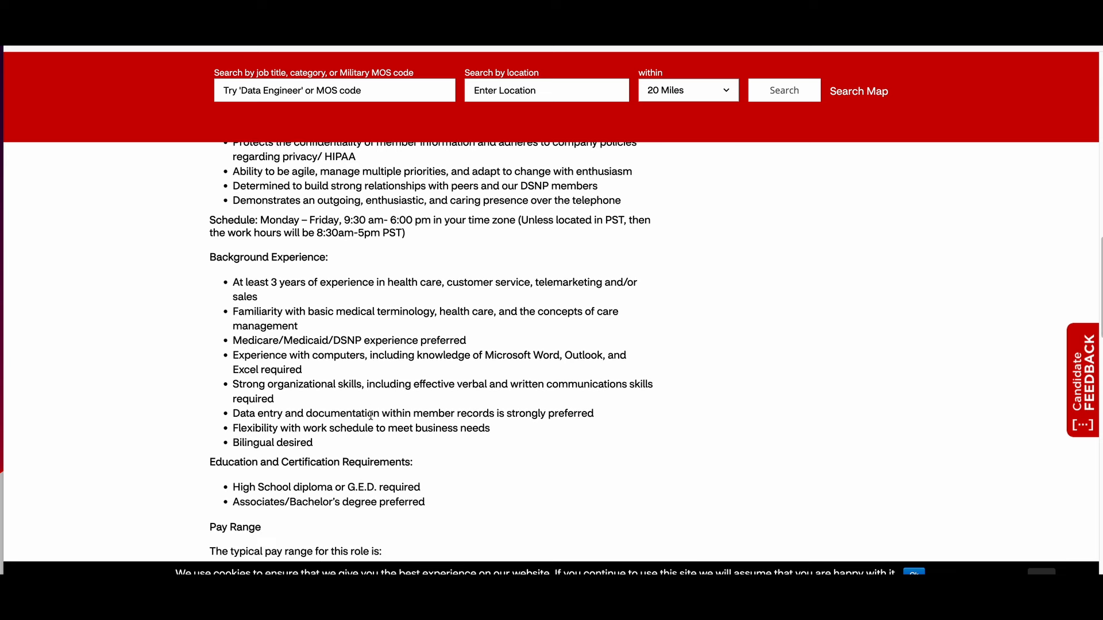
{"action": "scroll", "scroll_direction": "down", "scroll_amount": 3}
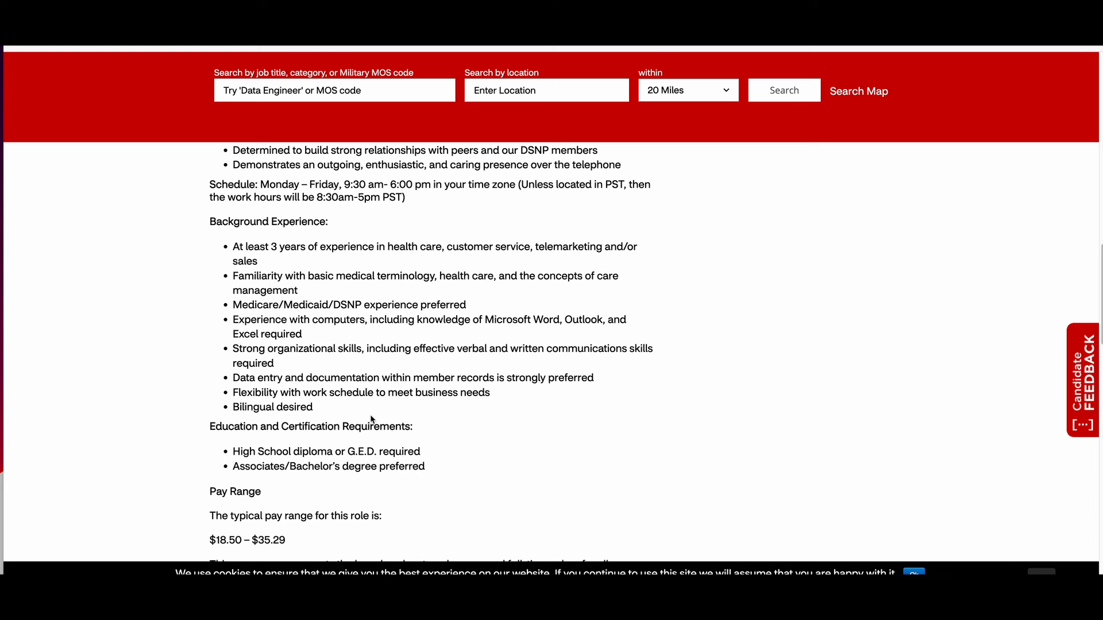
{"action": "mouse_move", "coordinate": [320, 414]}
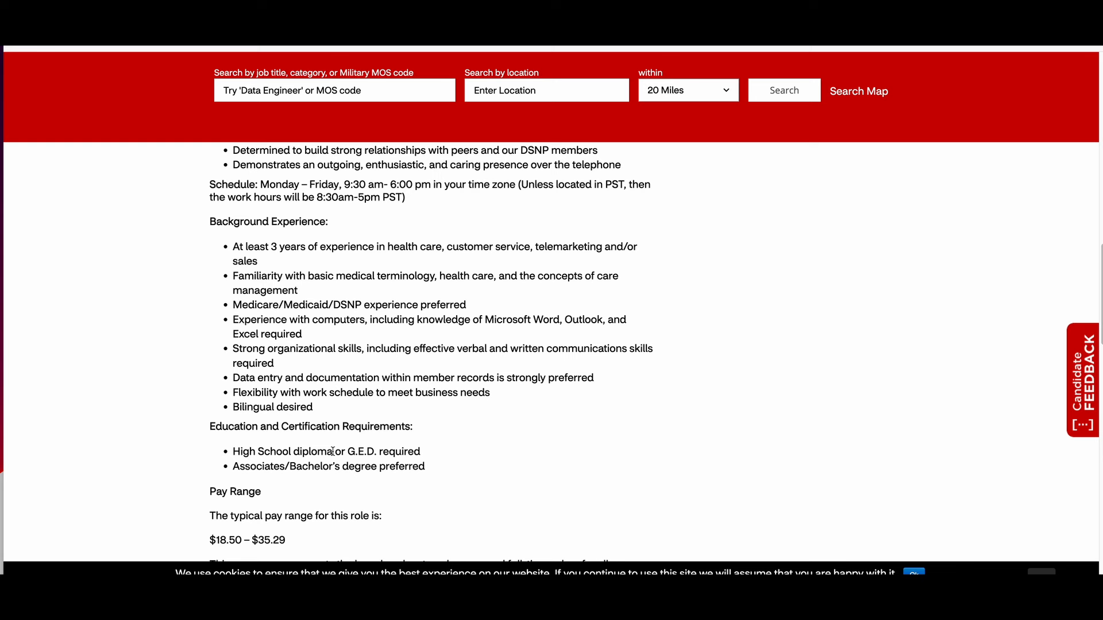
{"action": "left_click_drag", "start_coordinate": [234, 452], "coordinate": [335, 452]}
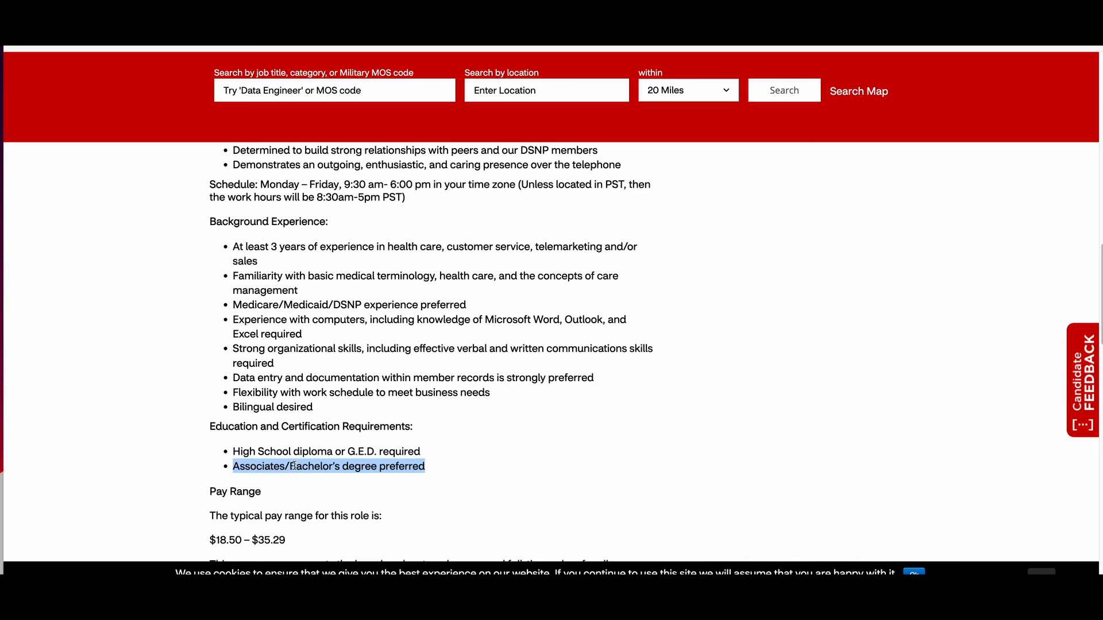
{"action": "scroll", "scroll_direction": "down", "scroll_amount": 3}
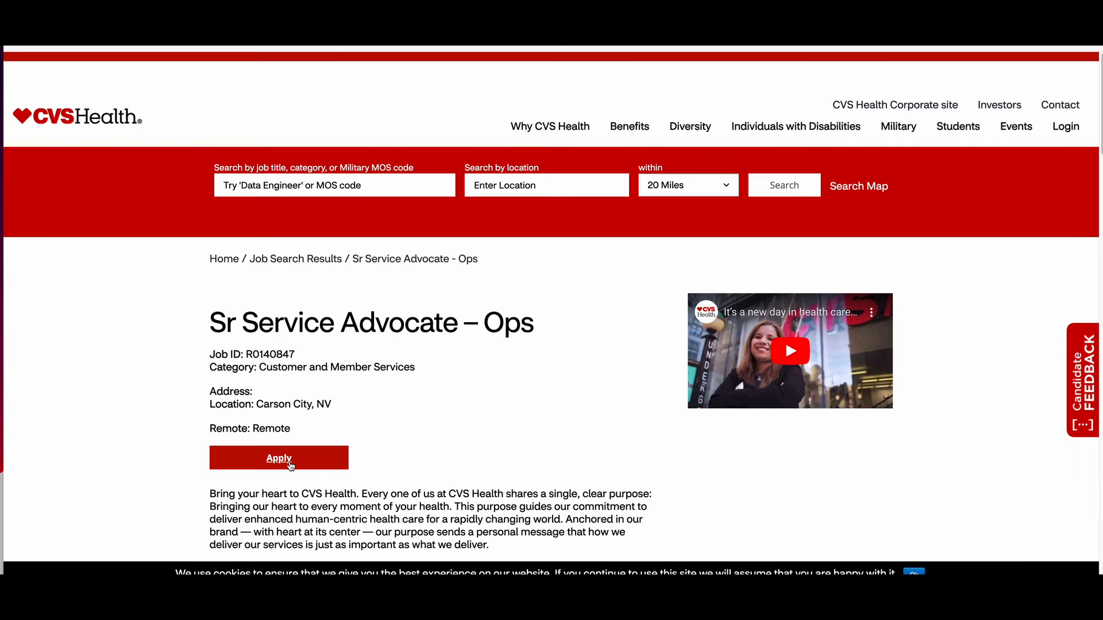
{"action": "scroll", "scroll_direction": "down", "scroll_amount": 3}
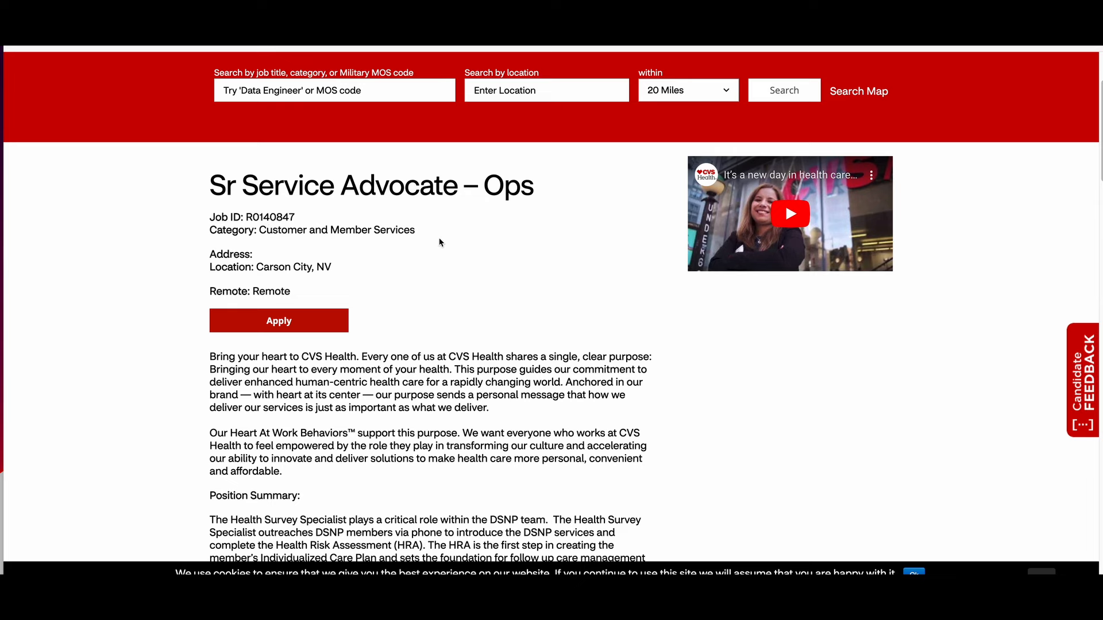
{"action": "scroll", "scroll_direction": "down", "scroll_amount": 3}
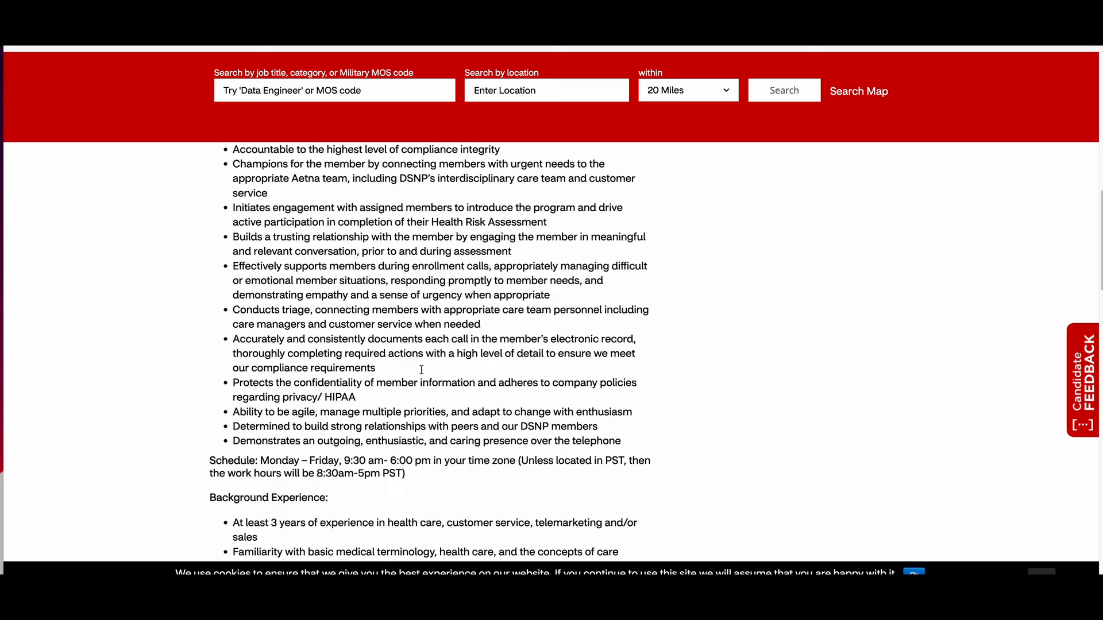
{"action": "scroll", "scroll_direction": "down", "scroll_amount": 3}
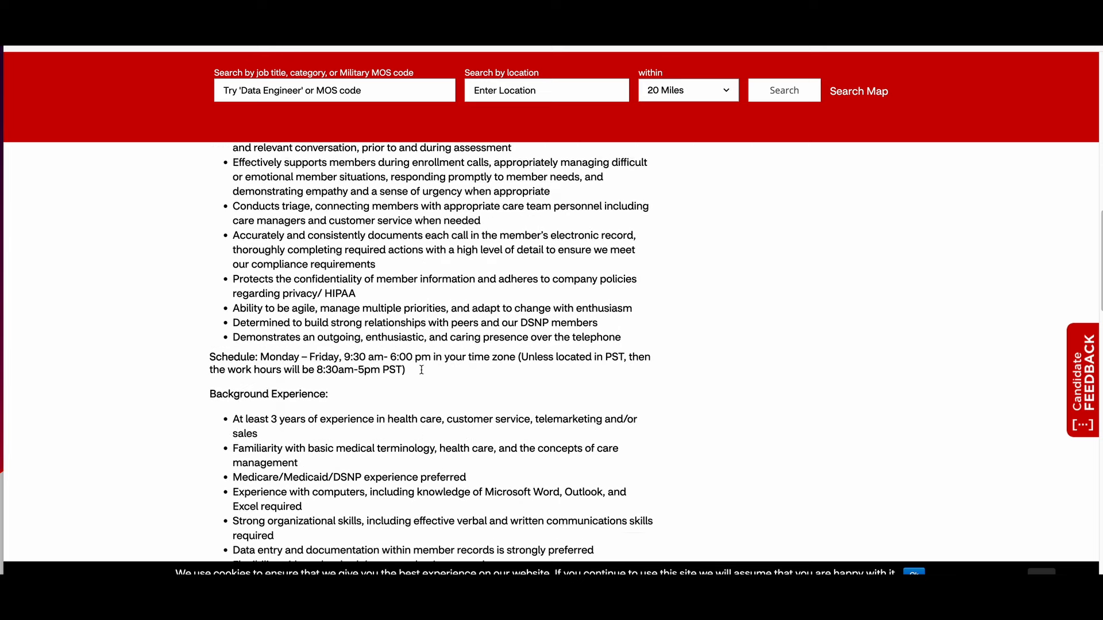
{"action": "scroll", "scroll_direction": "down", "scroll_amount": 3}
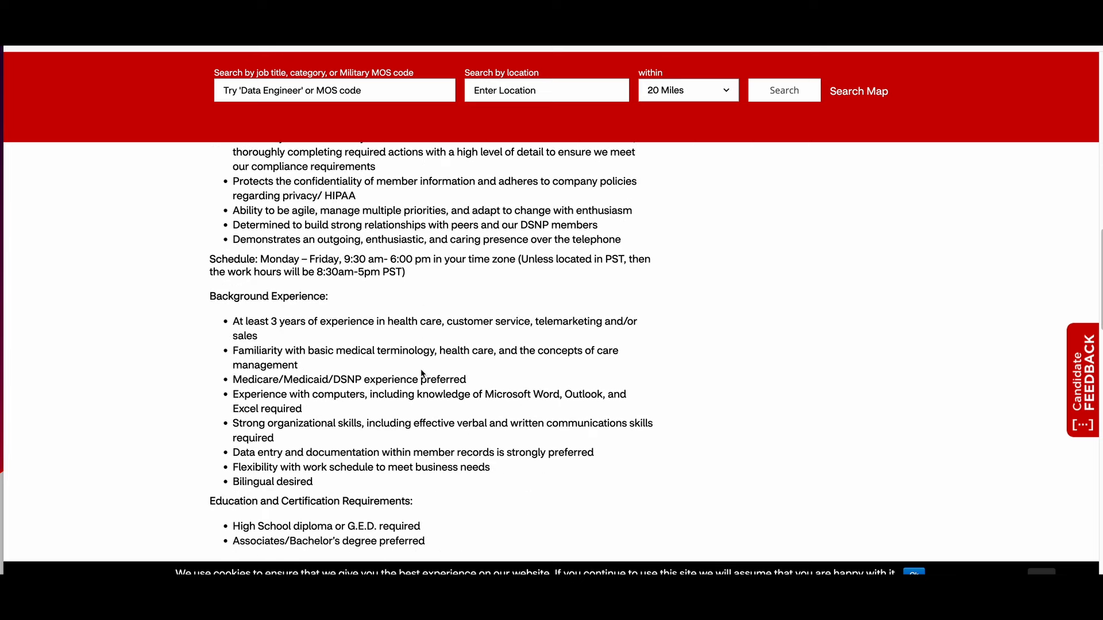
{"action": "scroll", "scroll_direction": "down", "scroll_amount": 3}
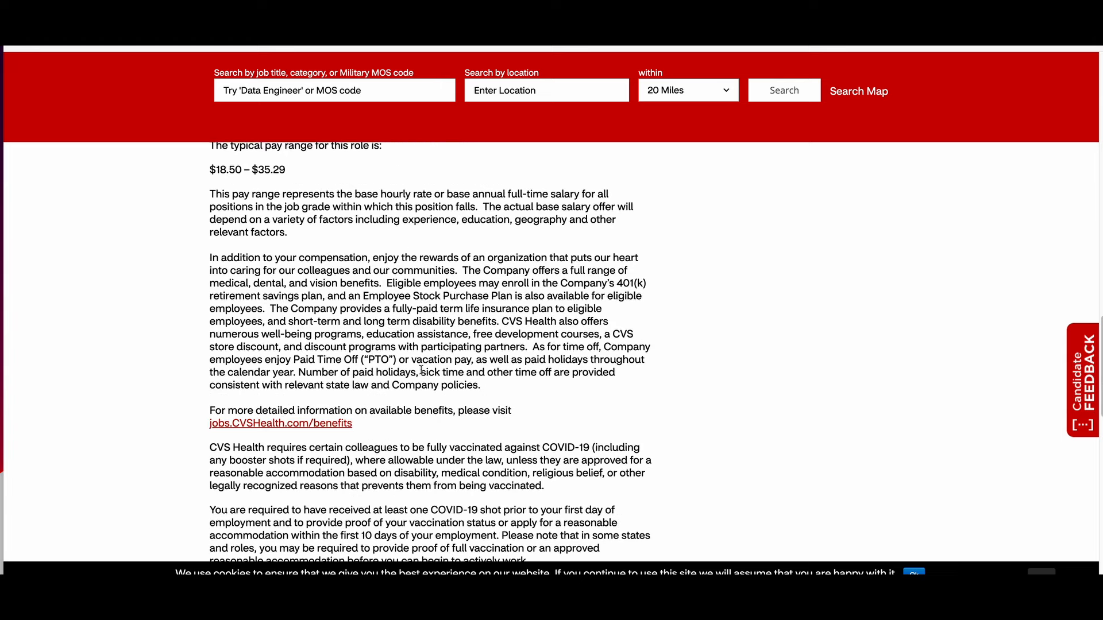
{"action": "scroll", "scroll_direction": "up", "scroll_amount": 3}
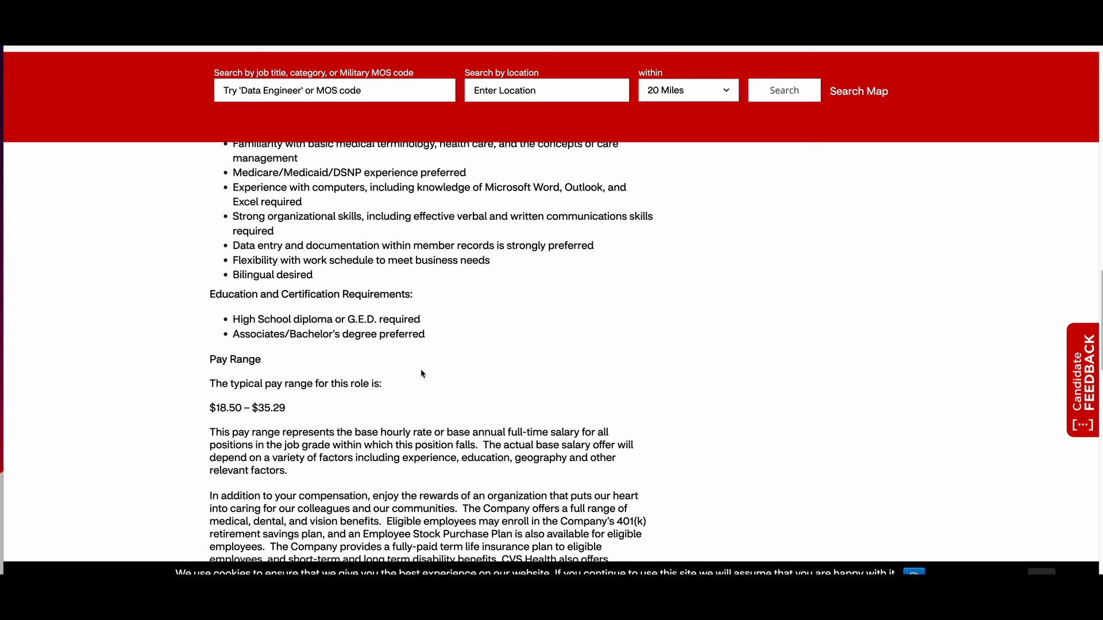
{"action": "mouse_move", "coordinate": [420, 374]}
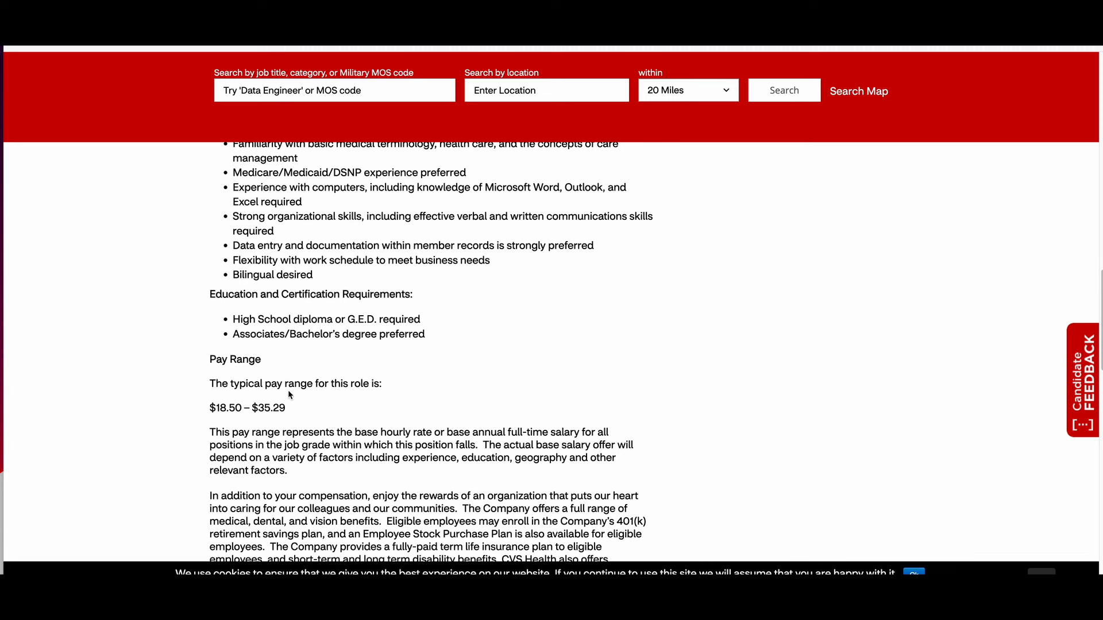
{"action": "mouse_move", "coordinate": [342, 411]}
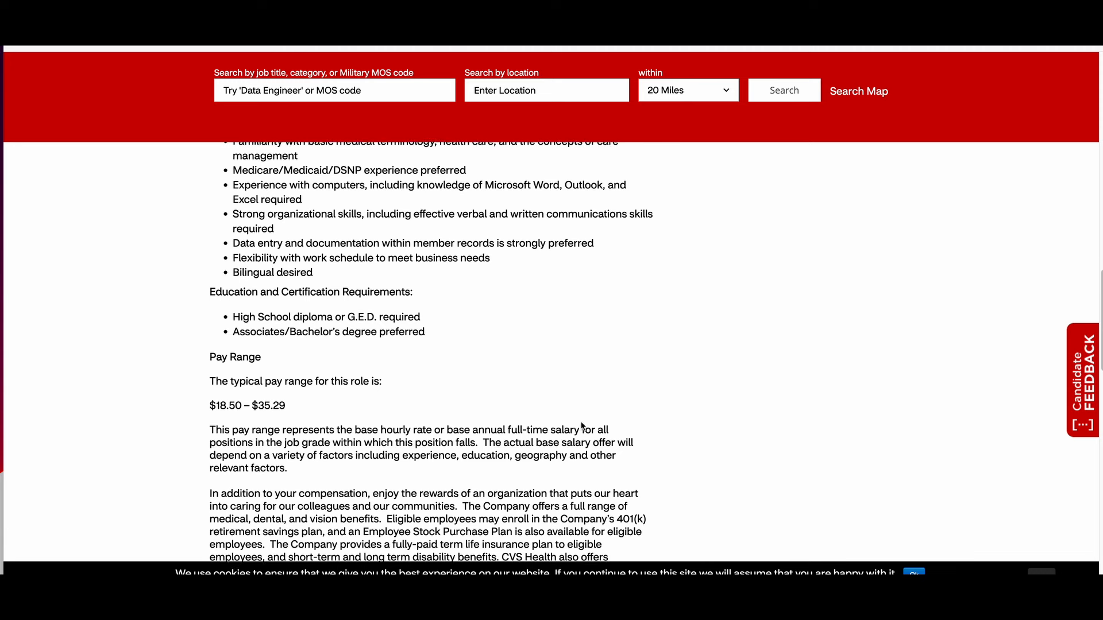
{"action": "scroll", "scroll_direction": "down", "scroll_amount": 3}
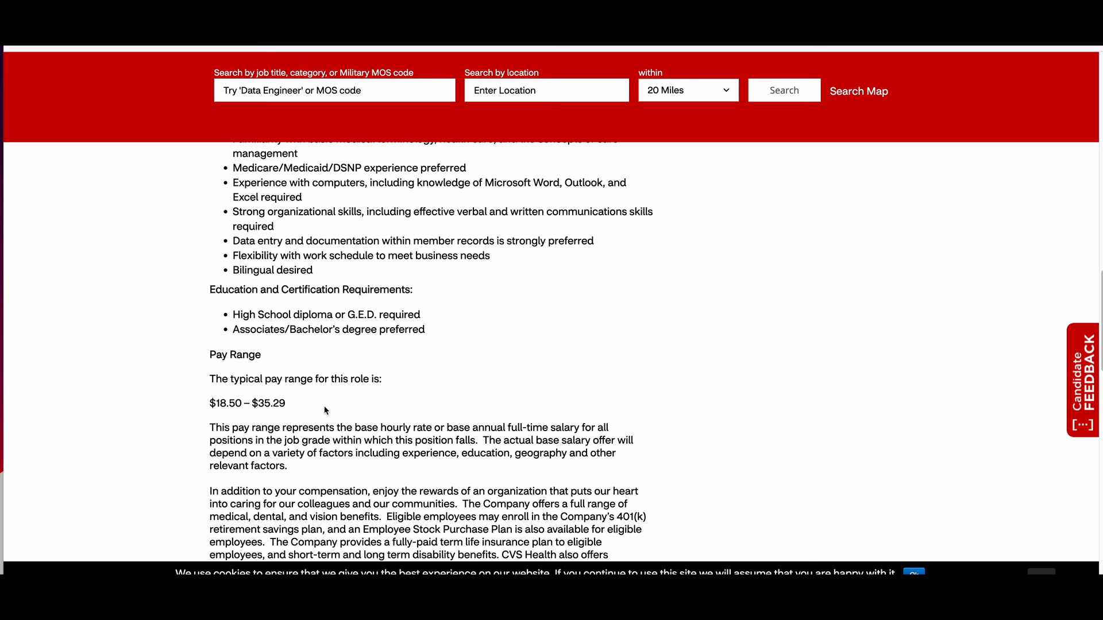
{"action": "double_click", "coordinate": [429, 453]}
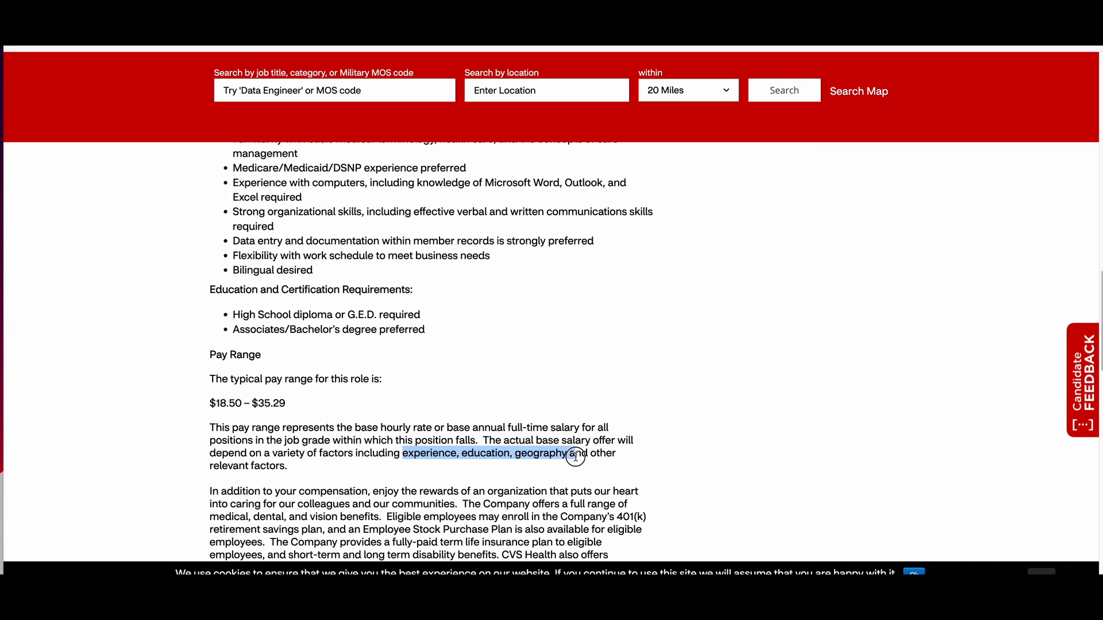
{"action": "scroll", "scroll_direction": "down", "scroll_amount": 3}
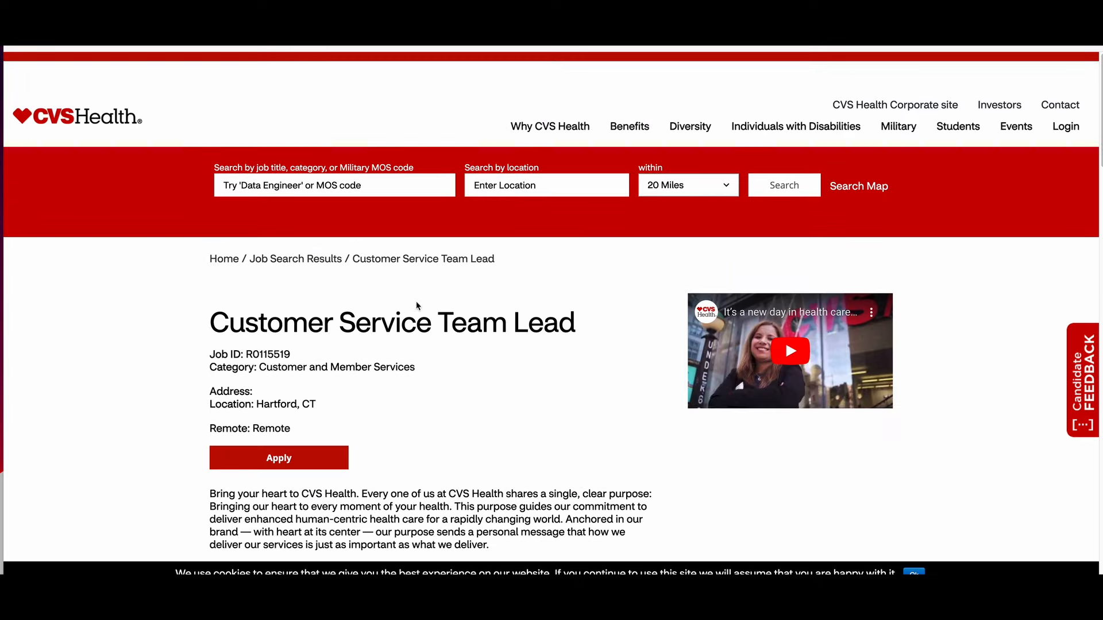
Step: Scroll the Customer Service Team Lead posting to its qualifications, including 5+ years of experience
{"action": "scroll", "scroll_direction": "down", "scroll_amount": 3}
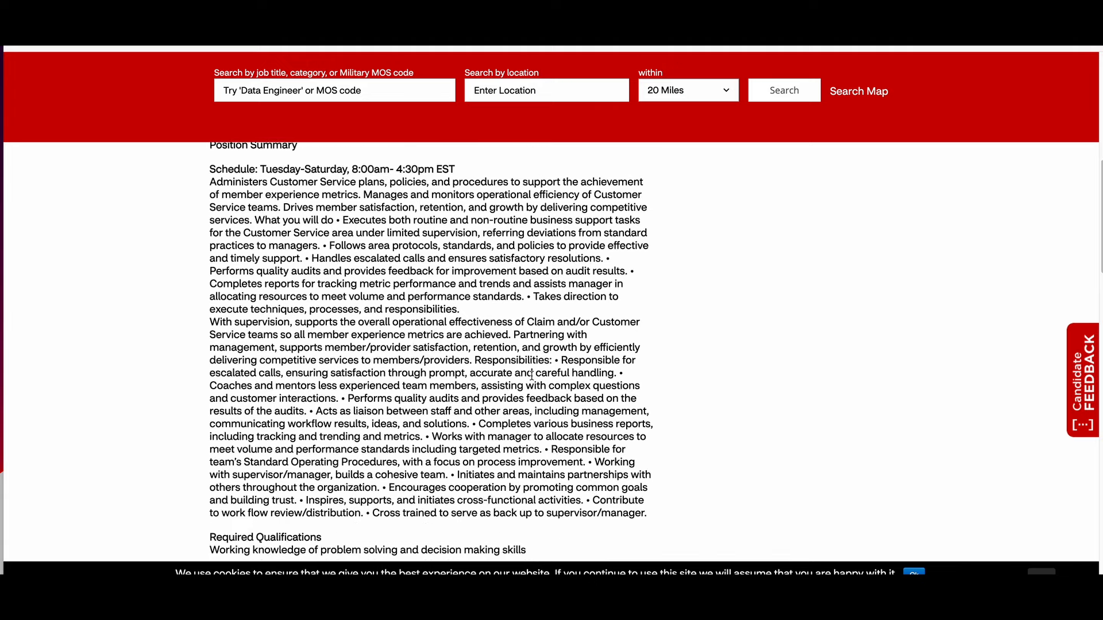
{"action": "scroll", "scroll_direction": "down", "scroll_amount": 3}
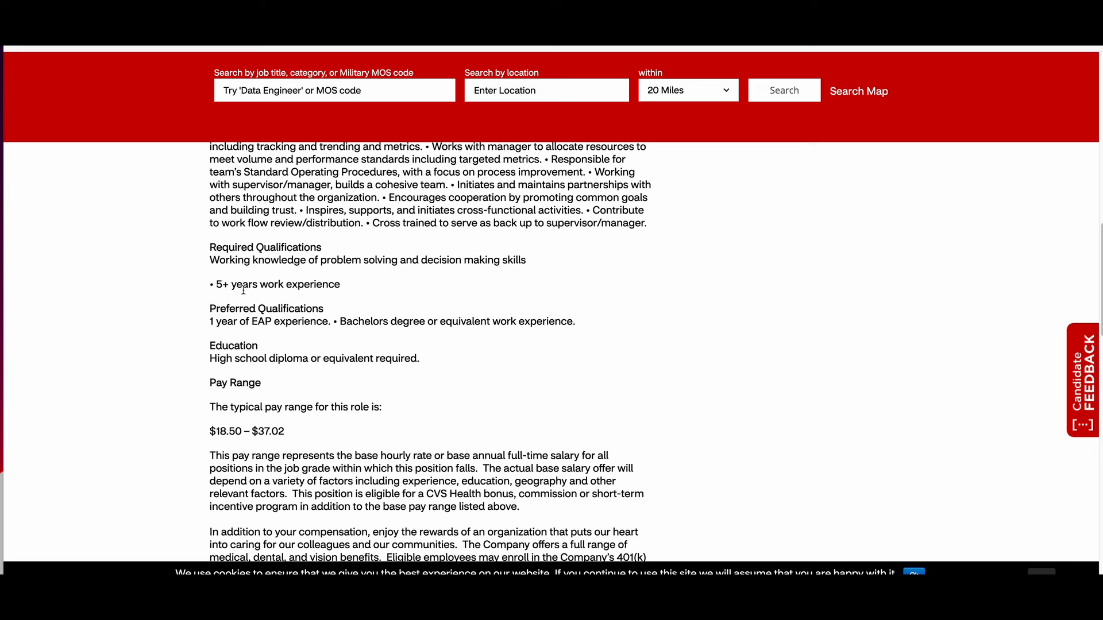
{"action": "mouse_move", "coordinate": [345, 286]}
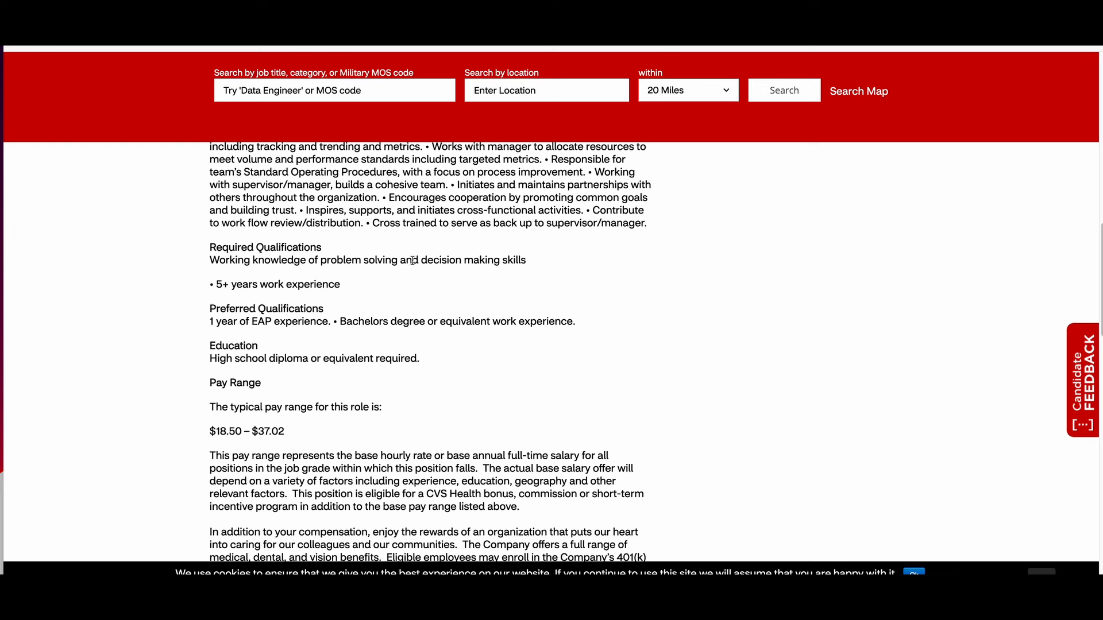
{"action": "mouse_move", "coordinate": [511, 282]}
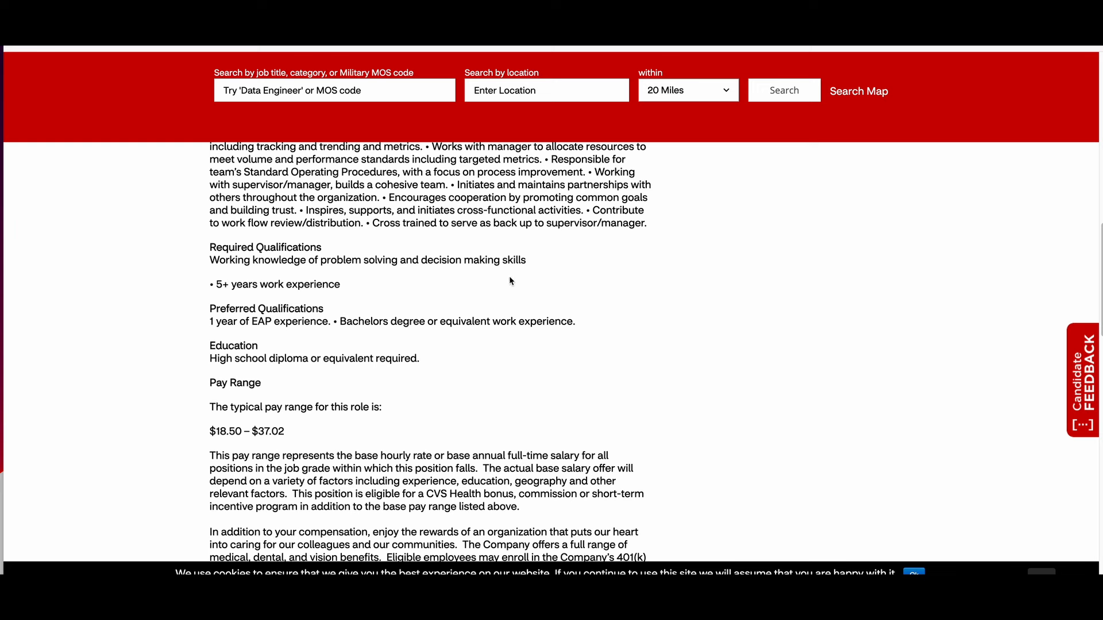
{"action": "mouse_move", "coordinate": [328, 326]}
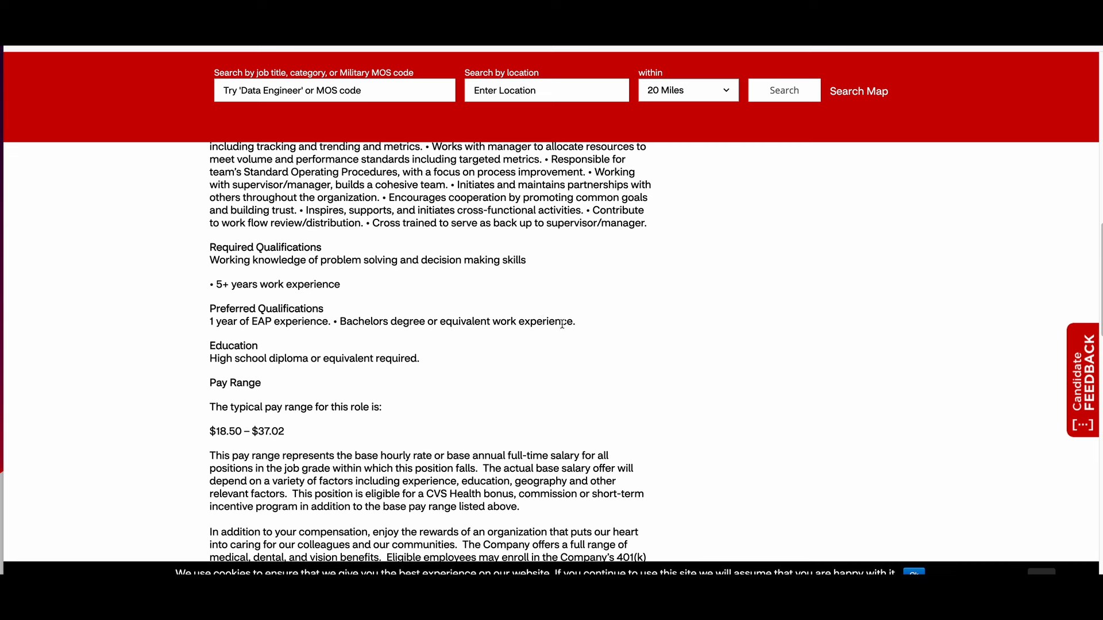
{"action": "mouse_move", "coordinate": [420, 359]}
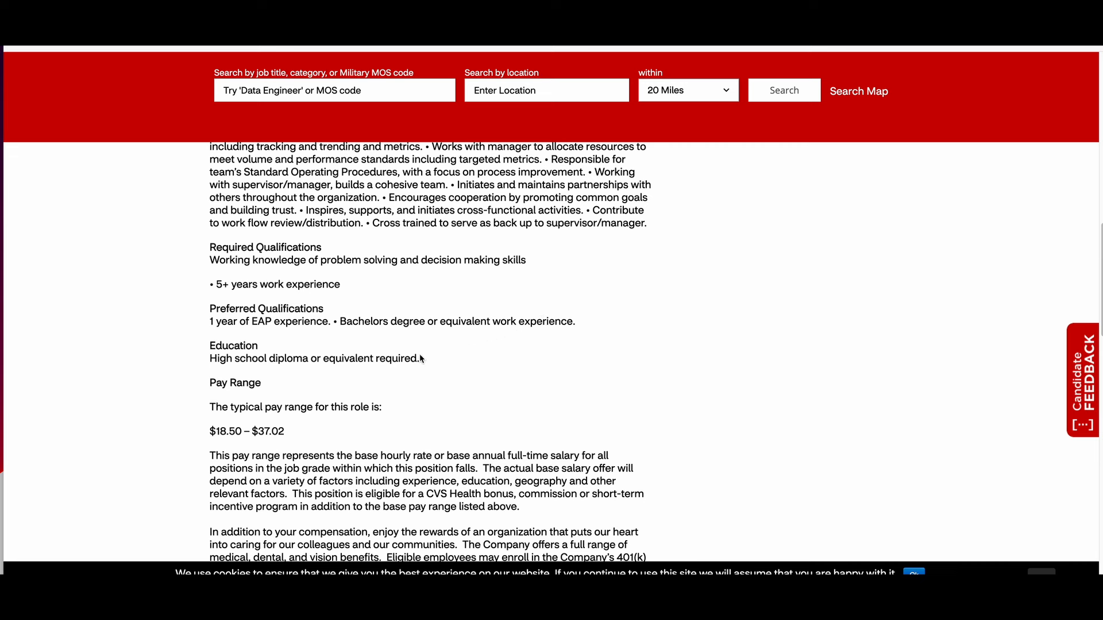
{"action": "mouse_move", "coordinate": [307, 421]}
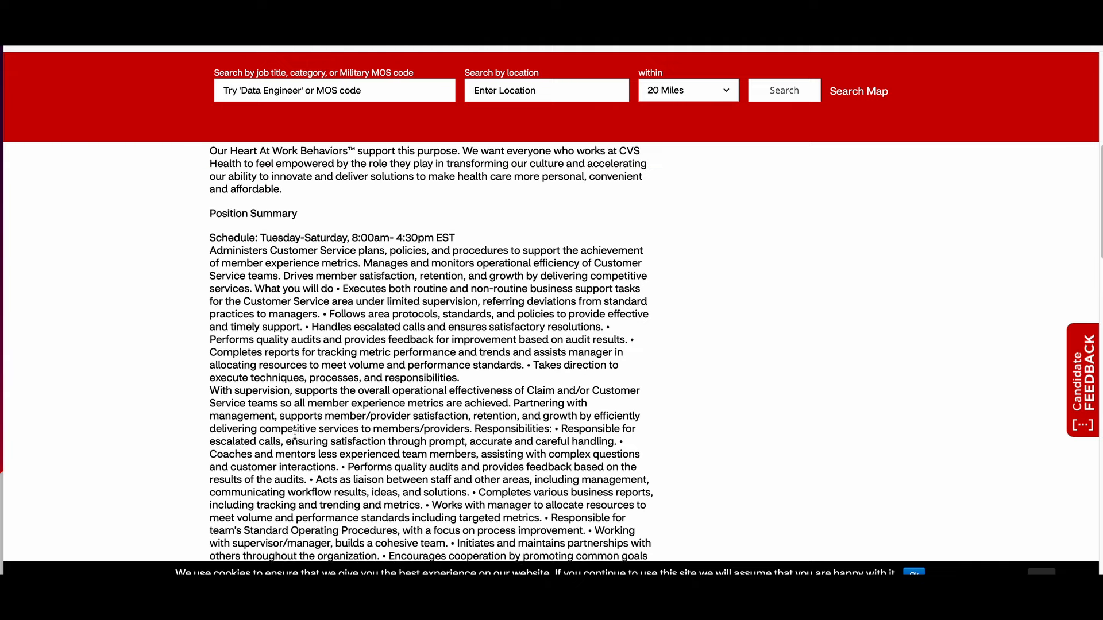
{"action": "scroll", "scroll_direction": "up", "scroll_amount": 3}
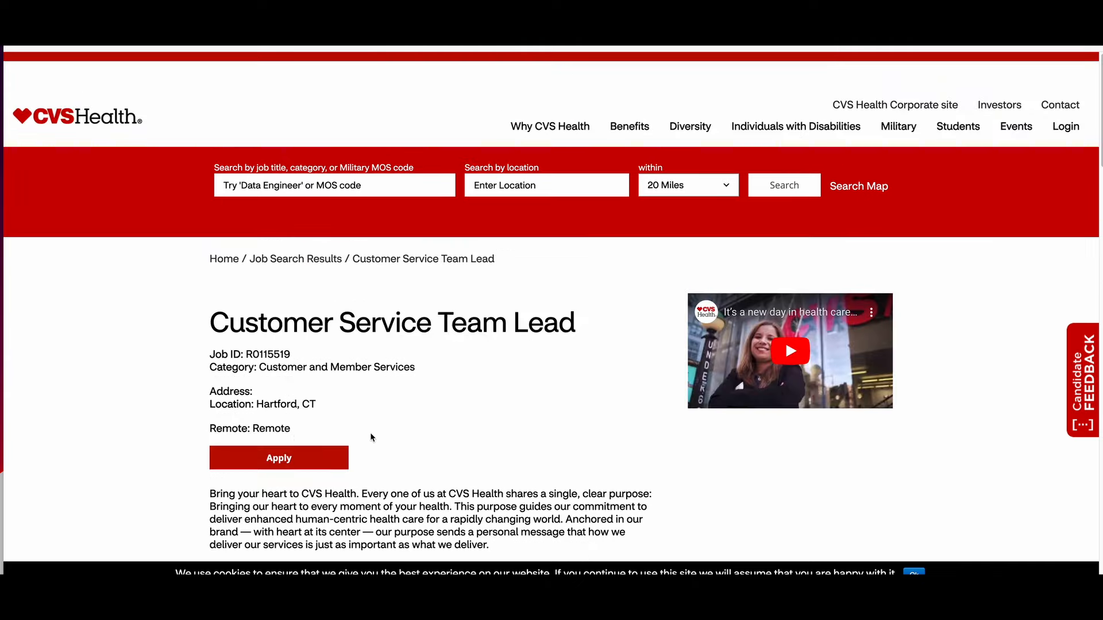
{"action": "scroll", "scroll_direction": "down", "scroll_amount": 3}
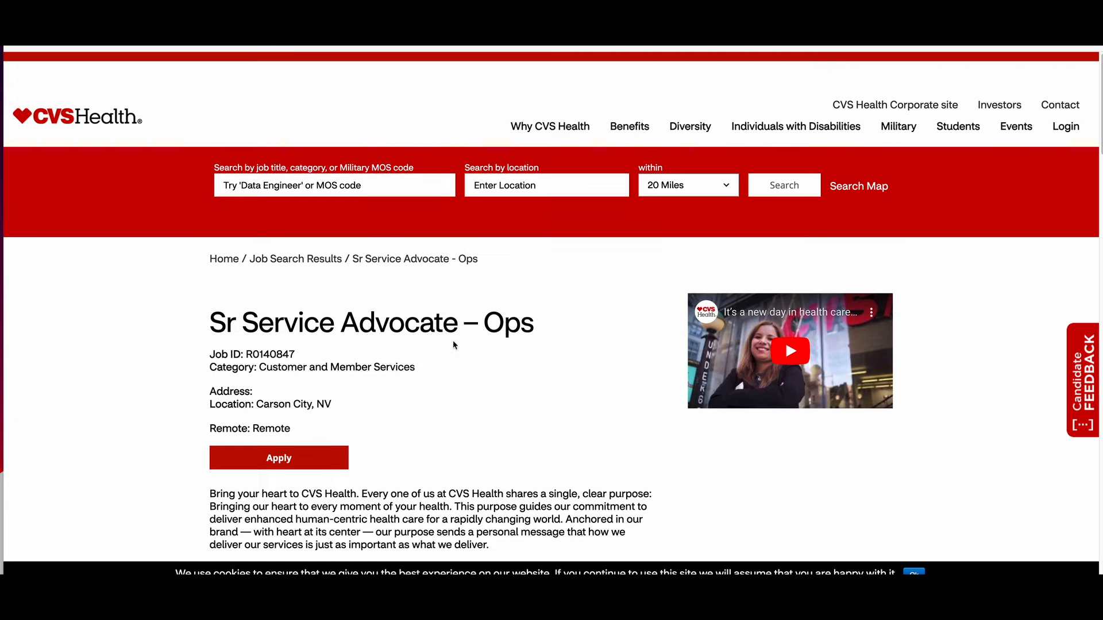
{"action": "scroll", "scroll_direction": "down", "scroll_amount": 3}
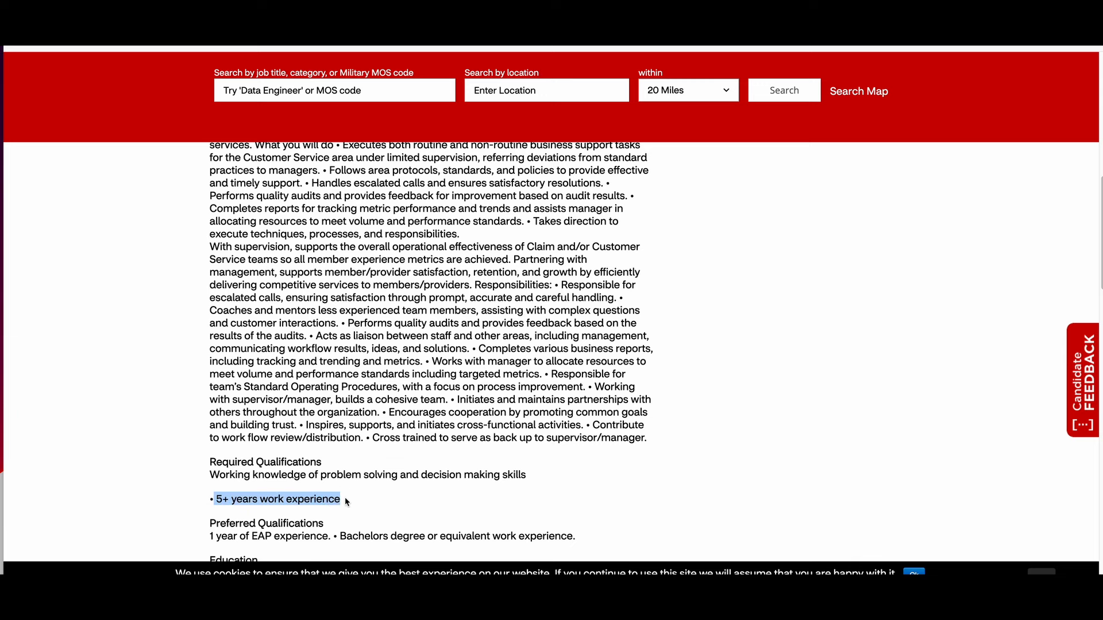
{"action": "scroll", "scroll_direction": "down", "scroll_amount": 3}
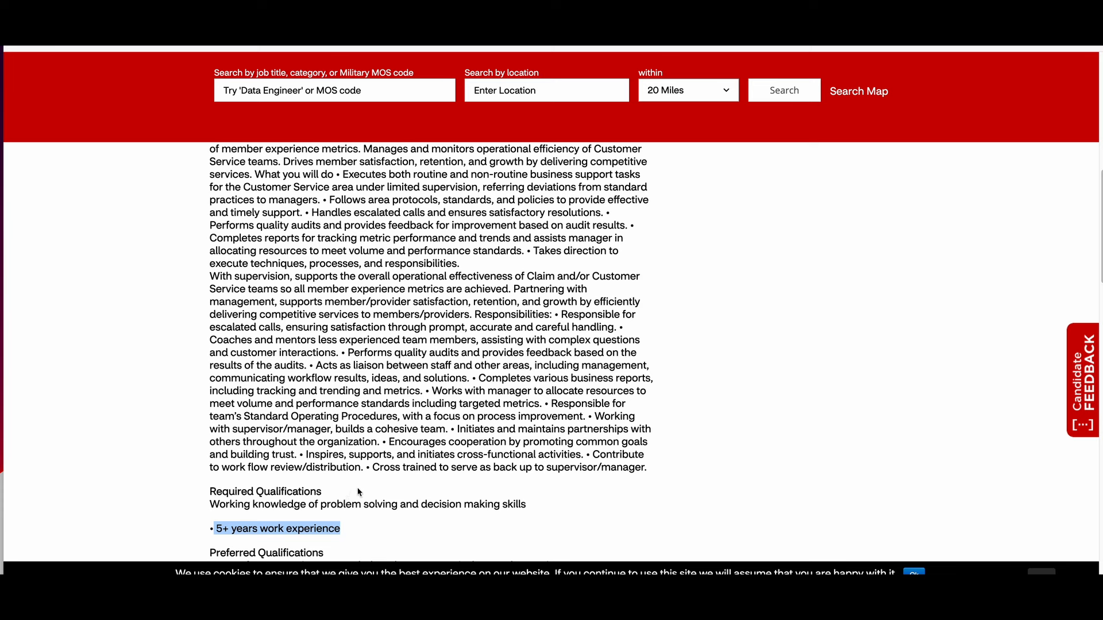
{"action": "mouse_move", "coordinate": [419, 344]}
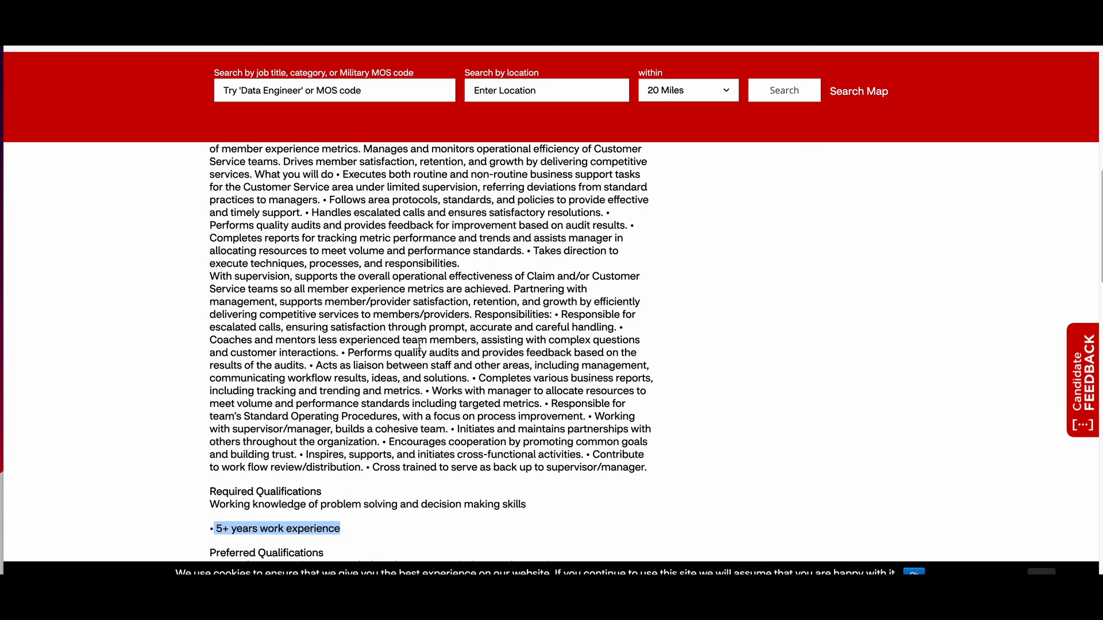
{"action": "mouse_move", "coordinate": [455, 380]}
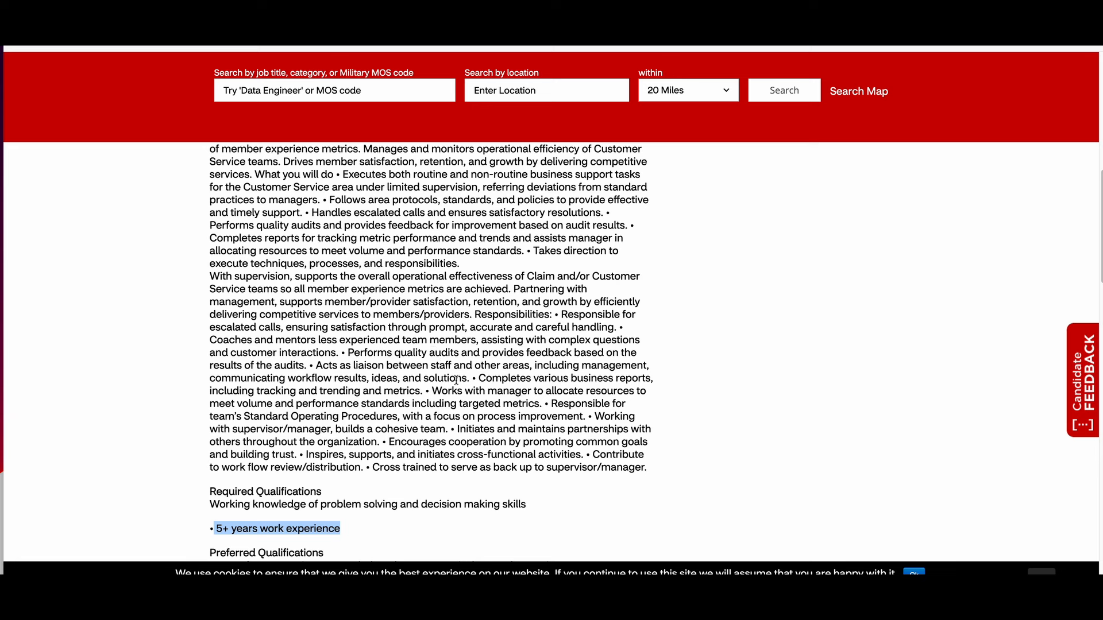
{"action": "mouse_move", "coordinate": [512, 490]}
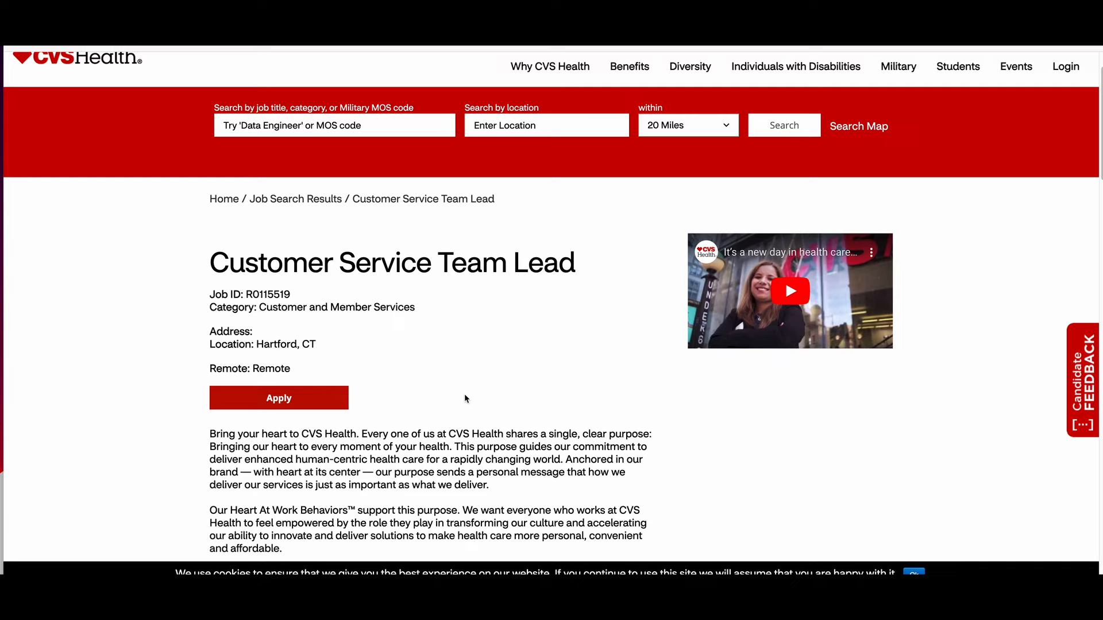
Step: Scroll to the Position Summary and the Tuesday–Saturday 8:00am–4:30pm EST schedule
{"action": "scroll", "scroll_direction": "down", "scroll_amount": 3}
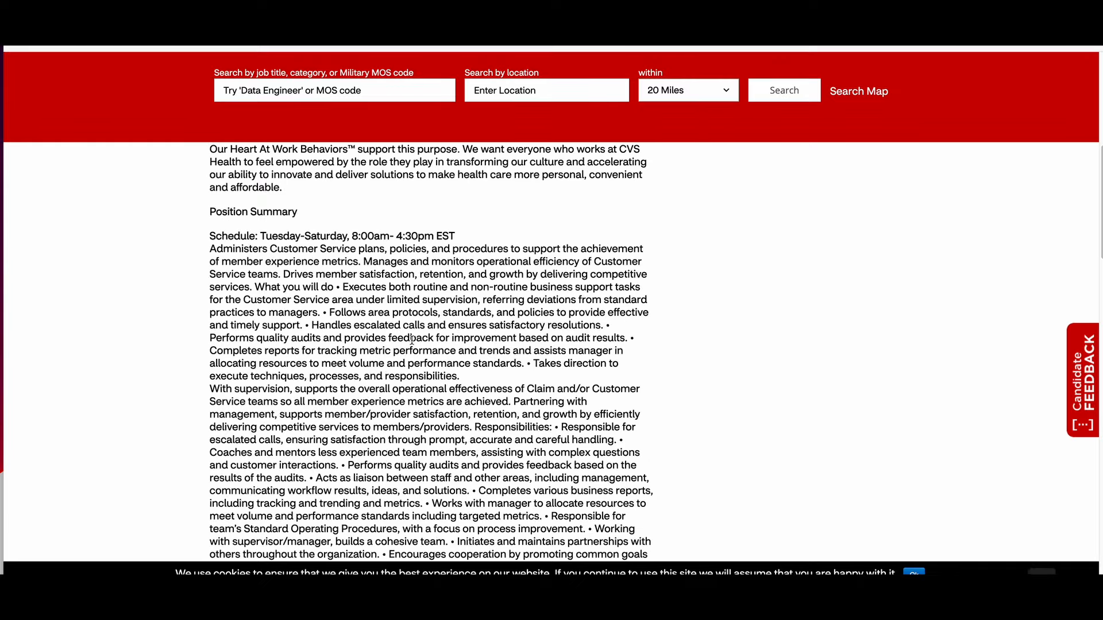
{"action": "scroll", "scroll_direction": "down", "scroll_amount": 3}
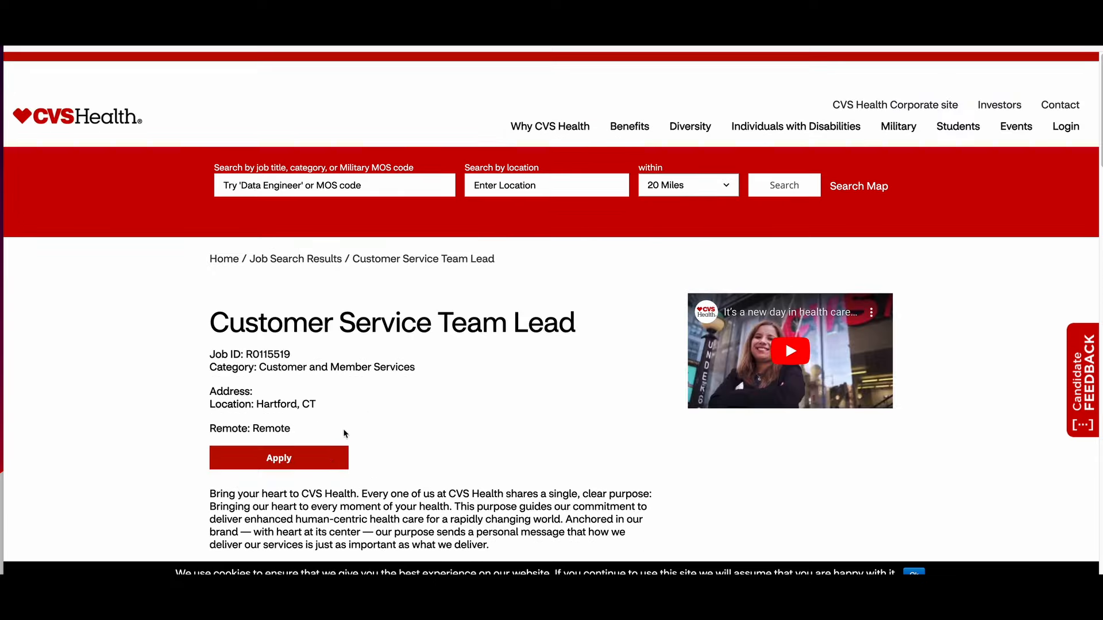
{"action": "mouse_move", "coordinate": [363, 408]}
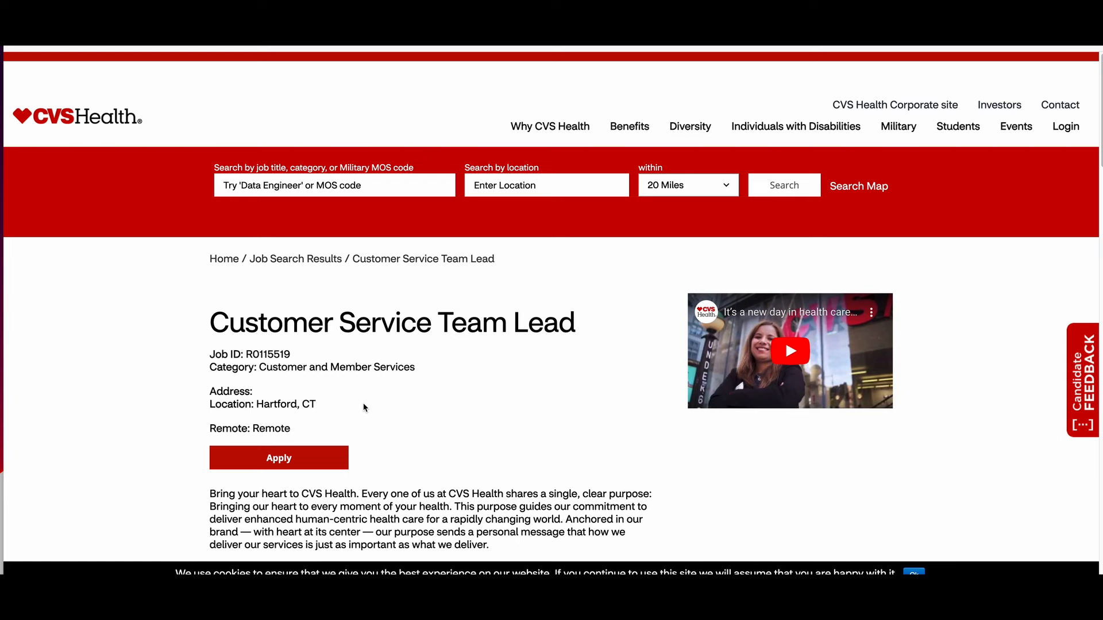
{"action": "scroll", "scroll_direction": "down", "scroll_amount": 3}
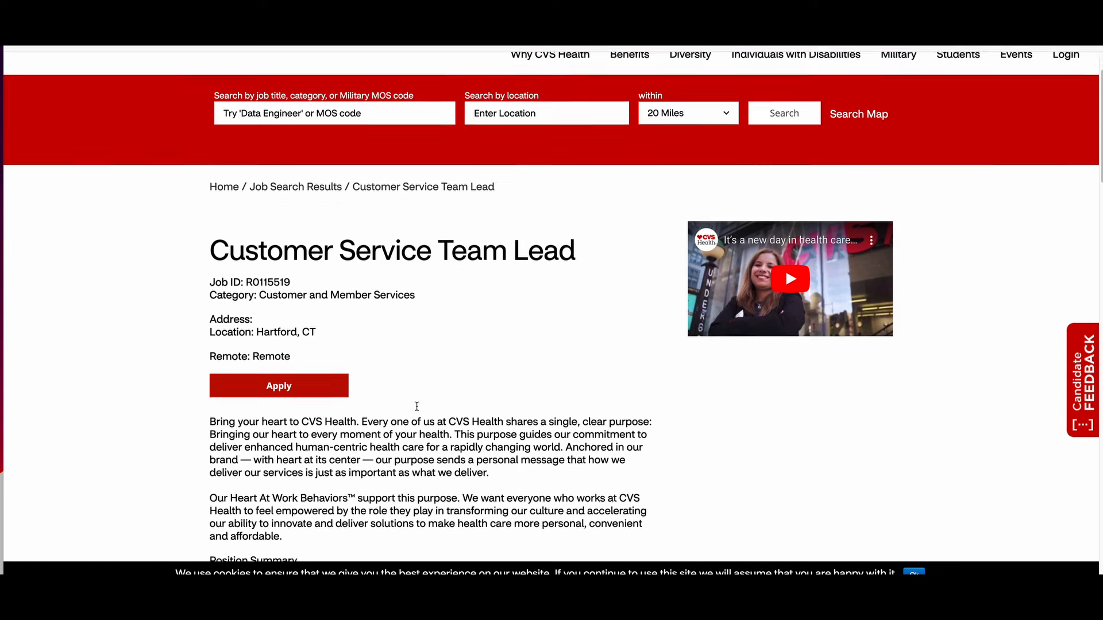
{"action": "scroll", "scroll_direction": "down", "scroll_amount": 3}
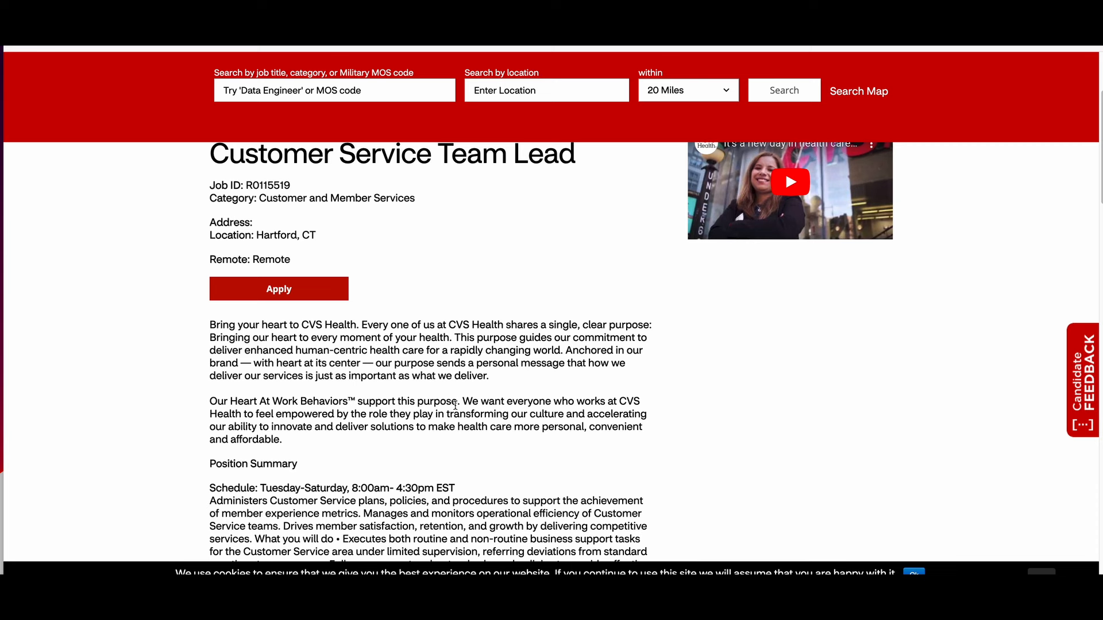
{"action": "mouse_move", "coordinate": [457, 398]}
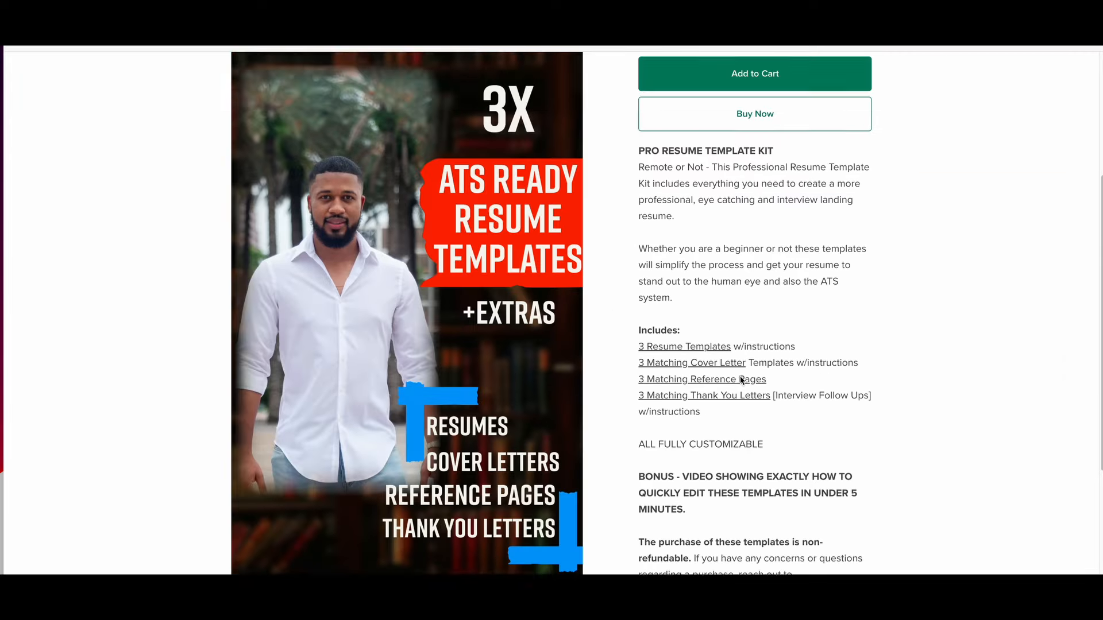
Step: Scroll the Pro Resume Template Kit description and highlight 'ATS system'
{"action": "scroll", "scroll_direction": "down", "scroll_amount": 3}
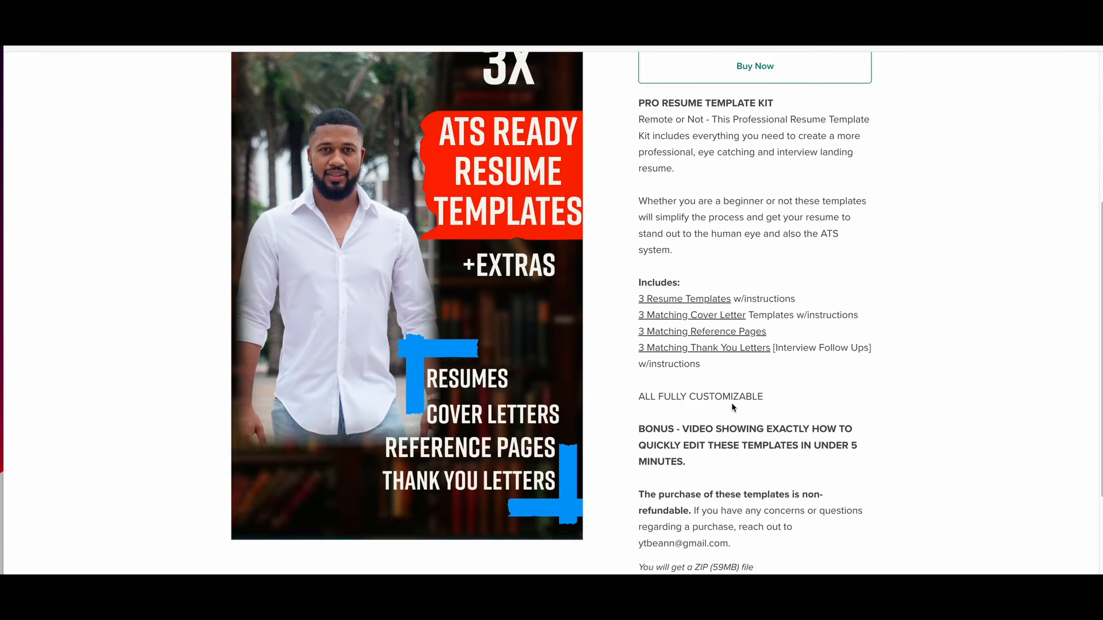
{"action": "mouse_move", "coordinate": [770, 391]}
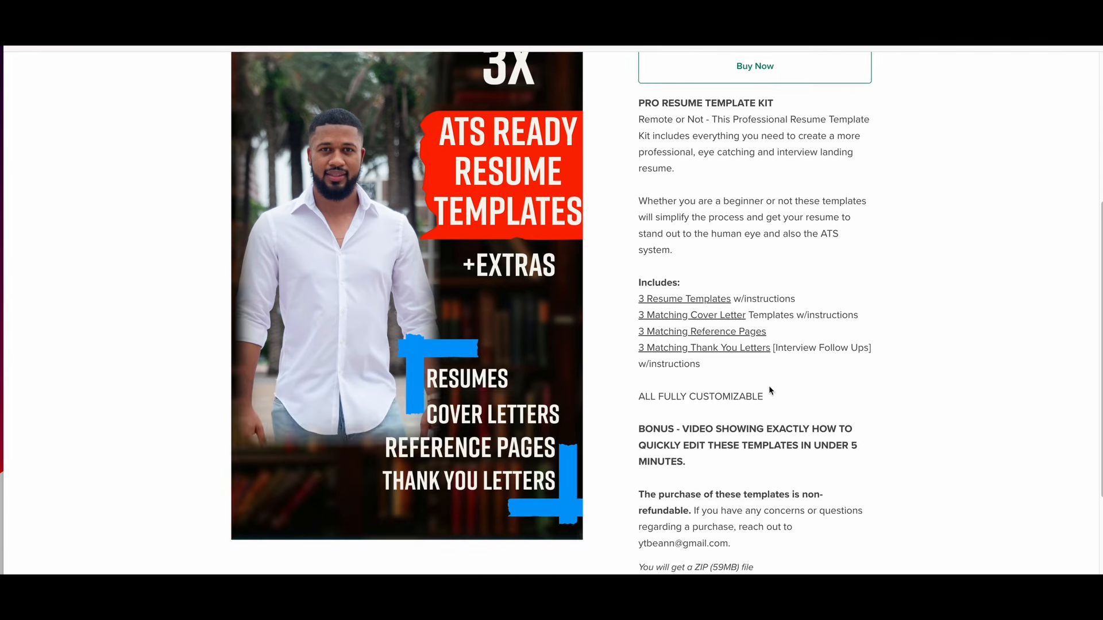
{"action": "mouse_move", "coordinate": [789, 314]}
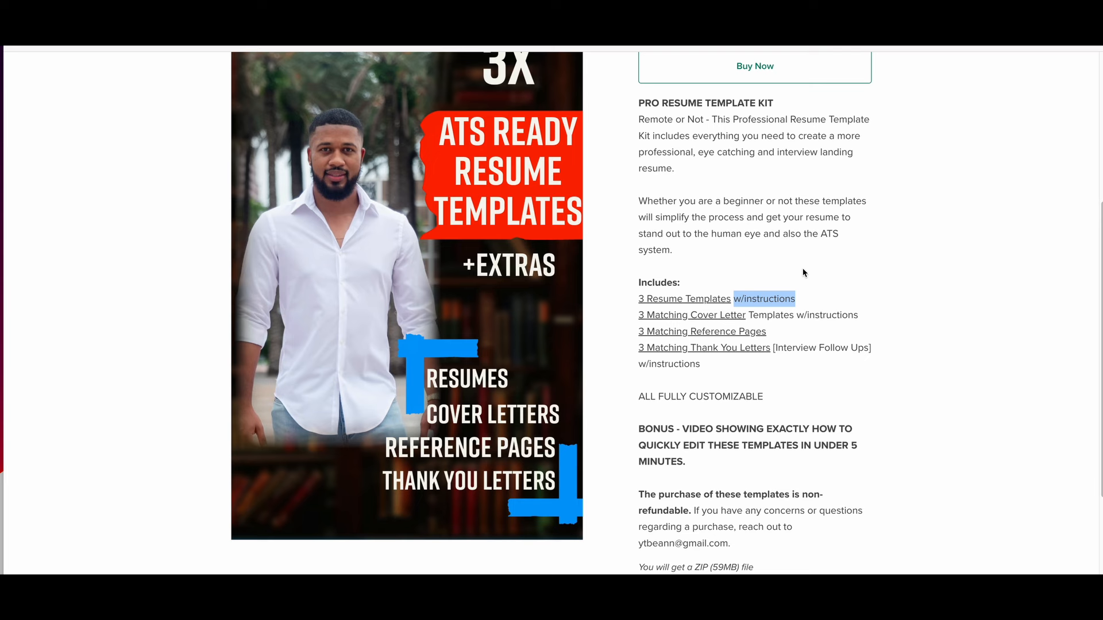
{"action": "mouse_move", "coordinate": [820, 250]}
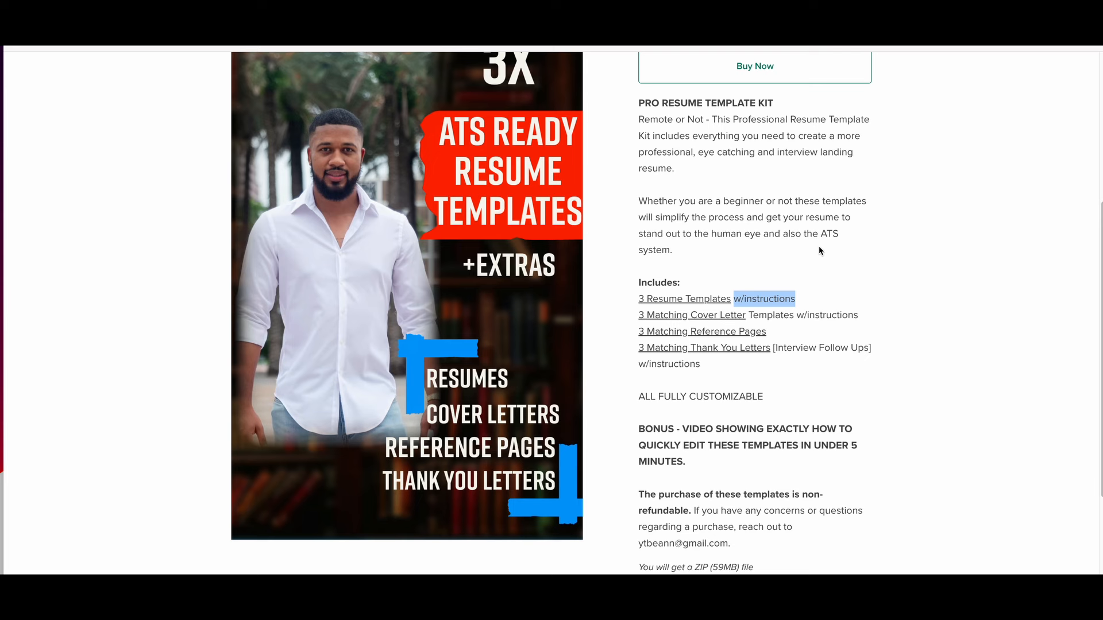
{"action": "double_click", "coordinate": [829, 241]}
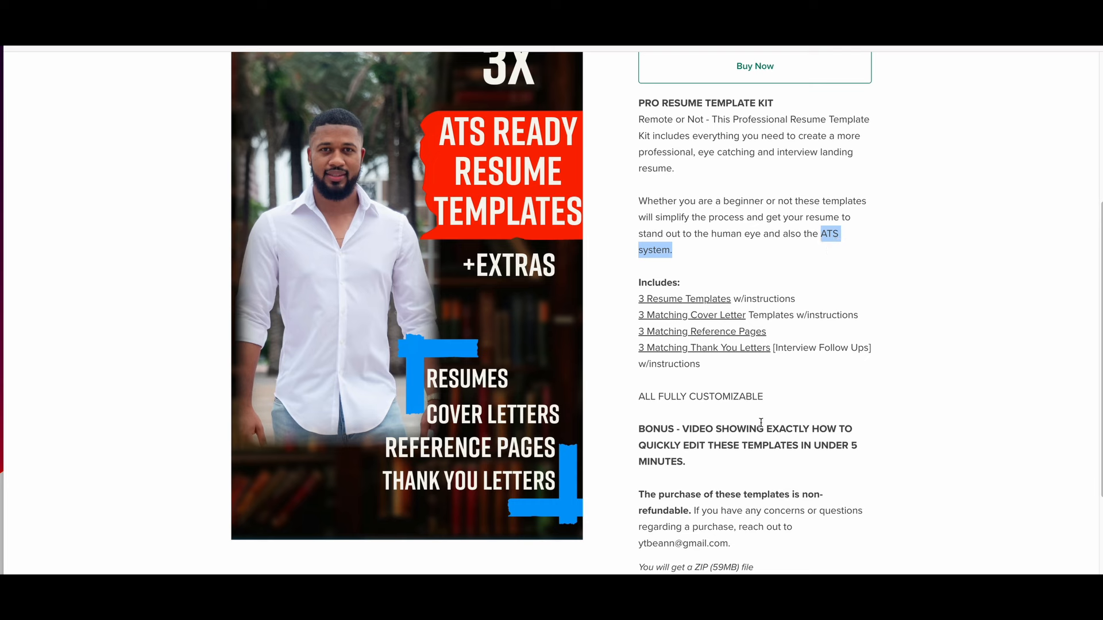
{"action": "mouse_move", "coordinate": [749, 414]}
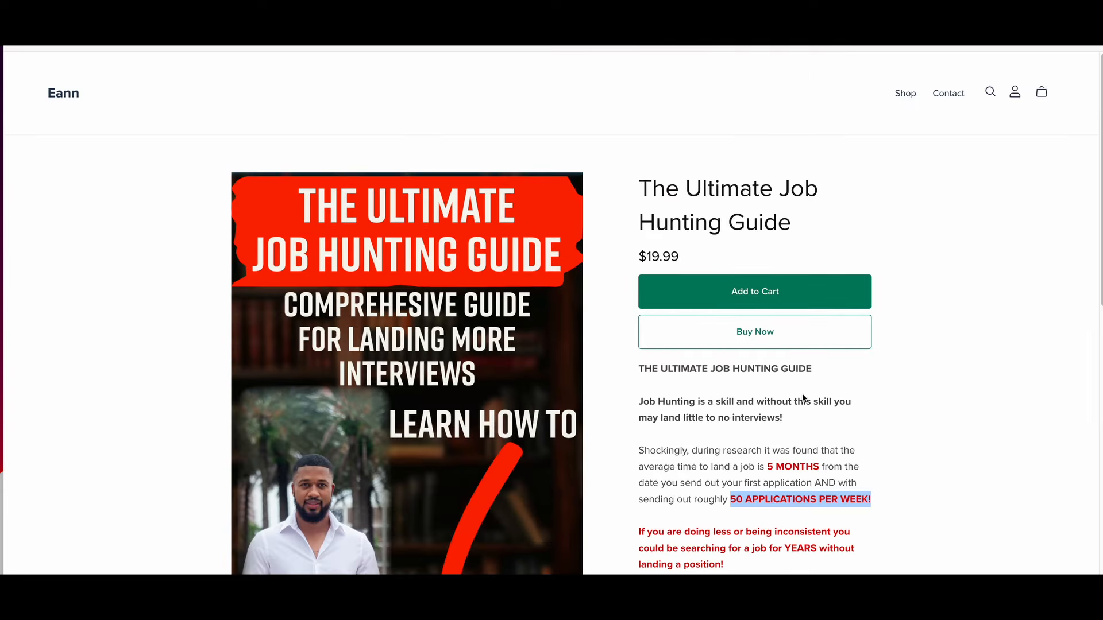
Step: Scroll through the $19.99 guide's description and its Includes How To topic list
{"action": "scroll", "scroll_direction": "down", "scroll_amount": 3}
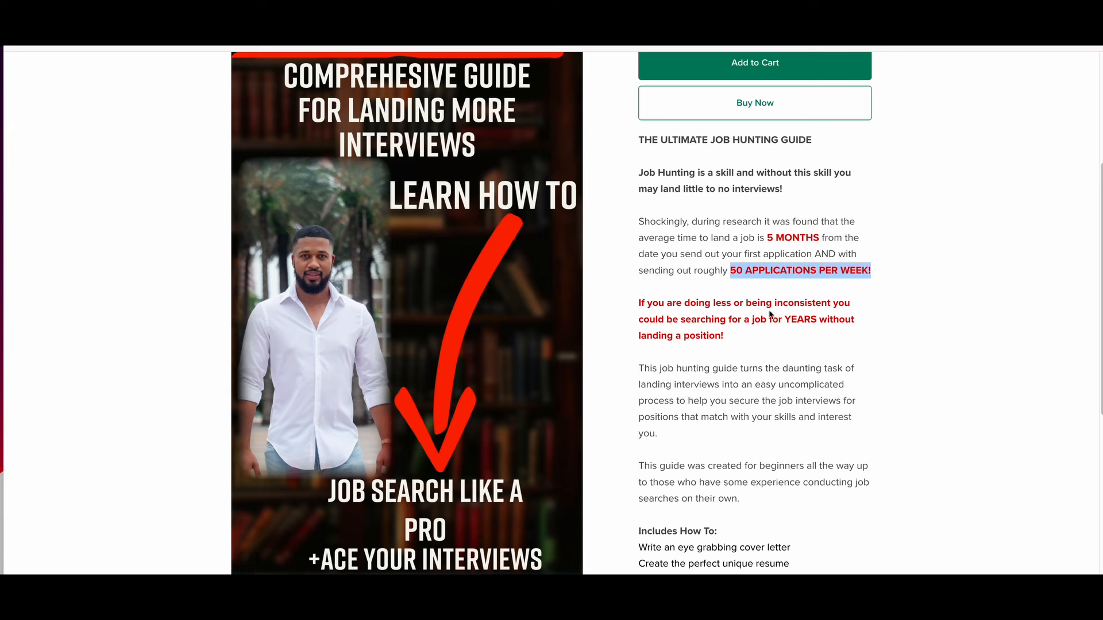
{"action": "scroll", "scroll_direction": "down", "scroll_amount": 3}
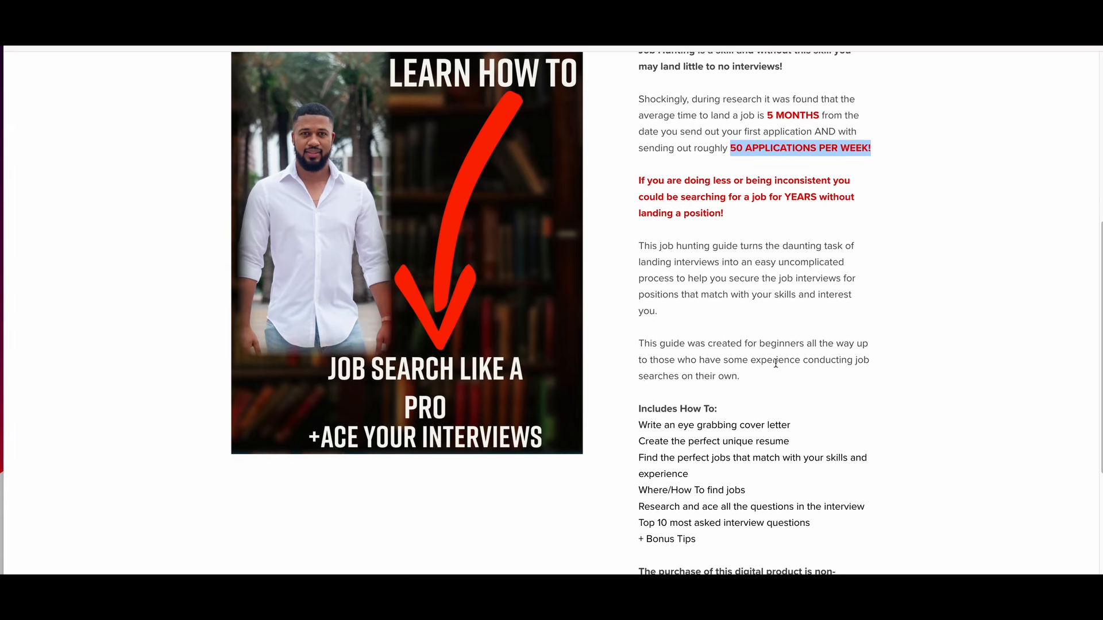
{"action": "scroll", "scroll_direction": "down", "scroll_amount": 3}
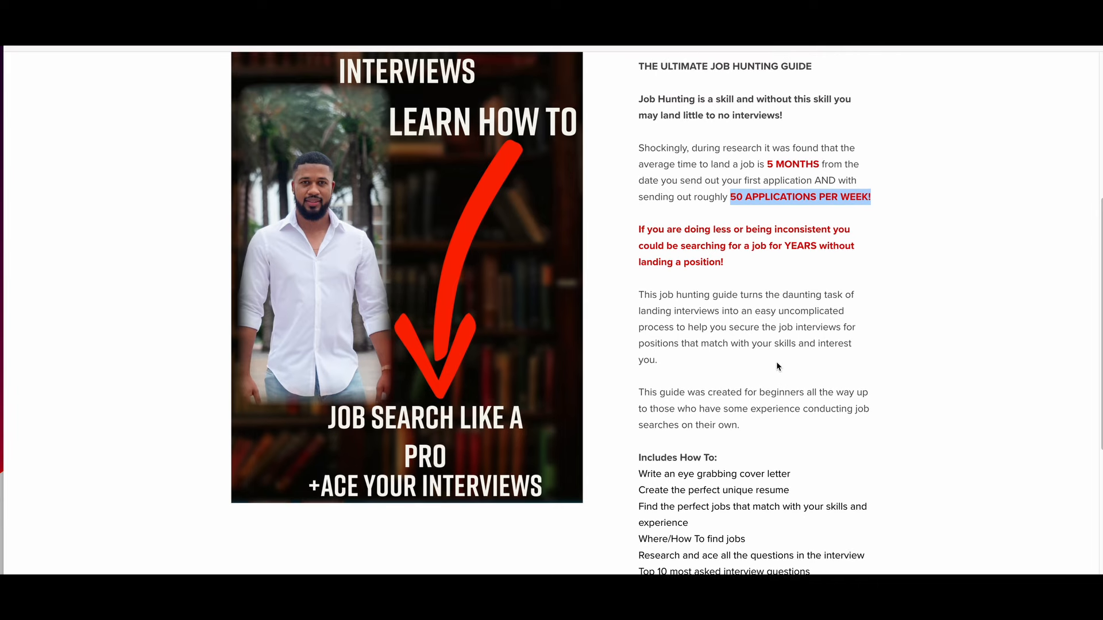
{"action": "mouse_move", "coordinate": [758, 283]}
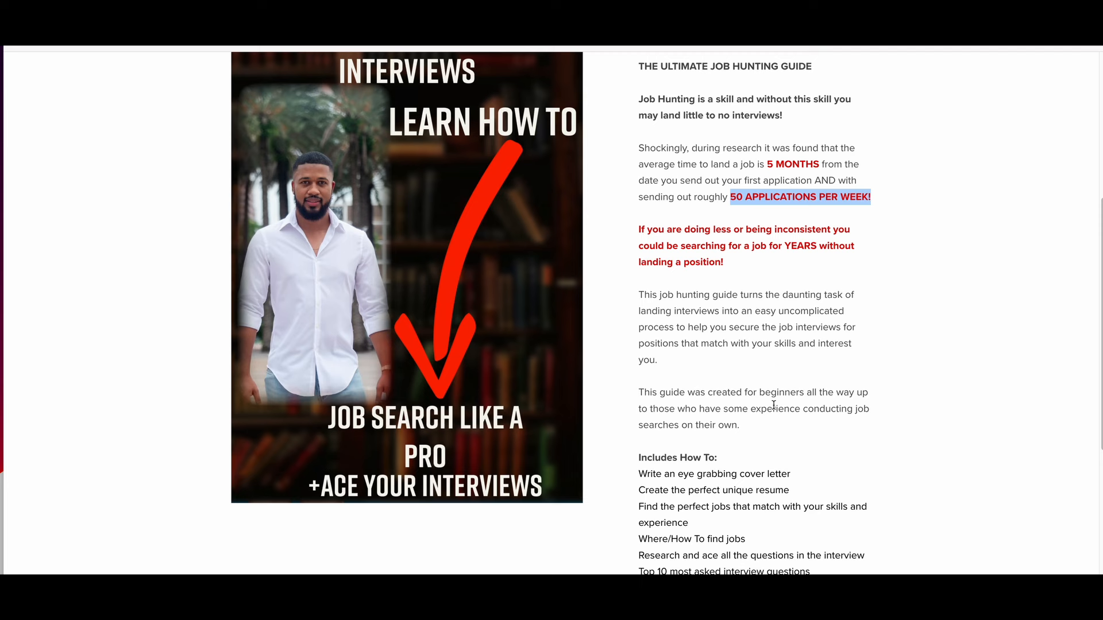
{"action": "mouse_move", "coordinate": [750, 338]}
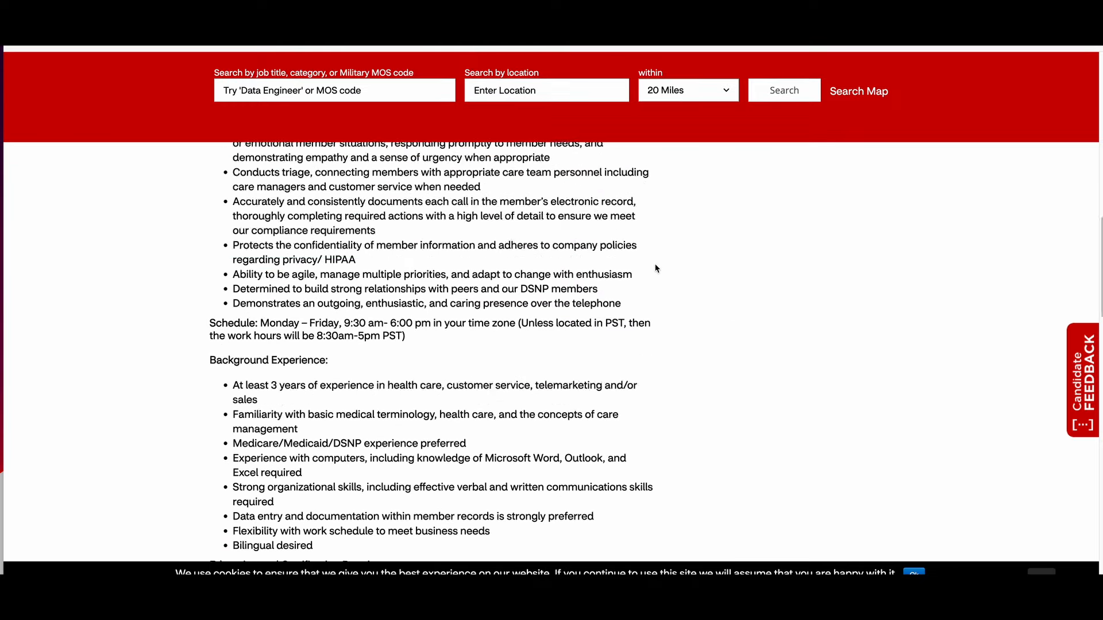
Step: Scroll the Sr Service Advocate posting and highlight the COVID-19 shot requirement sentence
{"action": "scroll", "scroll_direction": "up", "scroll_amount": 3}
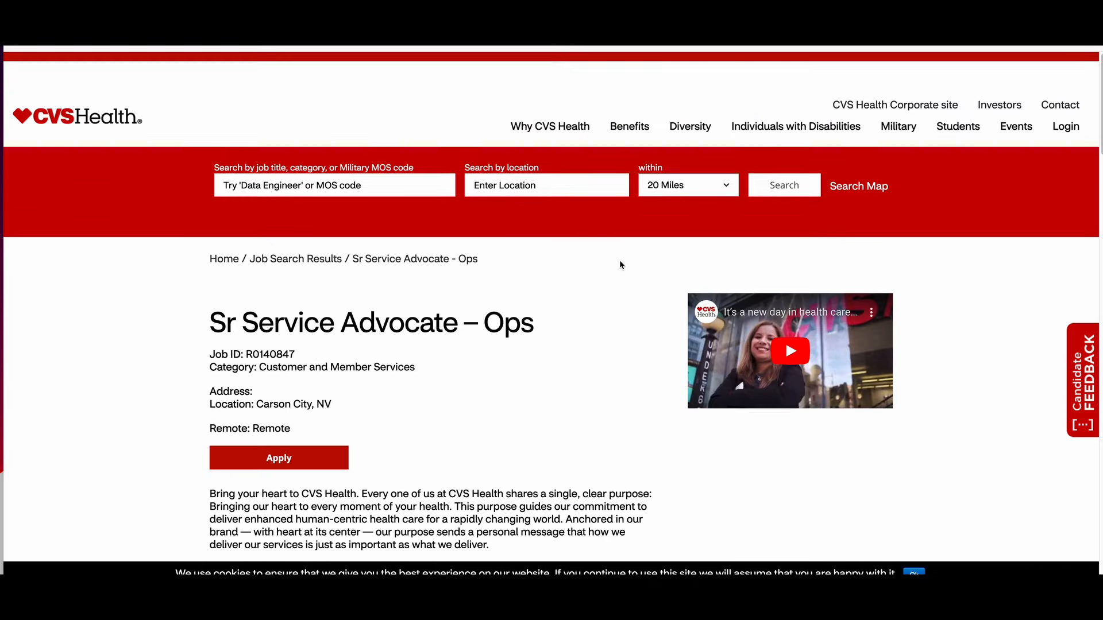
{"action": "scroll", "scroll_direction": "down", "scroll_amount": 3}
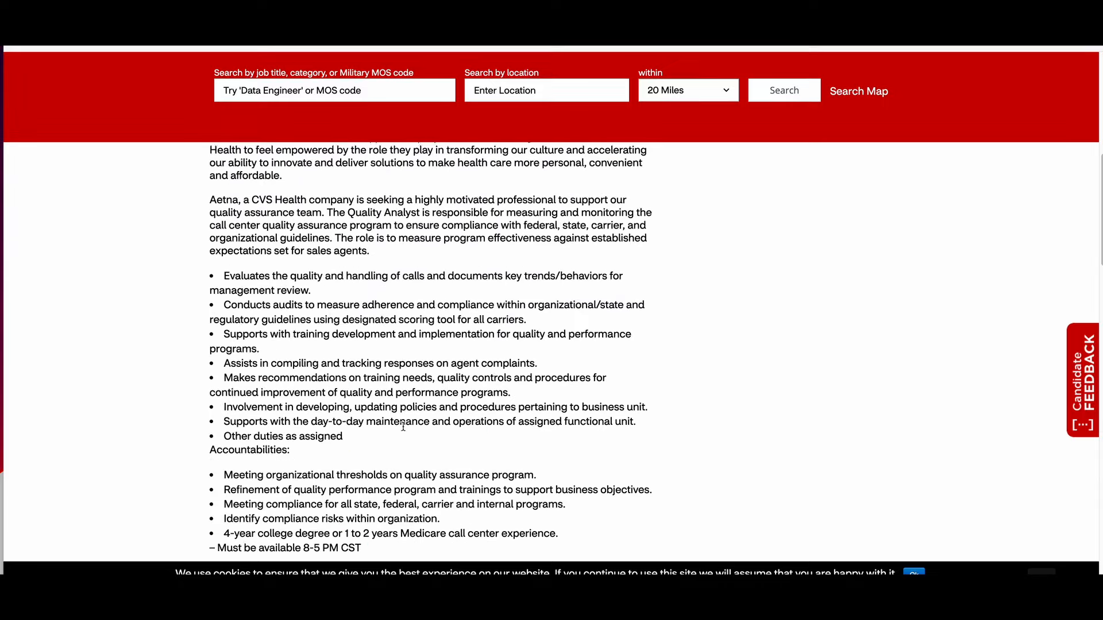
{"action": "scroll", "scroll_direction": "down", "scroll_amount": 3}
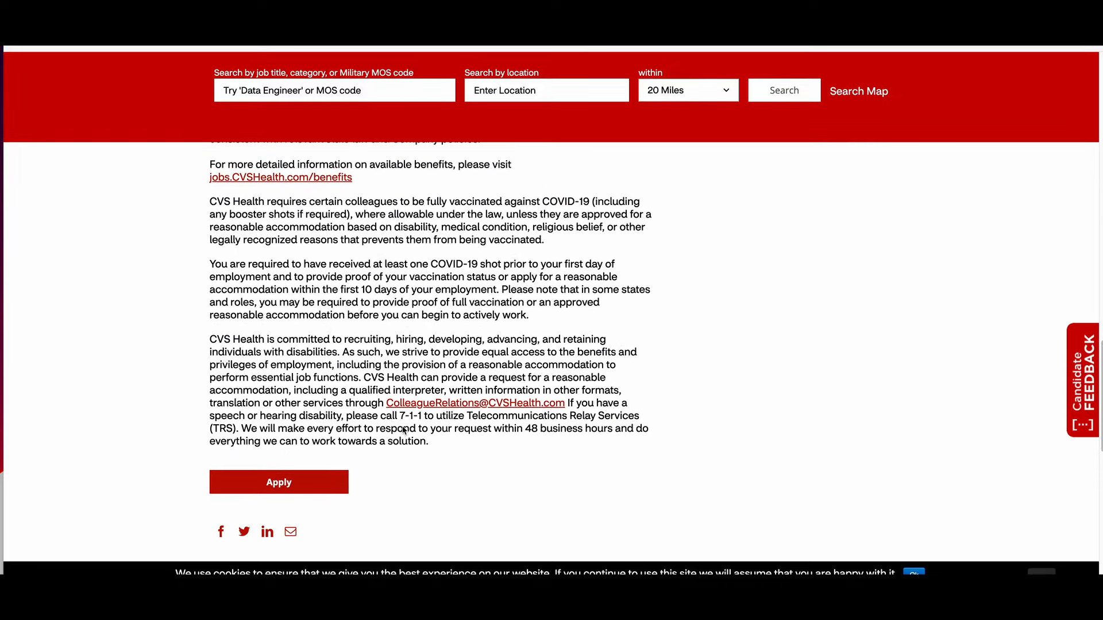
{"action": "left_click_drag", "start_coordinate": [210, 264], "coordinate": [429, 263]}
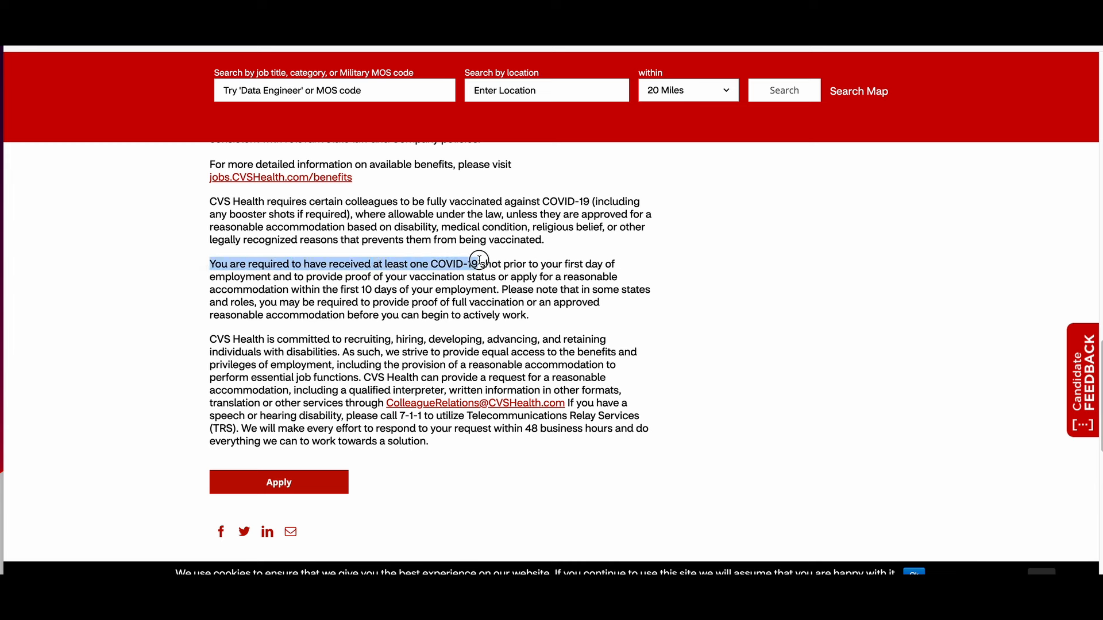
{"action": "mouse_move", "coordinate": [496, 338]}
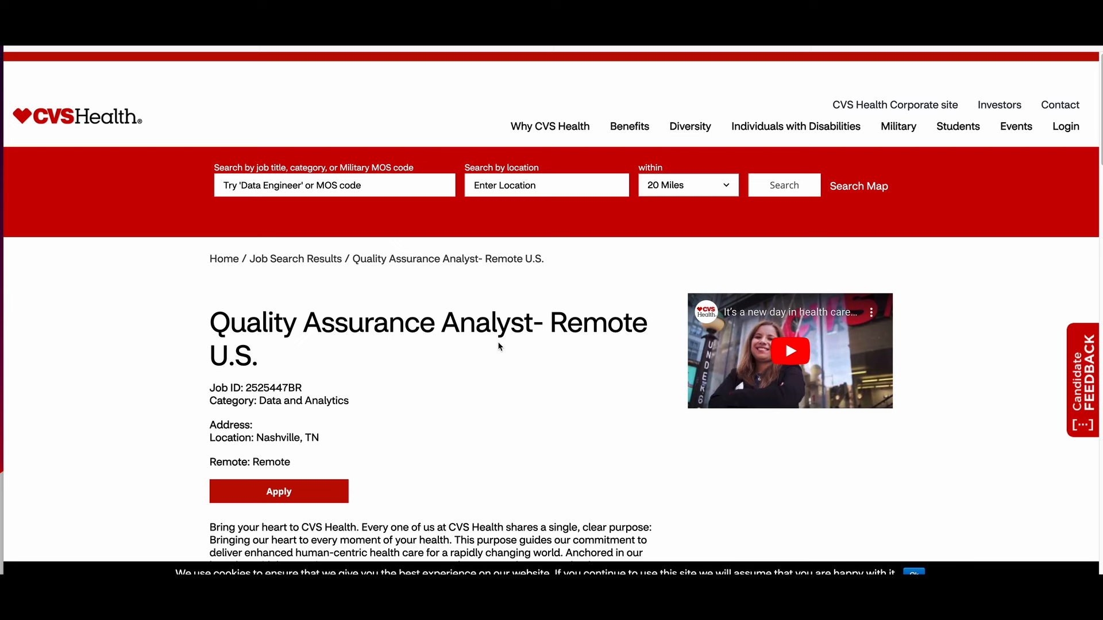
{"action": "scroll", "scroll_direction": "down", "scroll_amount": 3}
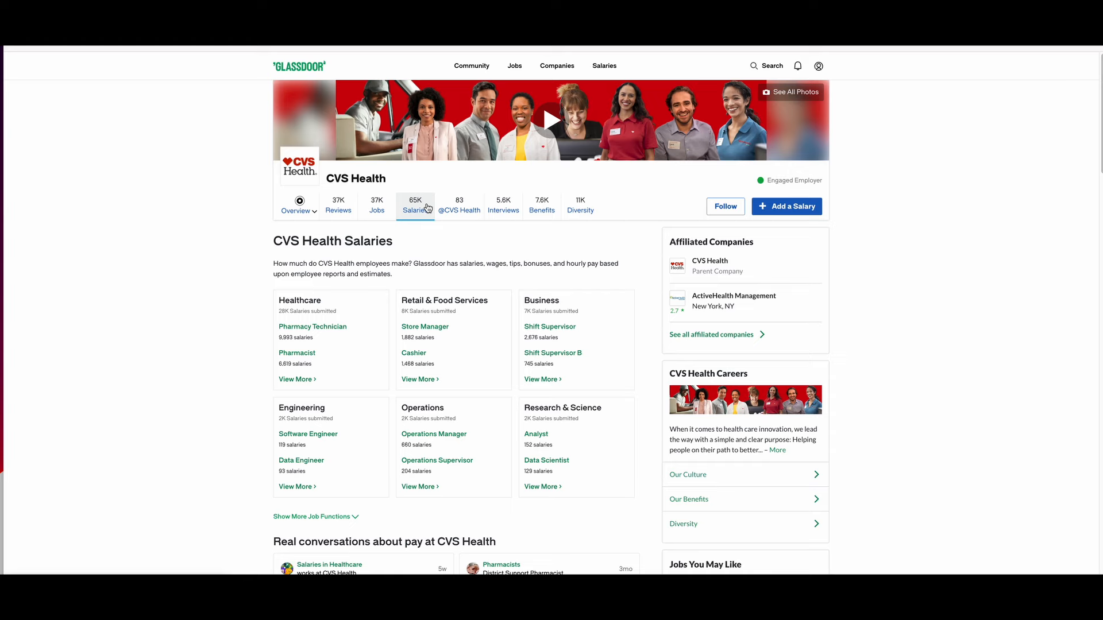
Step: Scroll CVS Health's Glassdoor salaries by job function, then view its interview questions
{"action": "scroll", "scroll_direction": "down", "scroll_amount": 3}
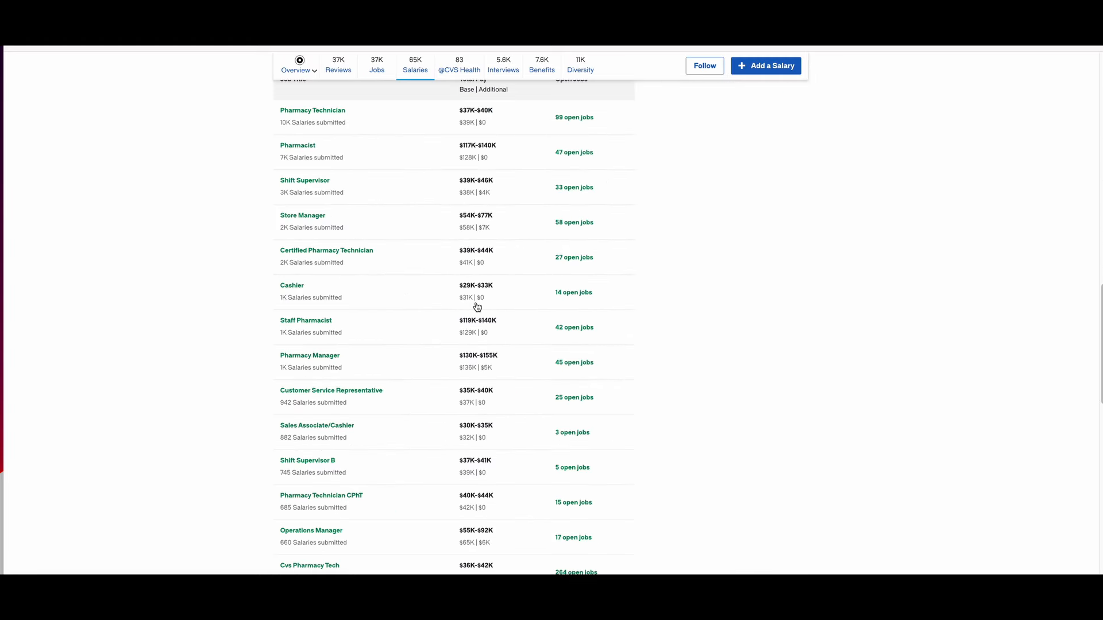
{"action": "mouse_move", "coordinate": [476, 307]}
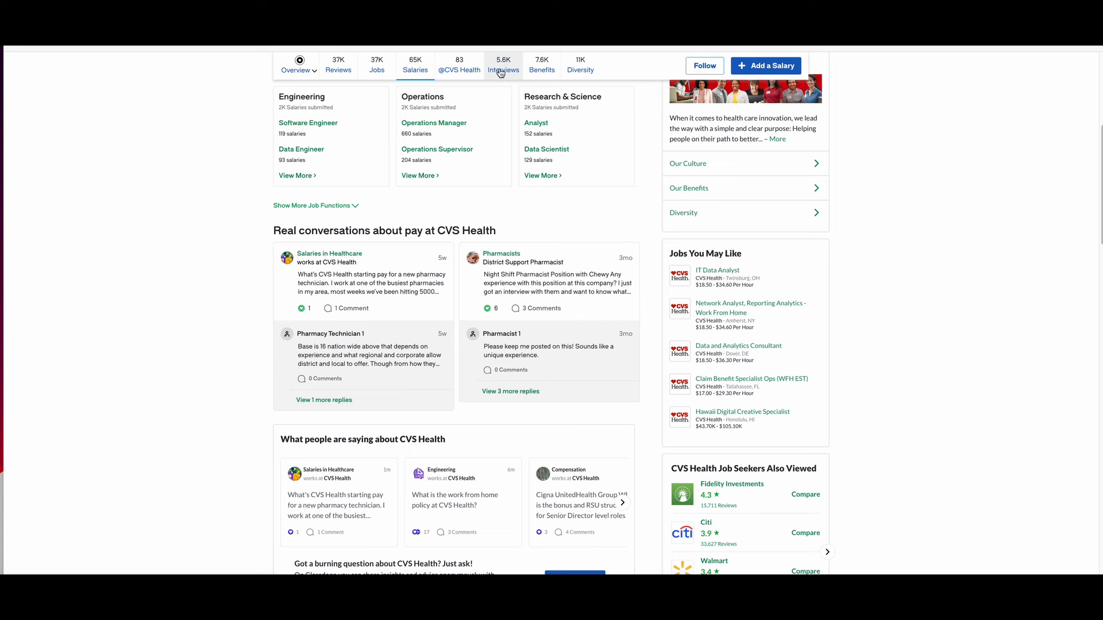
{"action": "mouse_move", "coordinate": [502, 73]}
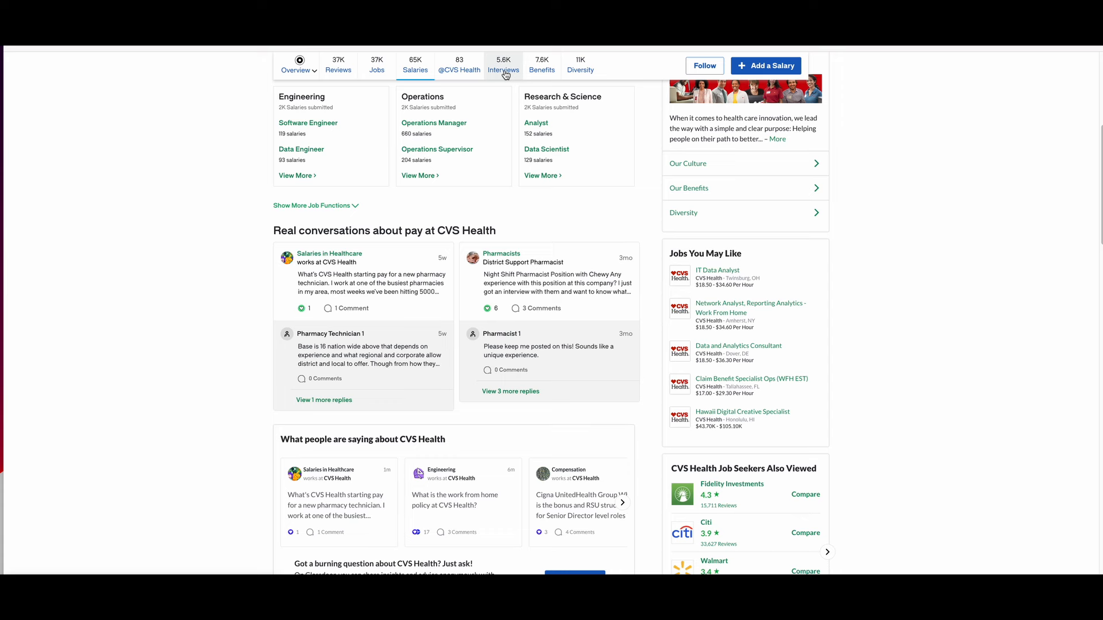
{"action": "mouse_move", "coordinate": [585, 208]}
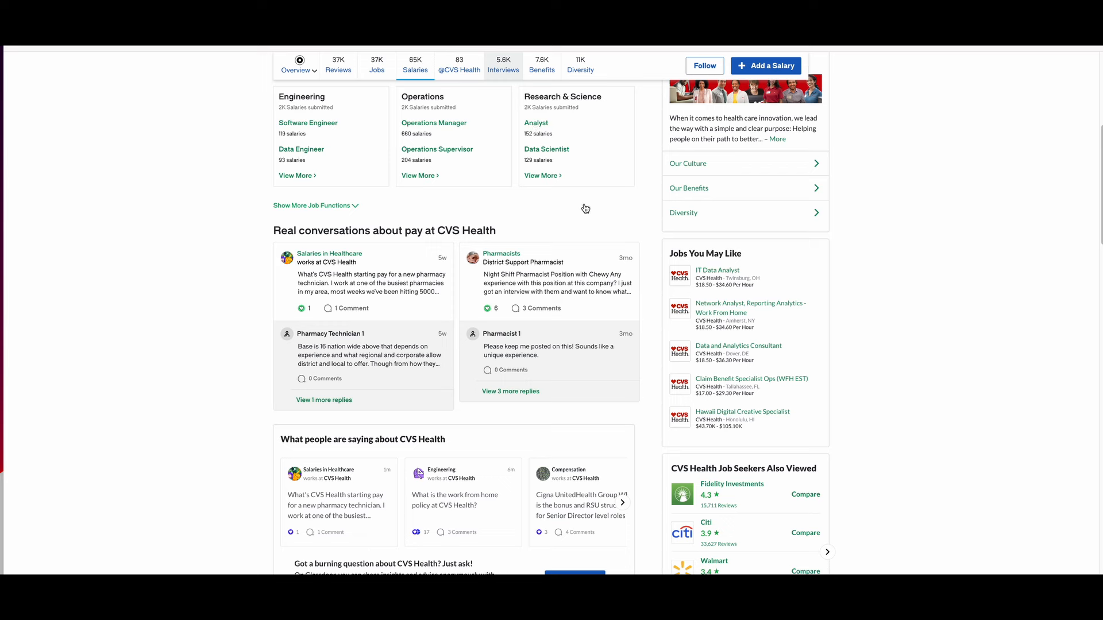
{"action": "mouse_move", "coordinate": [585, 214]}
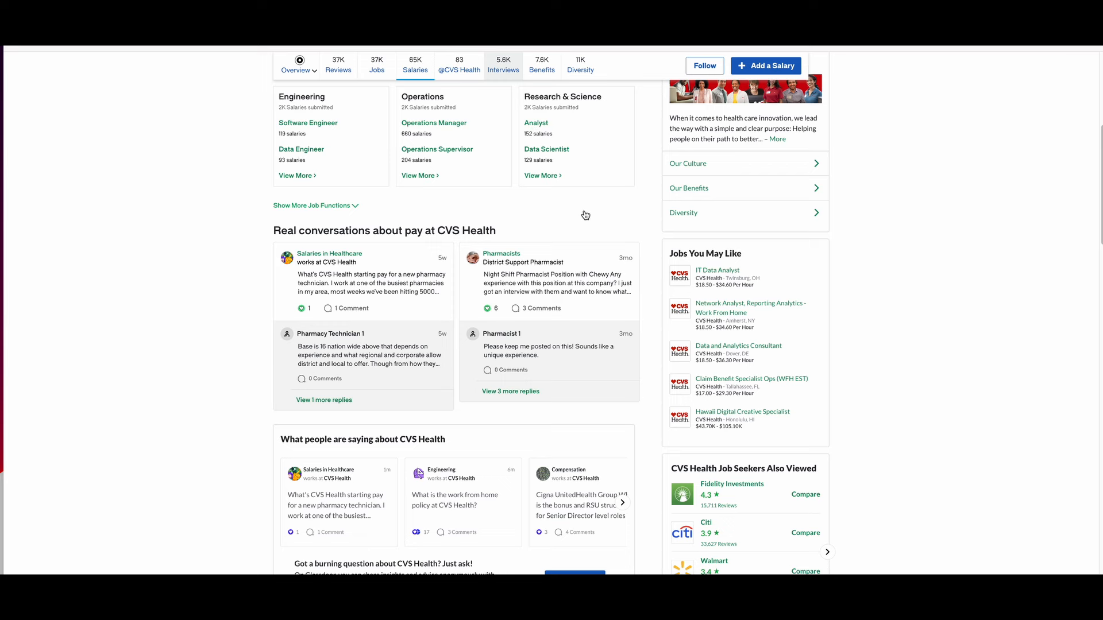
{"action": "left_click", "coordinate": [512, 64]}
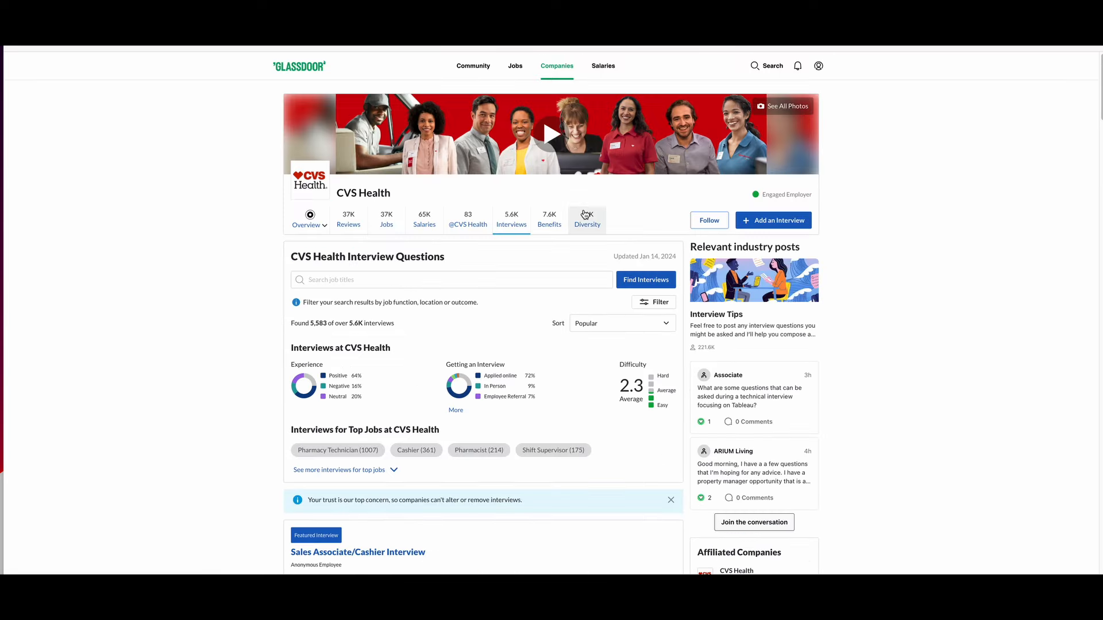